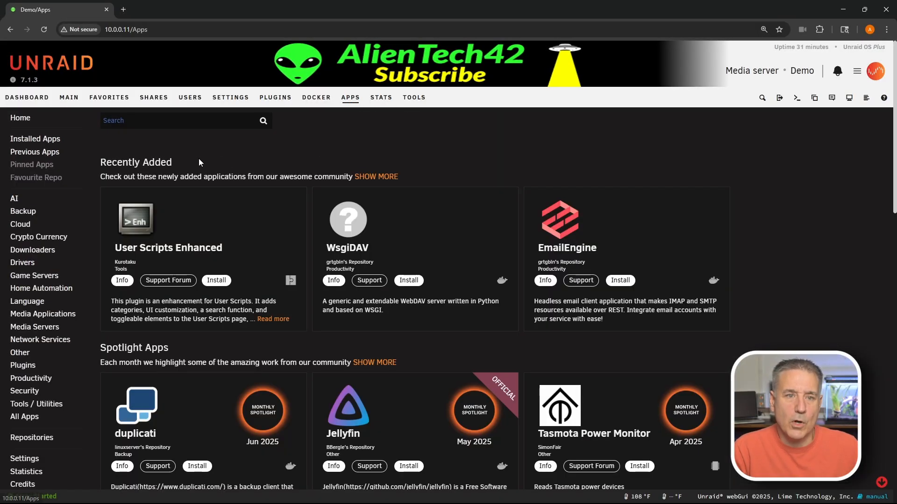
Search the Unraid Apps catalogue for 'emby' and scroll down to the EmbyServer card
{"action": "left_click", "coordinate": [165, 120]}
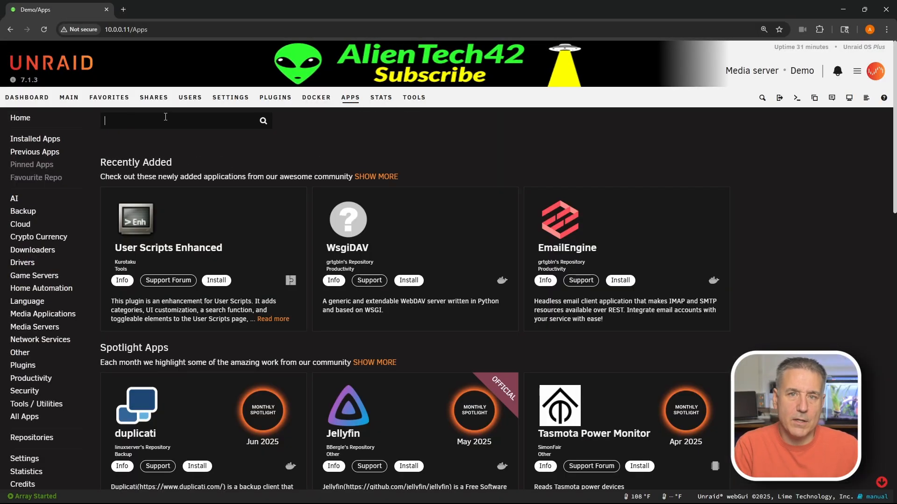
{"action": "type", "text": "emby"}
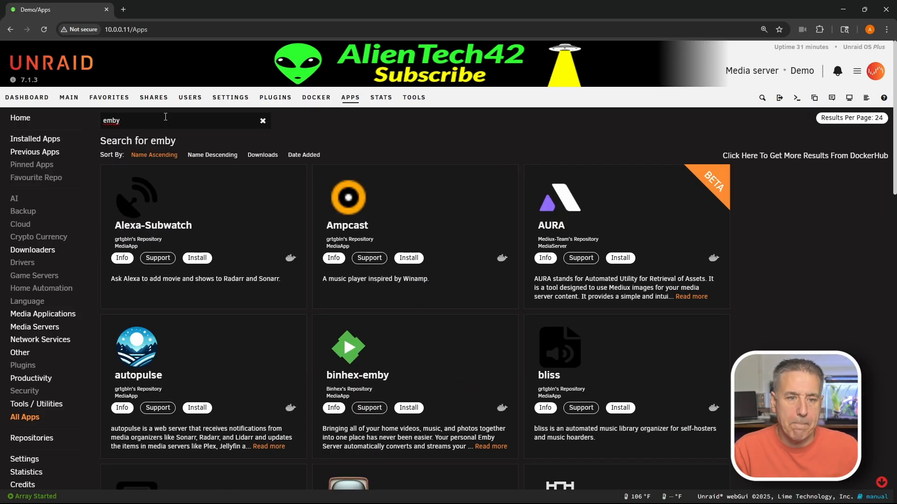
{"action": "scroll", "scroll_direction": "down", "scroll_amount": 3}
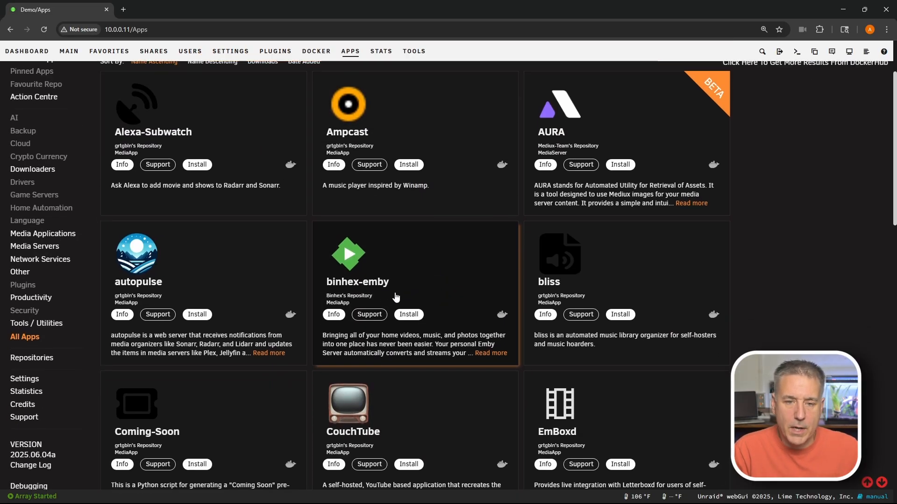
{"action": "scroll", "scroll_direction": "down", "scroll_amount": 3}
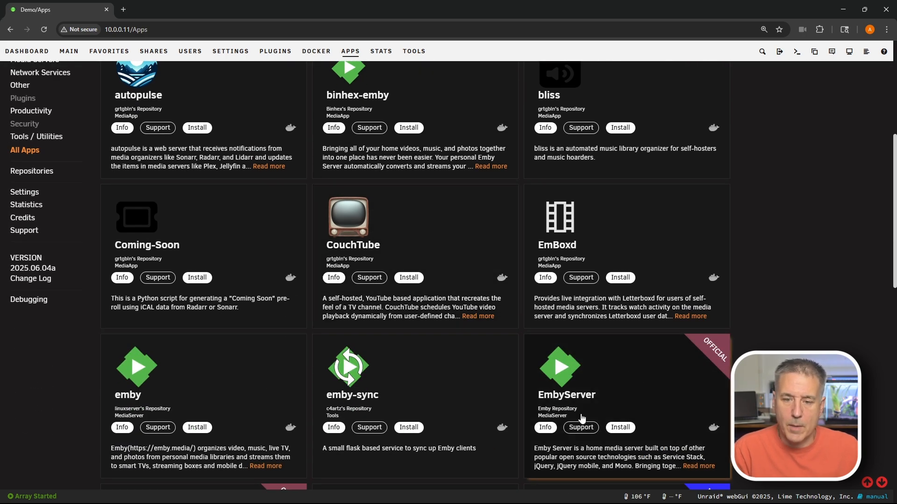
{"action": "mouse_move", "coordinate": [642, 424]}
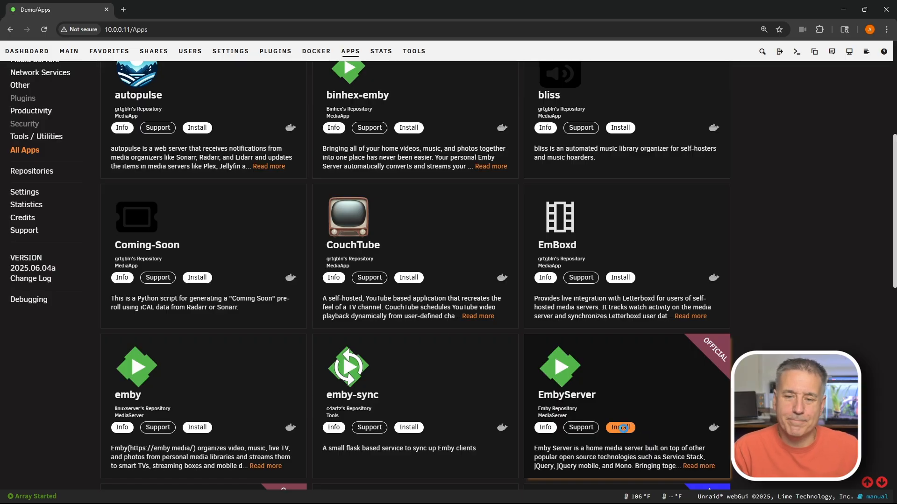
Install EmbyServer, check existing docker port allocations, and change Host Port 1 from 8096 to 8097
{"action": "left_click", "coordinate": [620, 428]}
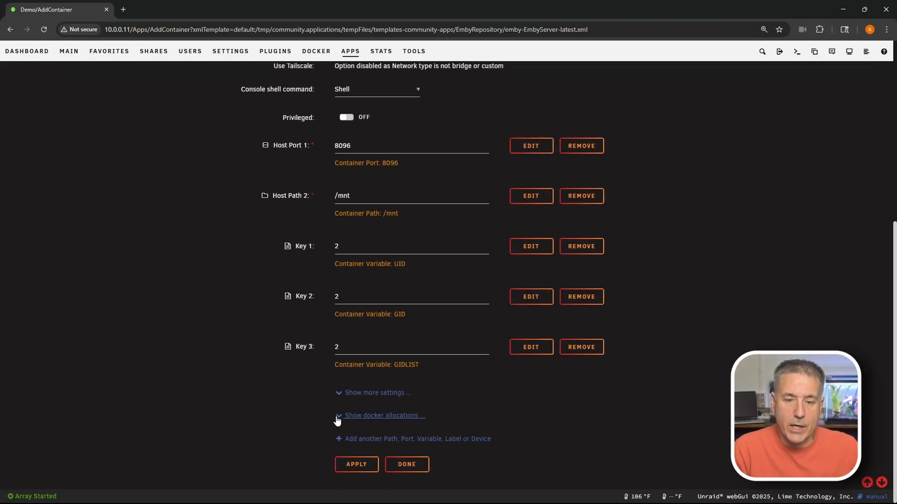
{"action": "left_click", "coordinate": [385, 416]}
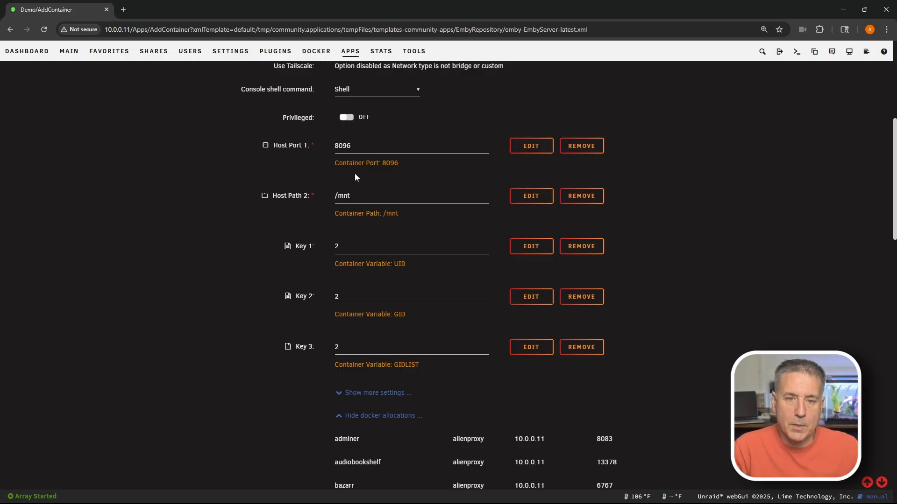
{"action": "double_click", "coordinate": [342, 145]}
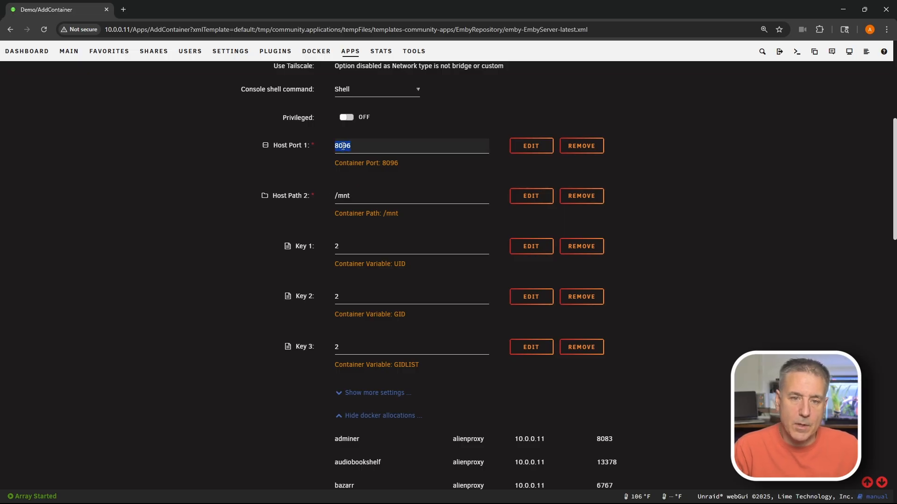
{"action": "key", "text": "Ctrl+f"}
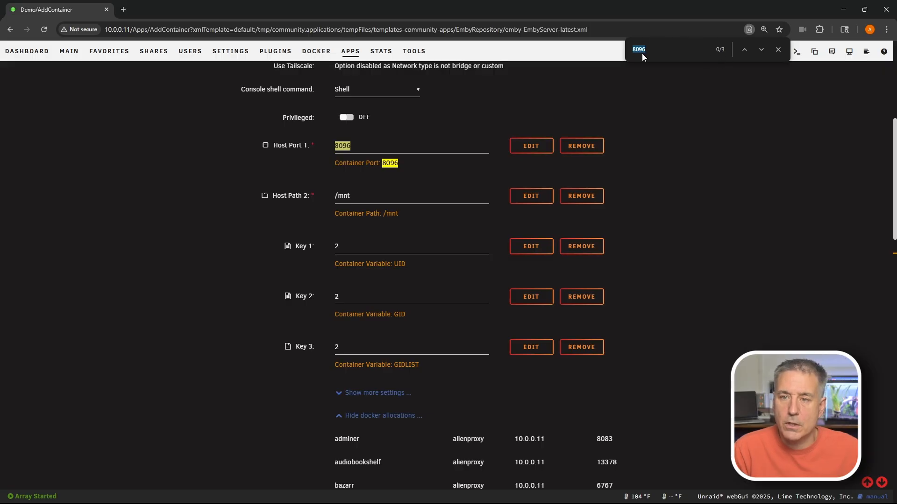
{"action": "scroll", "scroll_direction": "down", "scroll_amount": 3}
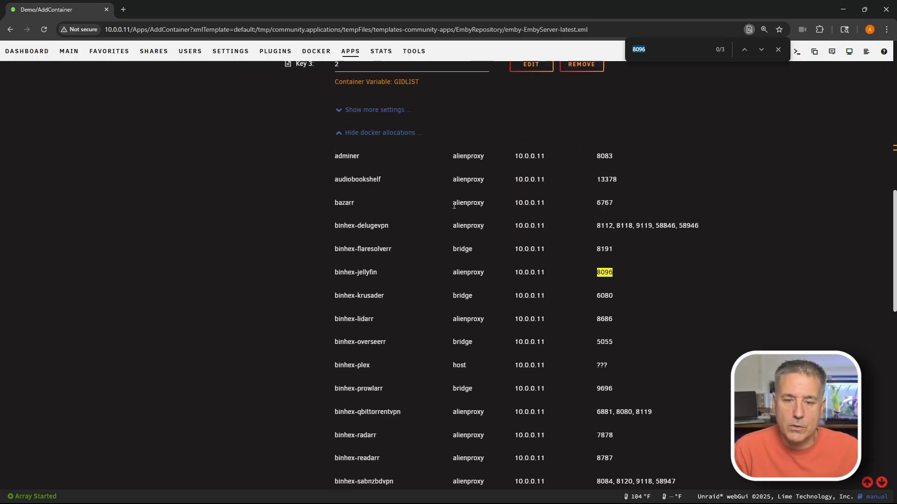
{"action": "scroll", "scroll_direction": "down", "scroll_amount": 3}
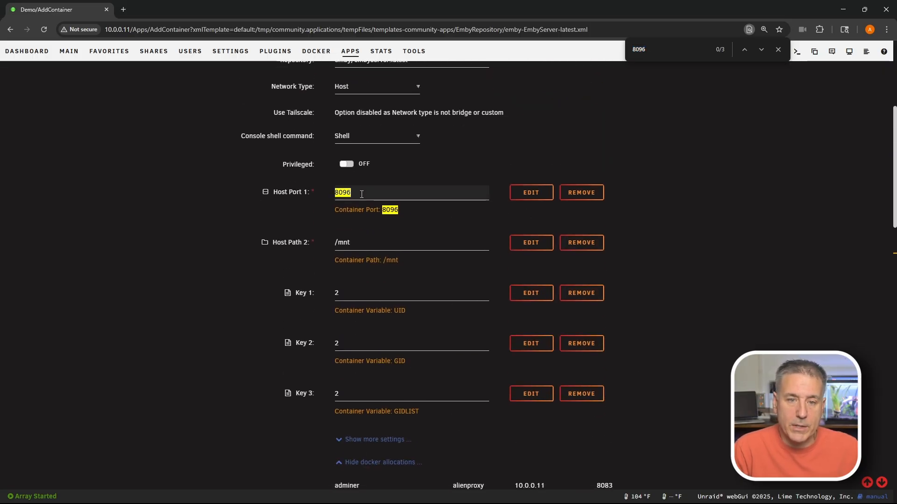
{"action": "key", "text": "Backspace"}
{"action": "type", "text": "7"}
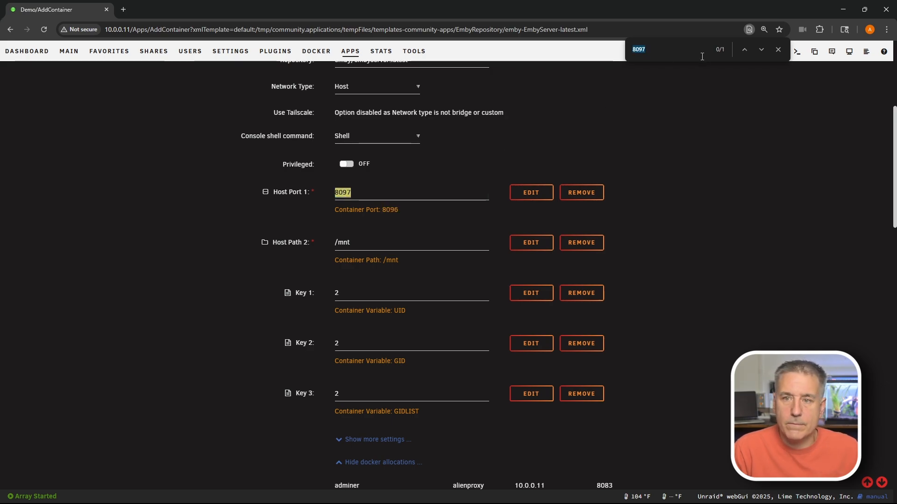
{"action": "scroll", "scroll_direction": "down", "scroll_amount": 3}
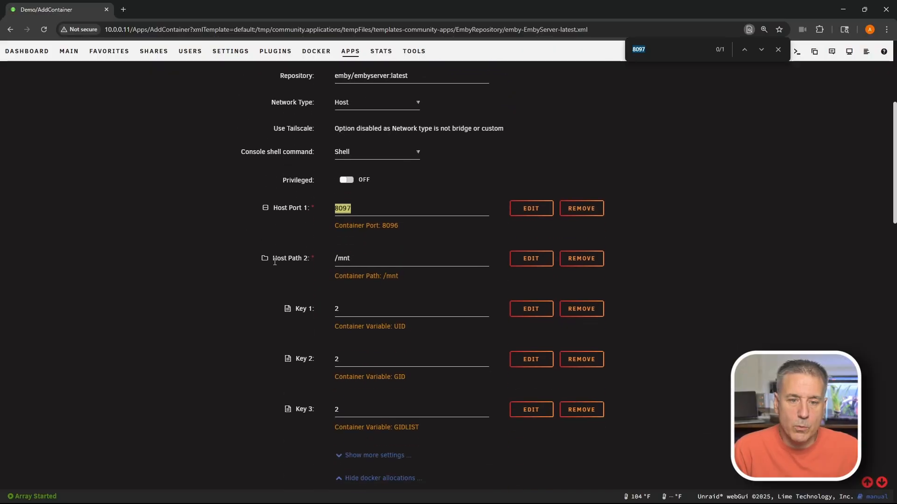
{"action": "mouse_move", "coordinate": [361, 254]}
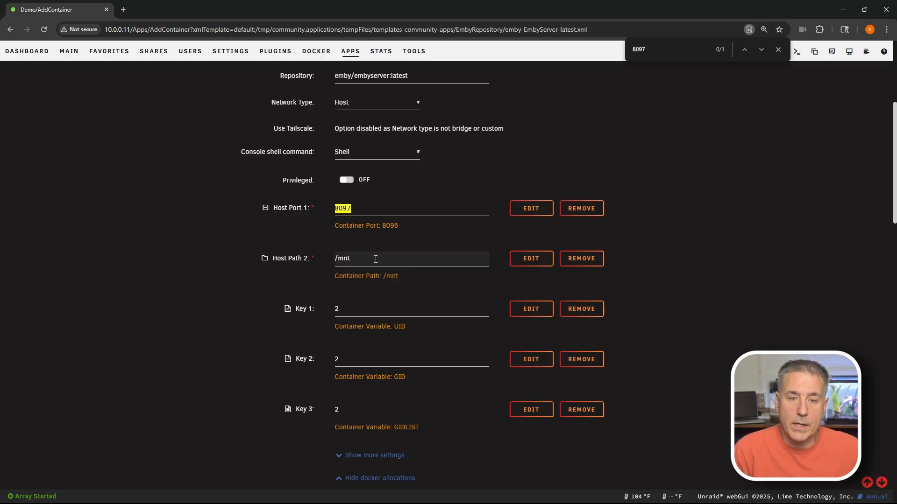
Map EmbyServer's Host Path 2 to /mnt/user/data/media using the folder browser
{"action": "left_click", "coordinate": [376, 259]}
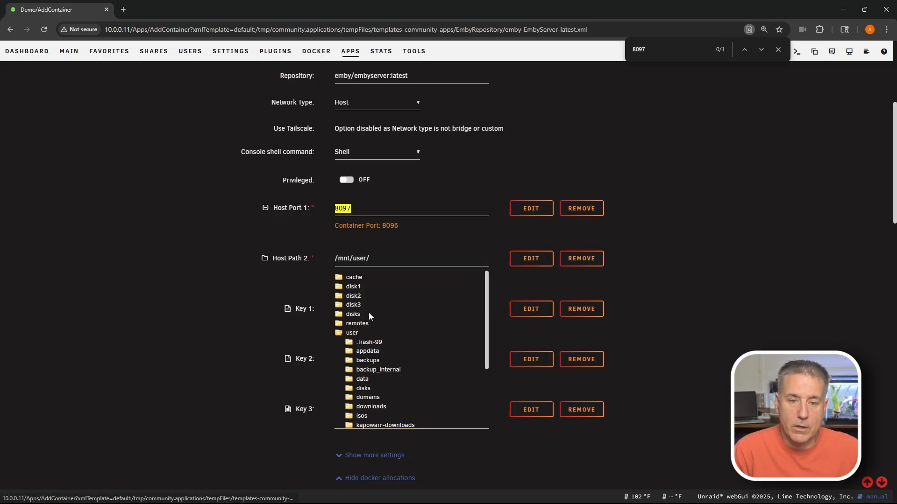
{"action": "left_click", "coordinate": [362, 379]}
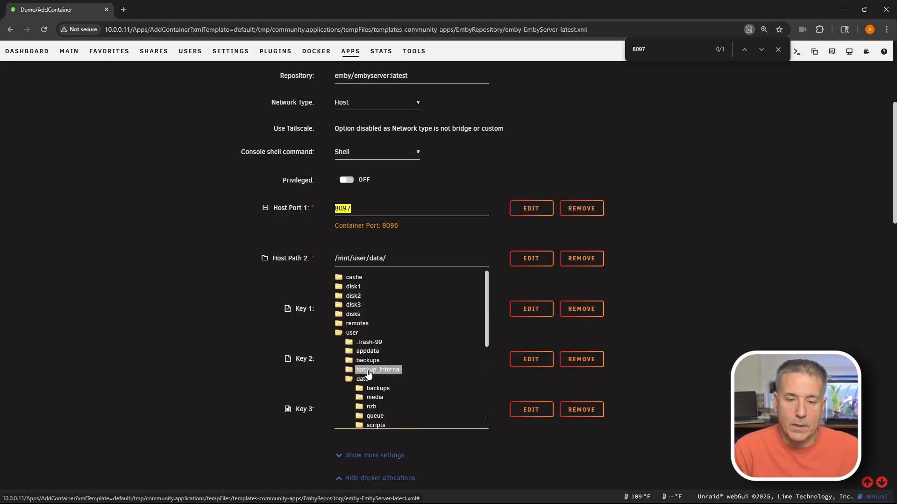
{"action": "left_click", "coordinate": [375, 397]}
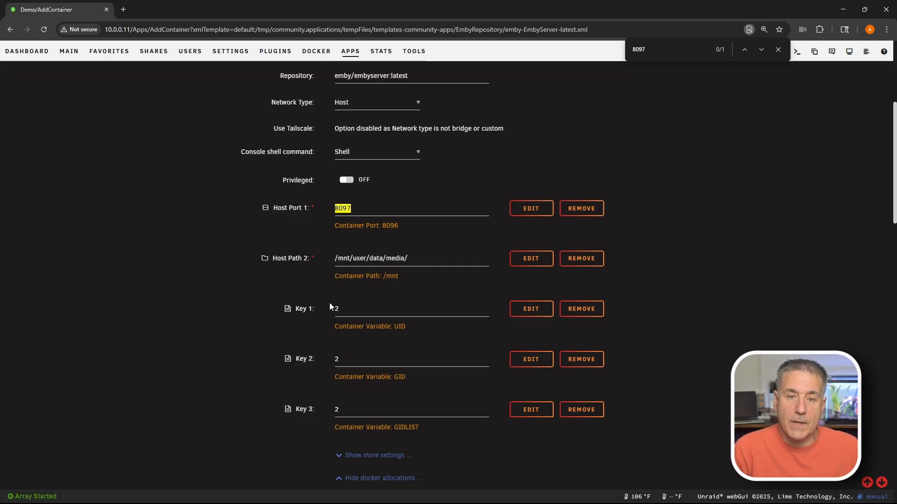
{"action": "scroll", "scroll_direction": "down", "scroll_amount": 3}
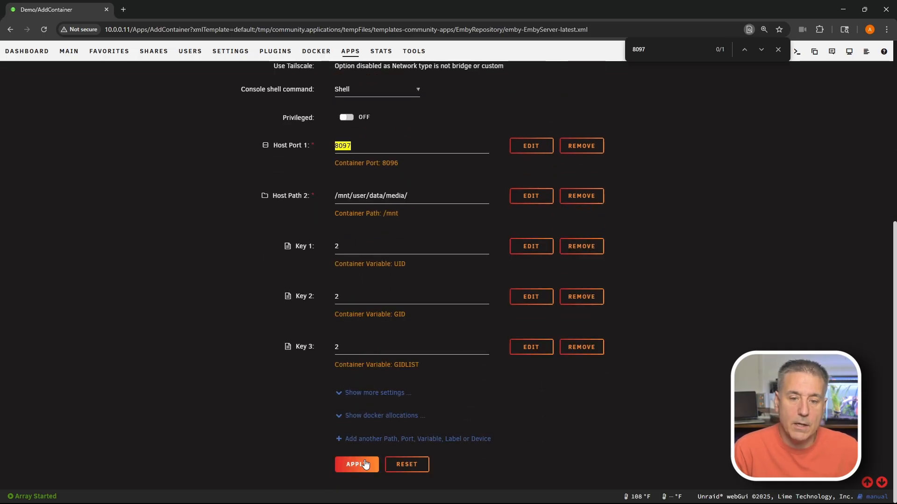
Apply the EmbyServer form, let the emby/embyserver image pull and run, then finish
{"action": "left_click", "coordinate": [356, 464]}
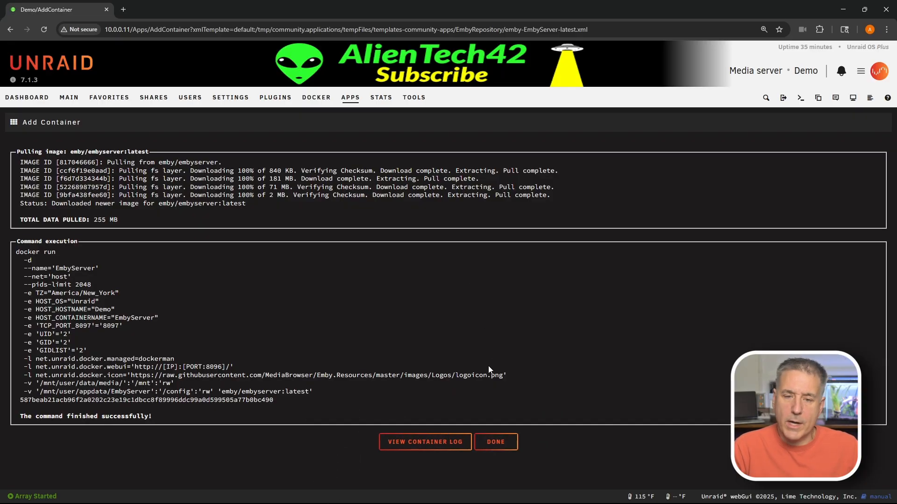
{"action": "left_click", "coordinate": [496, 442]}
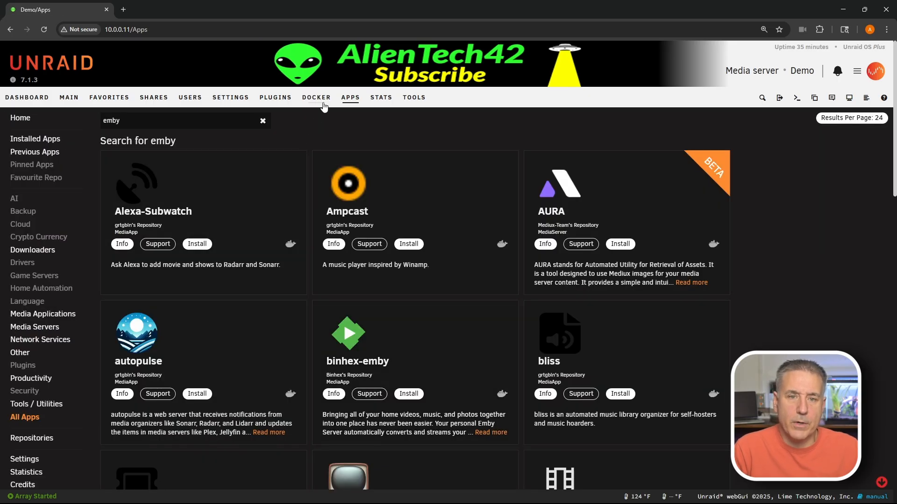
Enable Autostart for EmbyServer in the Docker list and launch its WebUI
{"action": "left_click", "coordinate": [316, 98]}
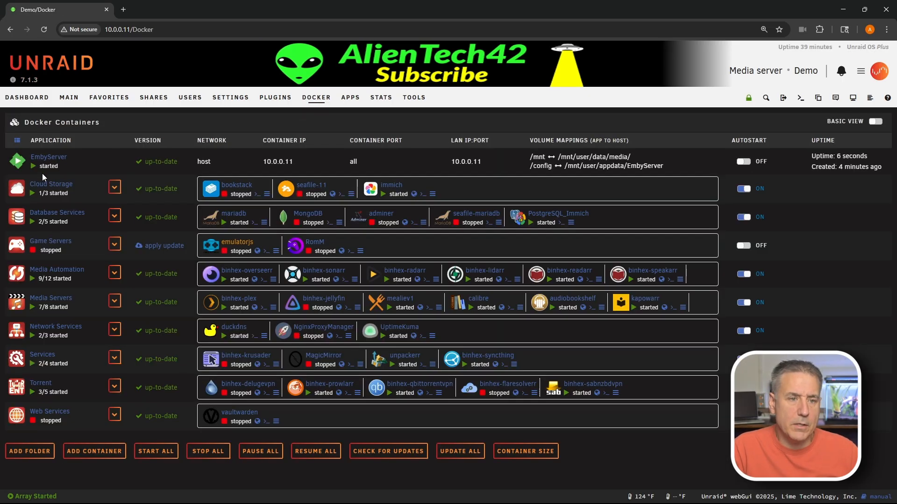
{"action": "mouse_move", "coordinate": [688, 154]}
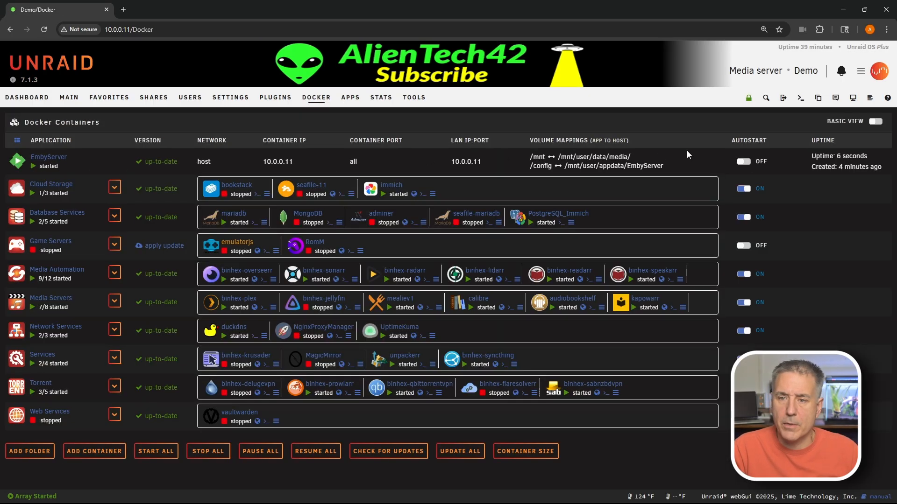
{"action": "left_click", "coordinate": [744, 161]}
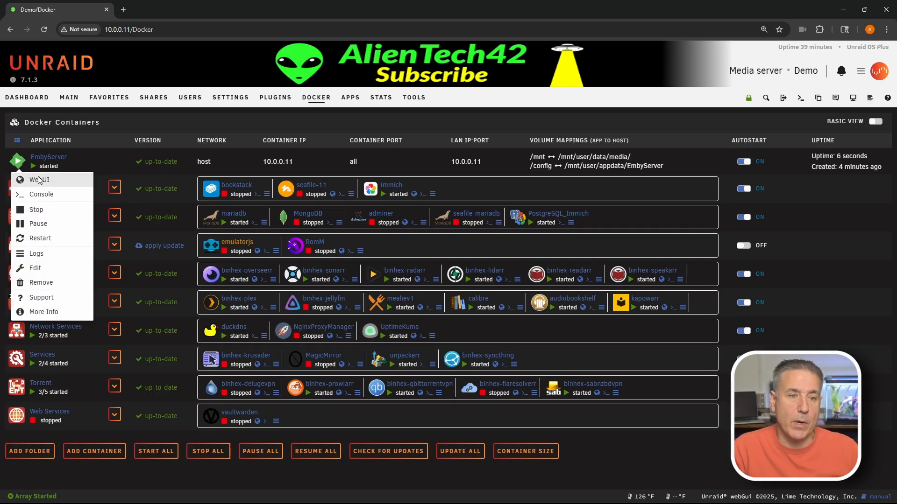
{"action": "left_click", "coordinate": [39, 180]}
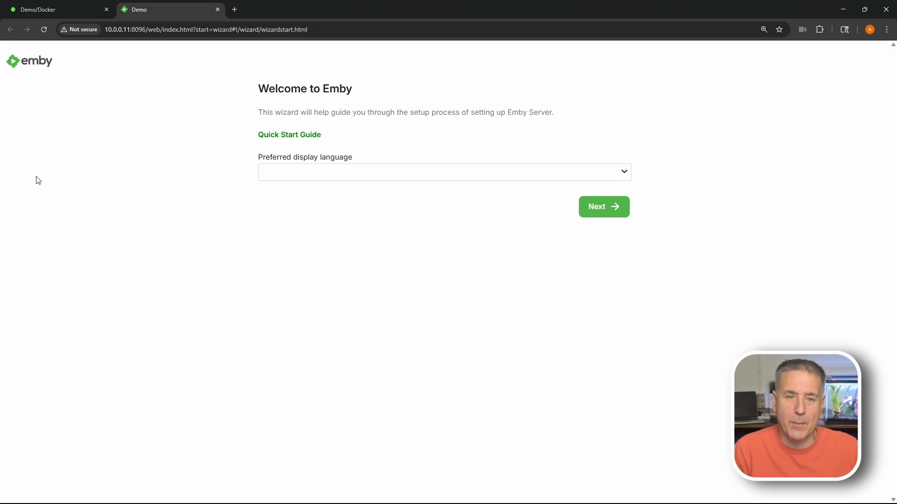
{"action": "mouse_move", "coordinate": [365, 180]}
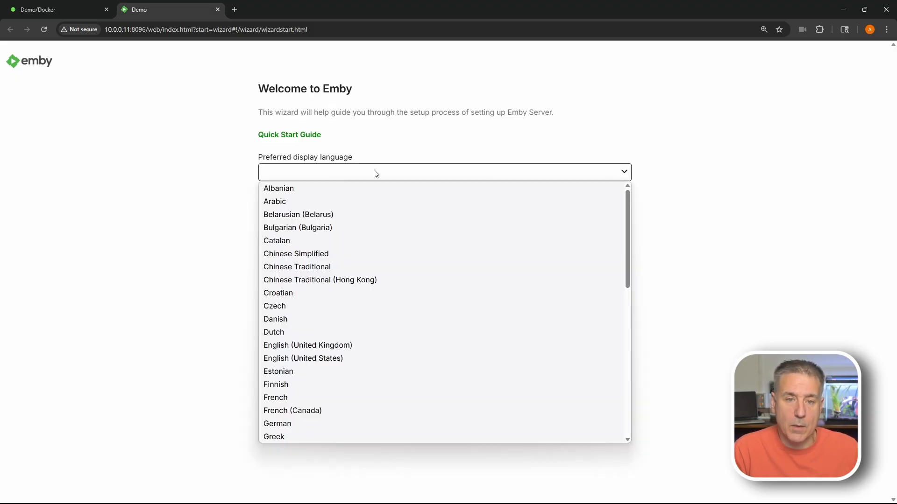
{"action": "mouse_move", "coordinate": [333, 369]}
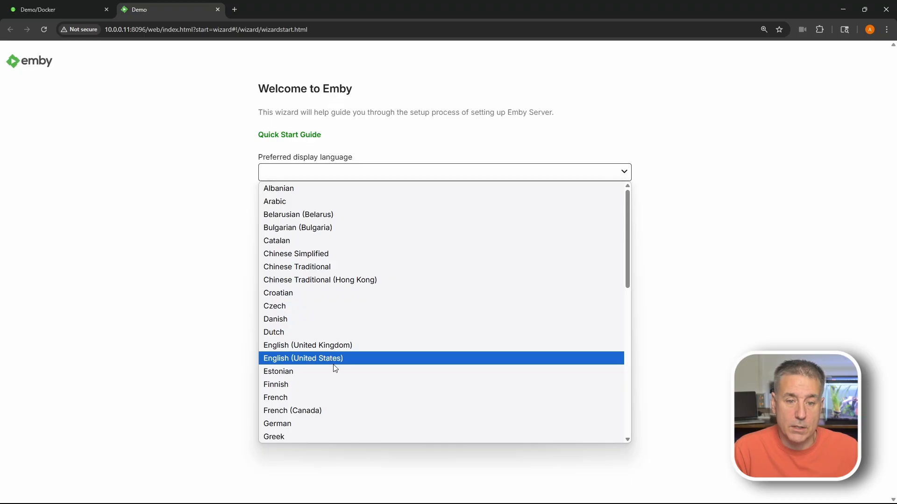
Pick English (United States) as the wizard's display language and continue
{"action": "left_click", "coordinate": [302, 359]}
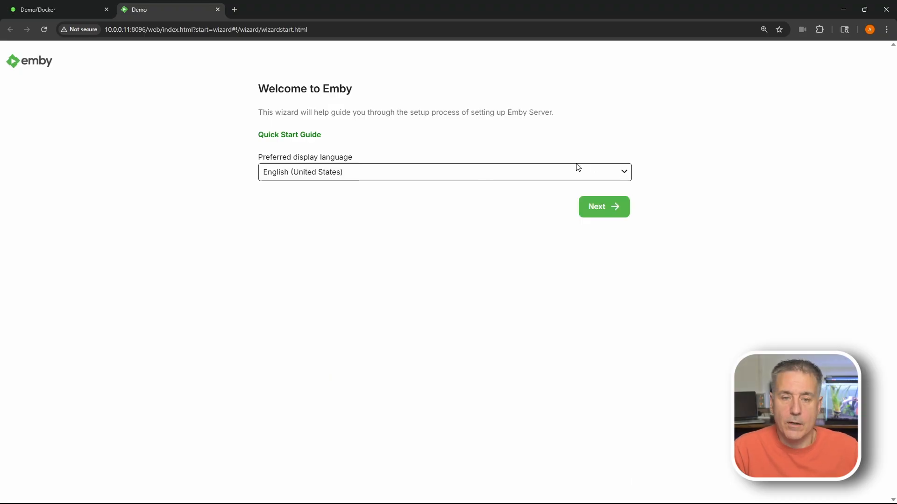
{"action": "left_click", "coordinate": [604, 207]}
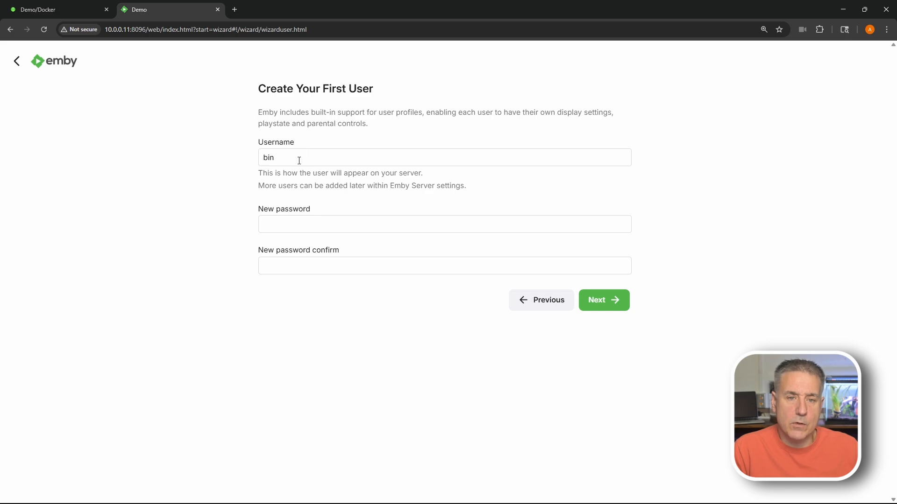
Create the first user 'Demo' with a password and proceed to library setup
{"action": "triple_click", "coordinate": [268, 158]}
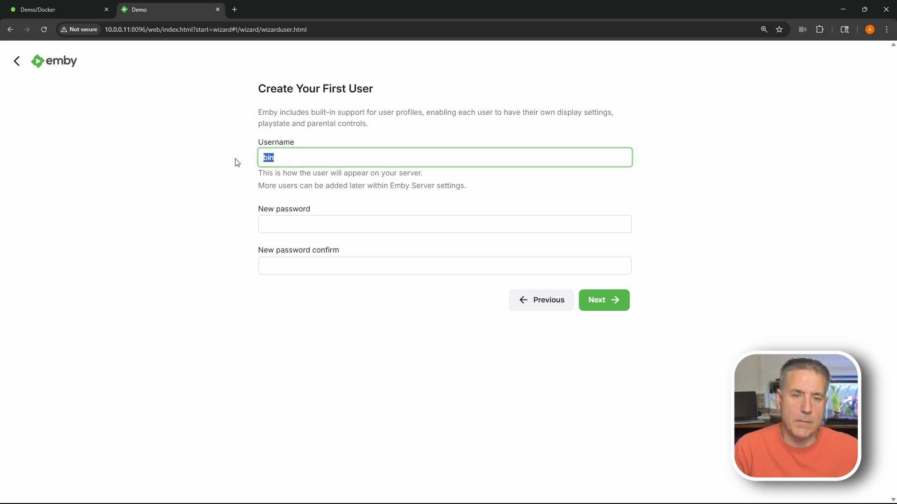
{"action": "type", "text": "Dem"}
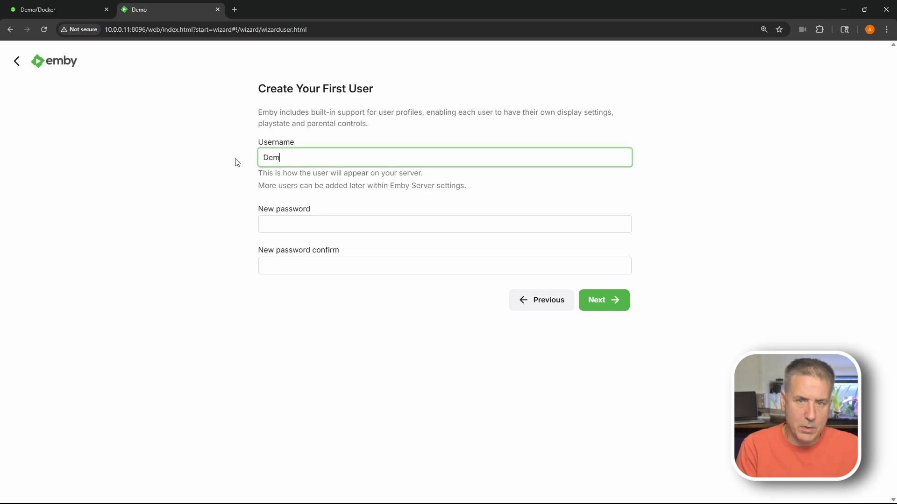
{"action": "left_click", "coordinate": [444, 223]}
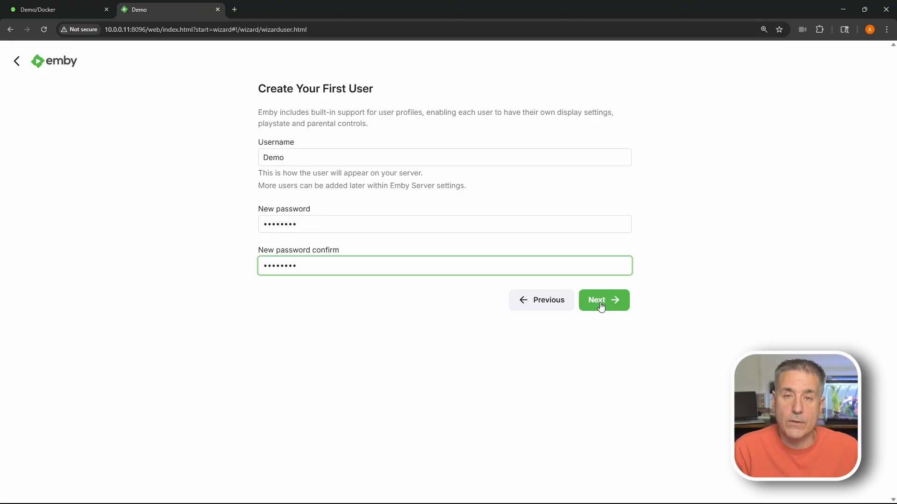
{"action": "left_click", "coordinate": [601, 300]}
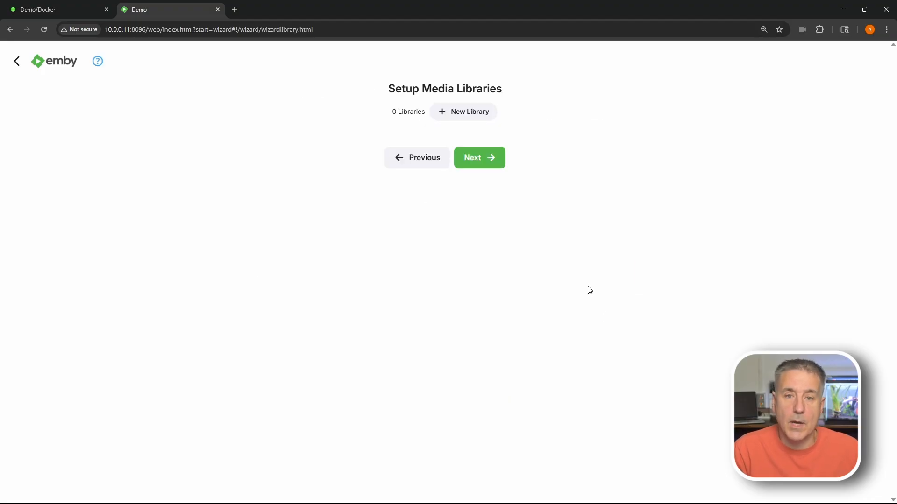
{"action": "mouse_move", "coordinate": [526, 232]}
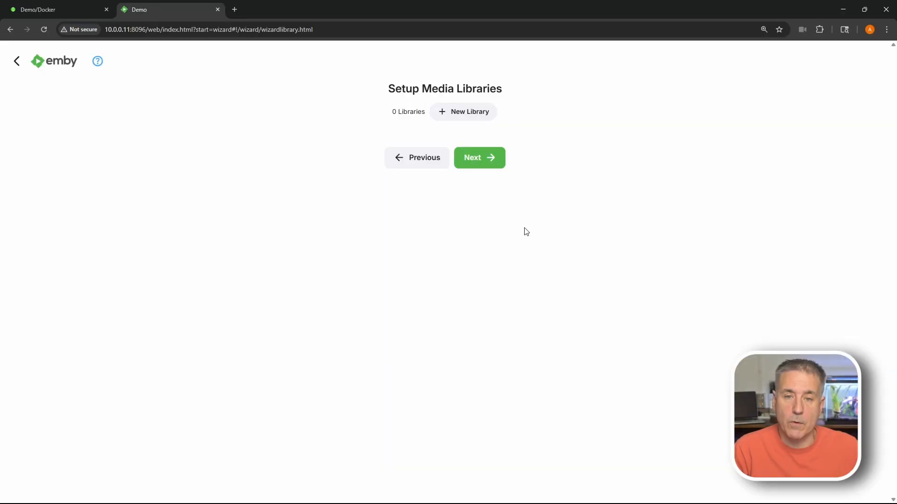
Add a new library and set its content type to Movies
{"action": "left_click", "coordinate": [463, 111]}
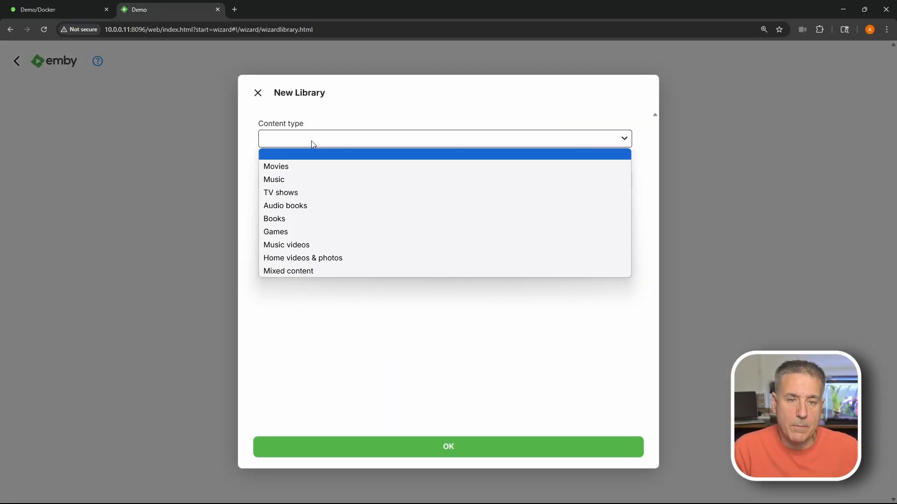
{"action": "mouse_move", "coordinate": [317, 155]}
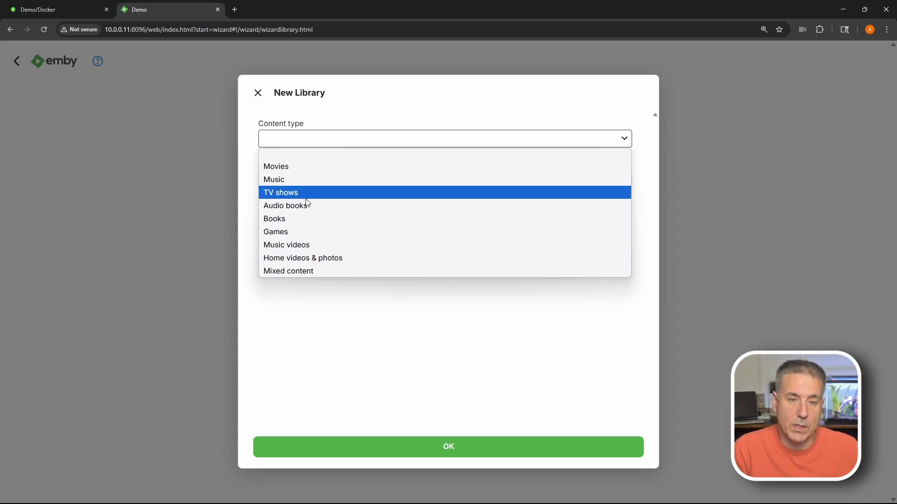
{"action": "mouse_move", "coordinate": [325, 263]}
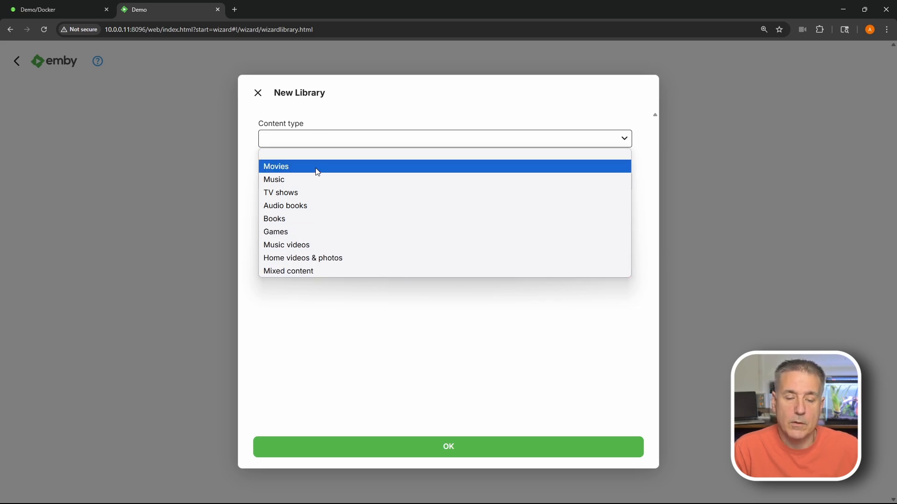
{"action": "left_click", "coordinate": [276, 166]}
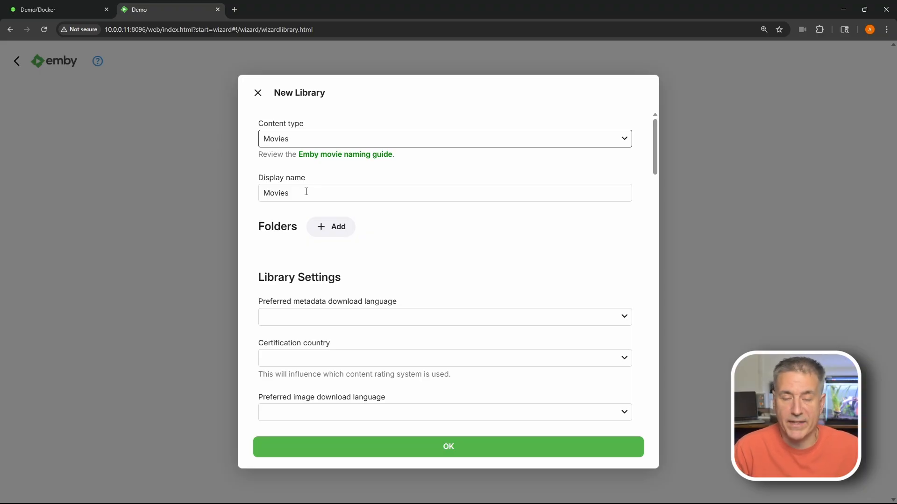
{"action": "mouse_move", "coordinate": [320, 228]}
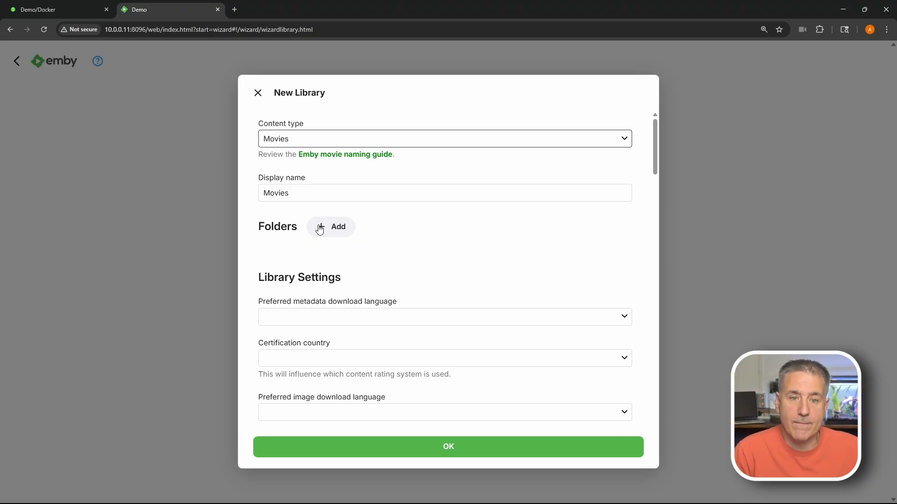
{"action": "mouse_move", "coordinate": [326, 233]}
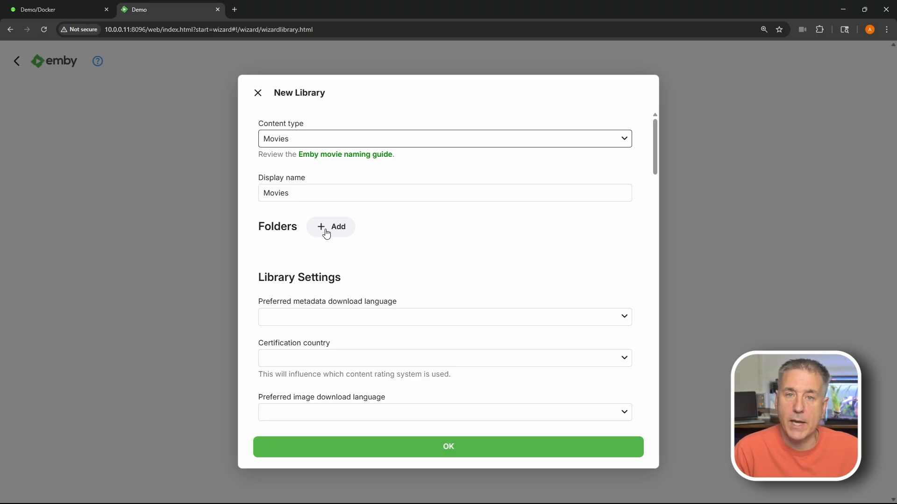
Open the Movies library folder picker and browse into /mnt/movies
{"action": "left_click", "coordinate": [330, 227]}
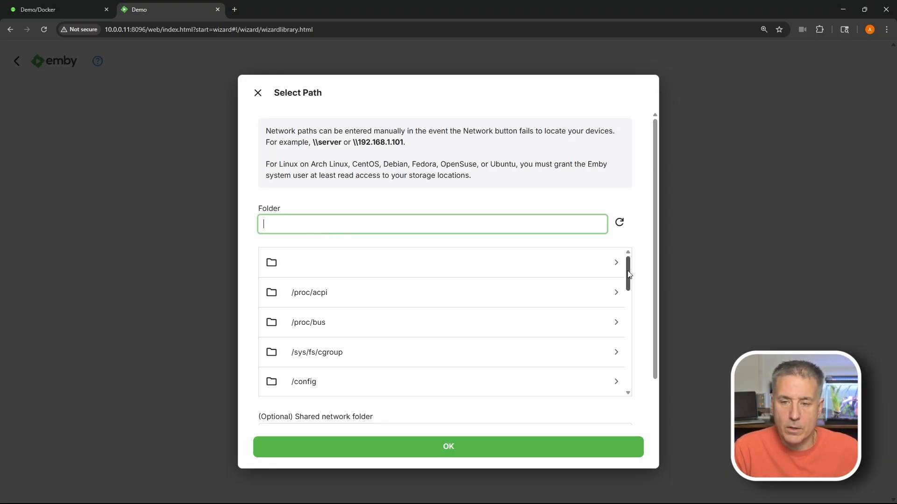
{"action": "scroll", "scroll_direction": "down", "scroll_amount": 3}
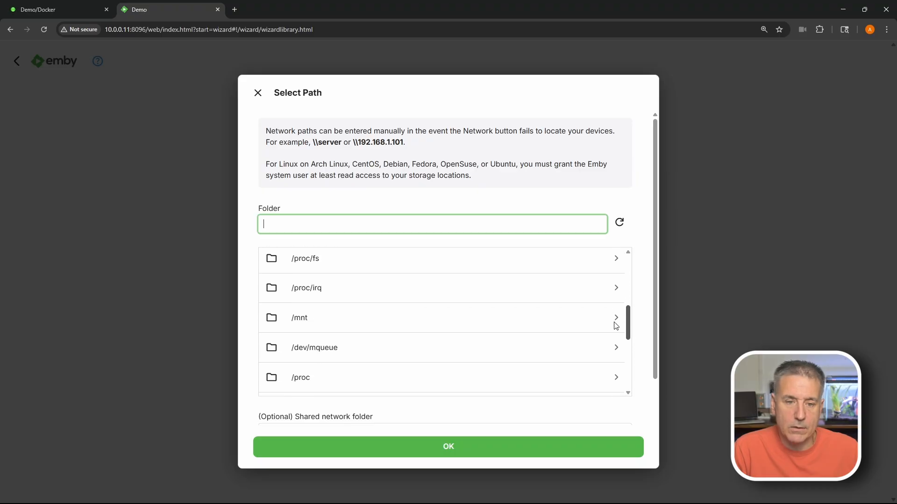
{"action": "left_click", "coordinate": [299, 317]}
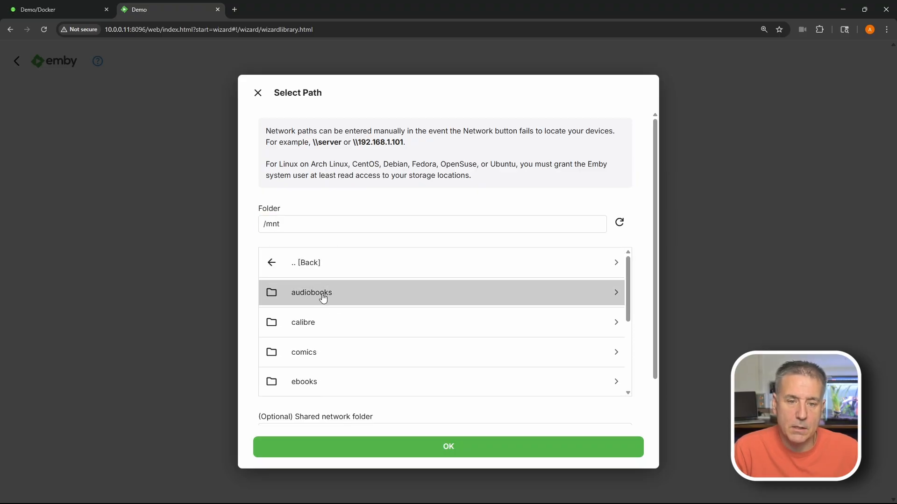
{"action": "mouse_move", "coordinate": [299, 252]}
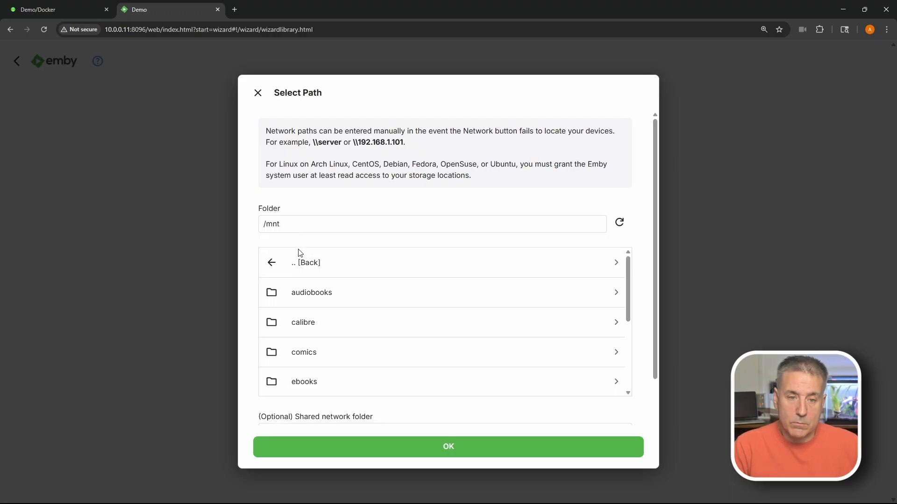
{"action": "scroll", "scroll_direction": "down", "scroll_amount": 3}
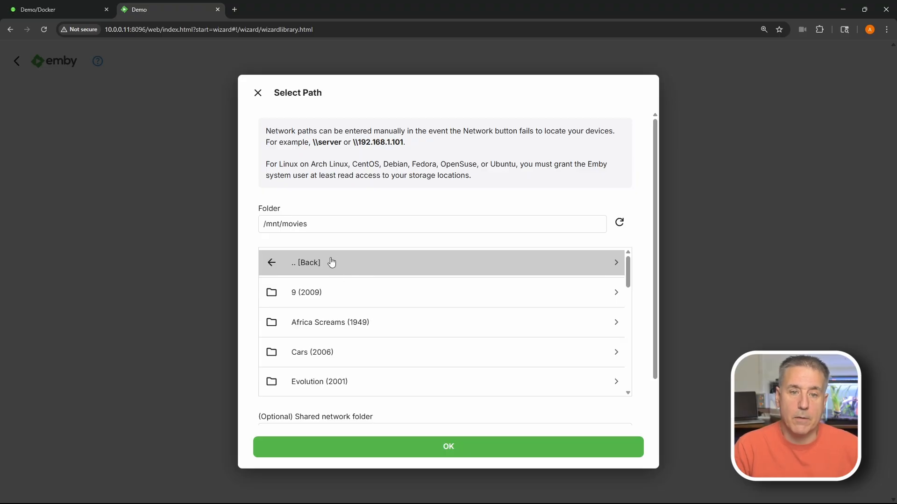
Confirm /mnt/movies as the library folder and set certification country to United States
{"action": "left_click", "coordinate": [448, 446]}
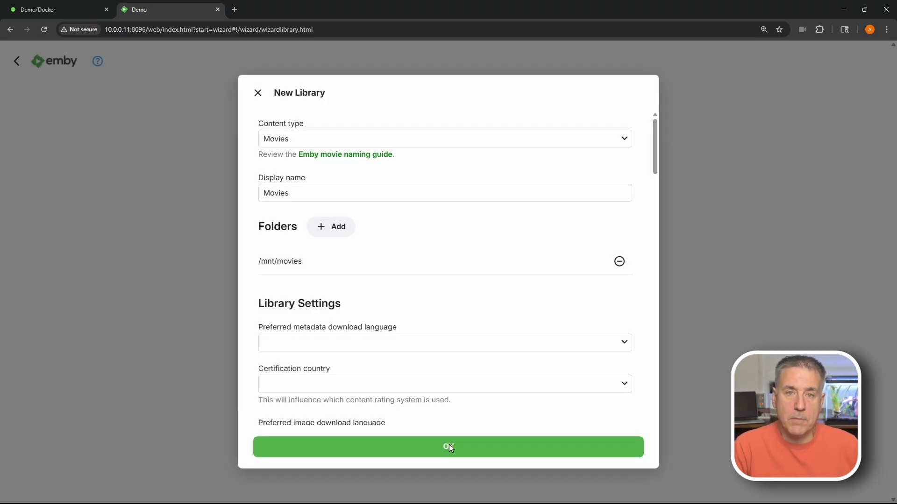
{"action": "mouse_move", "coordinate": [342, 231]}
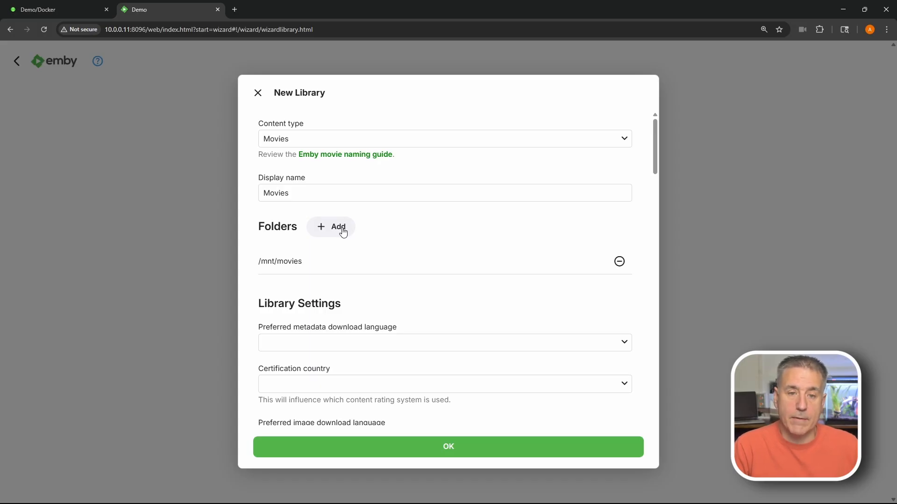
{"action": "mouse_move", "coordinate": [294, 143]}
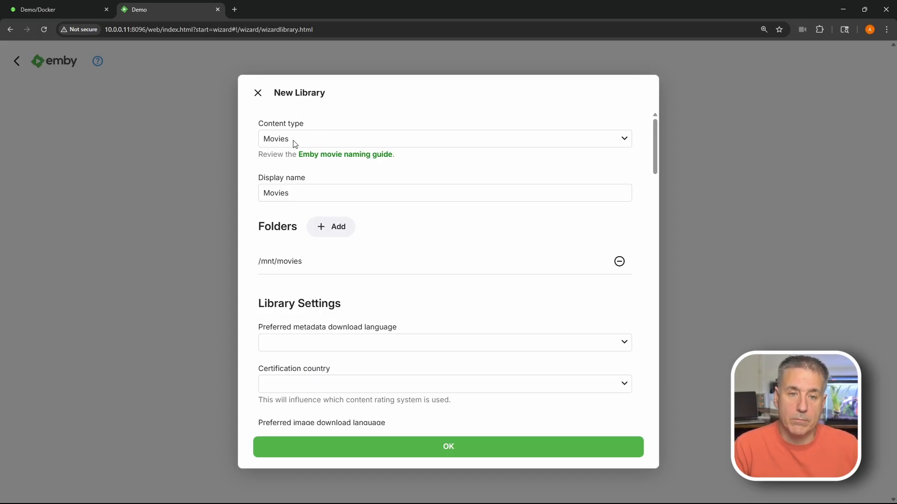
{"action": "mouse_move", "coordinate": [306, 336]}
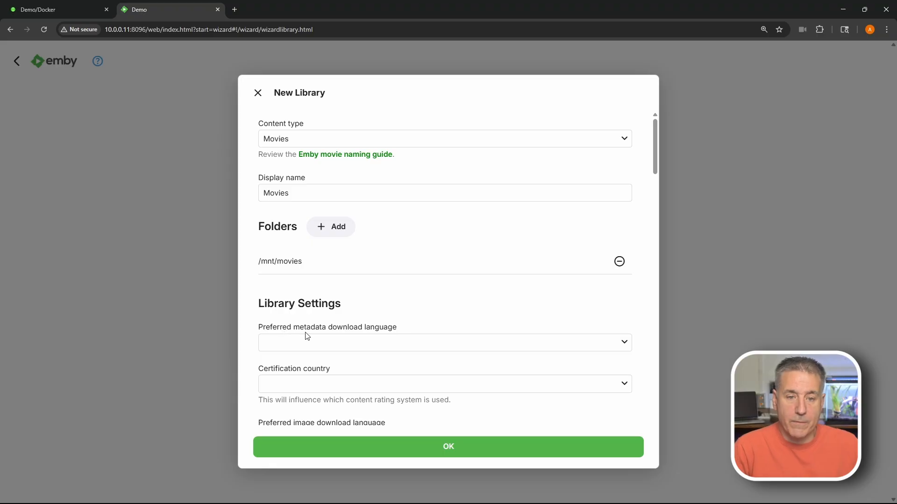
{"action": "mouse_move", "coordinate": [353, 343]}
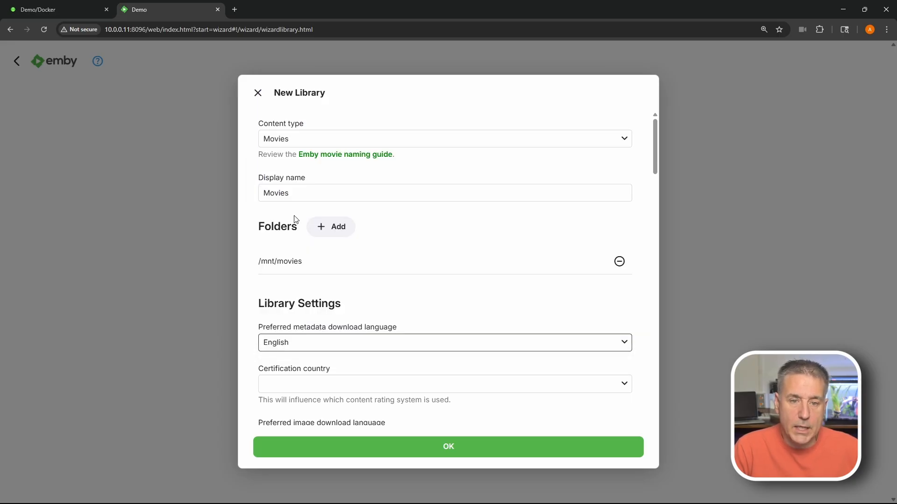
{"action": "mouse_move", "coordinate": [363, 390]}
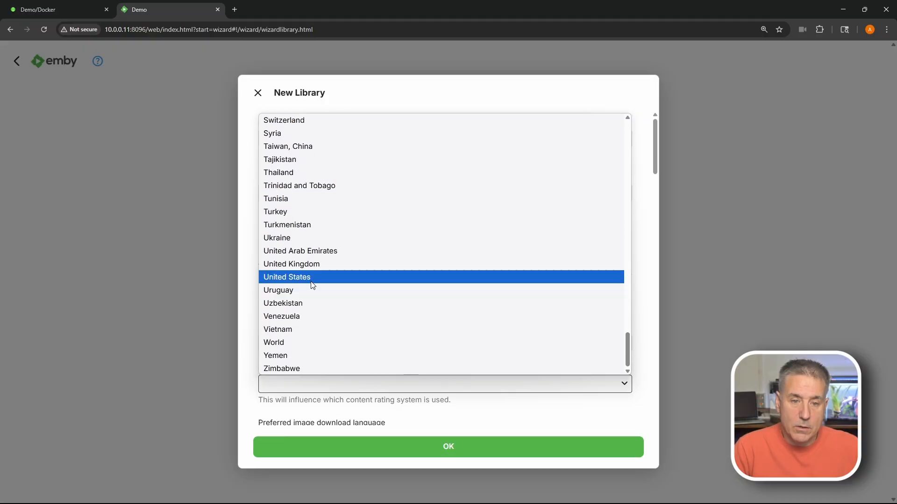
{"action": "left_click", "coordinate": [287, 276]}
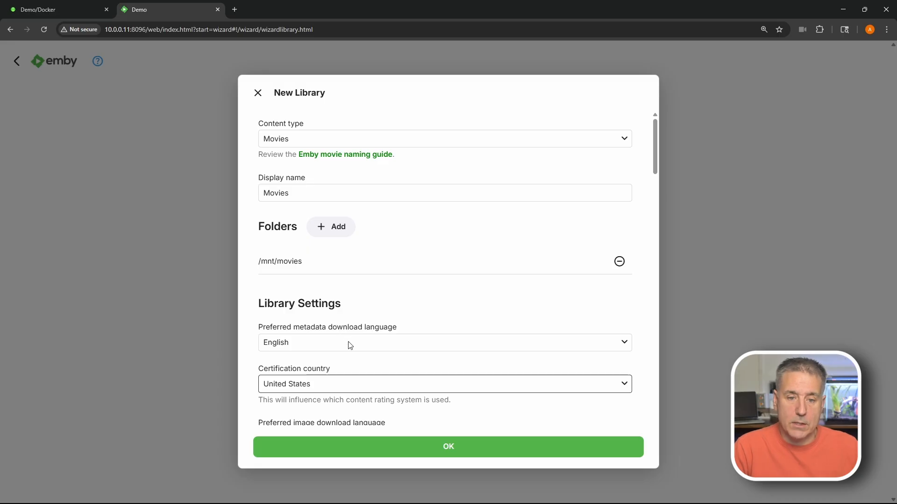
Choose English as the Movies library's preferred image download language
{"action": "scroll", "scroll_direction": "down", "scroll_amount": 3}
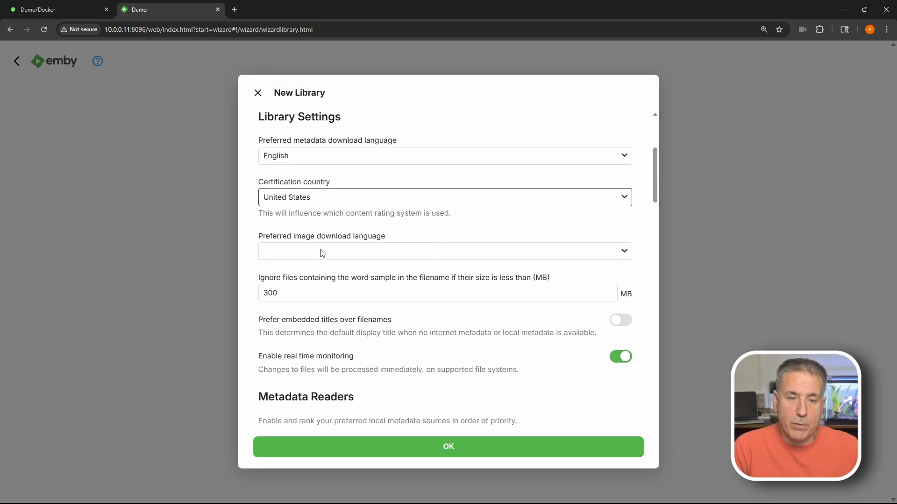
{"action": "mouse_move", "coordinate": [400, 255]}
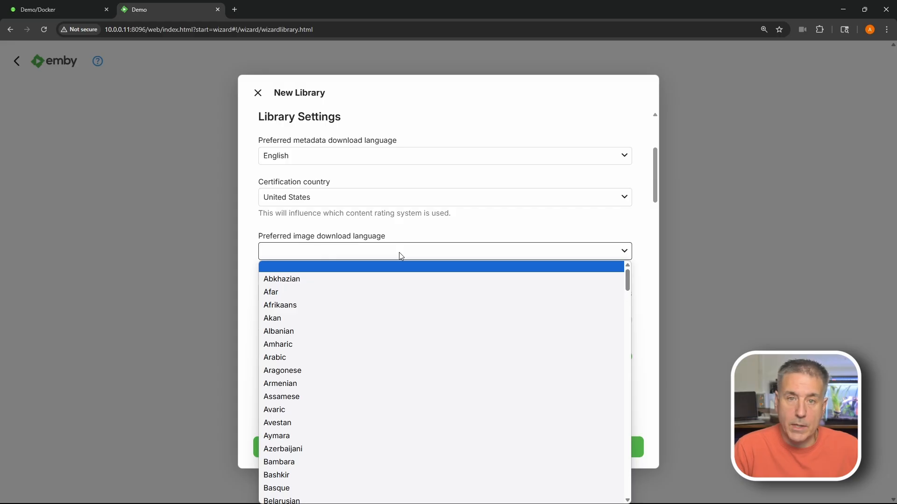
{"action": "scroll", "scroll_direction": "down", "scroll_amount": 3}
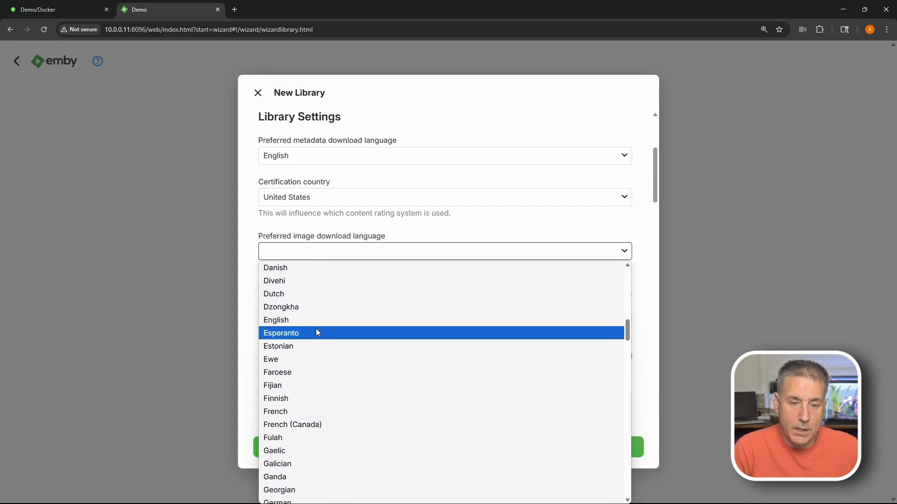
{"action": "left_click", "coordinate": [276, 320]}
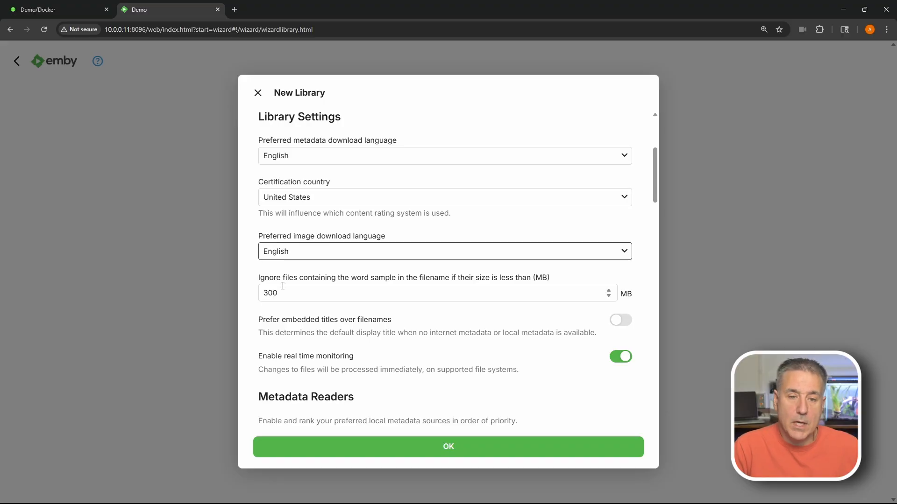
{"action": "mouse_move", "coordinate": [358, 282]}
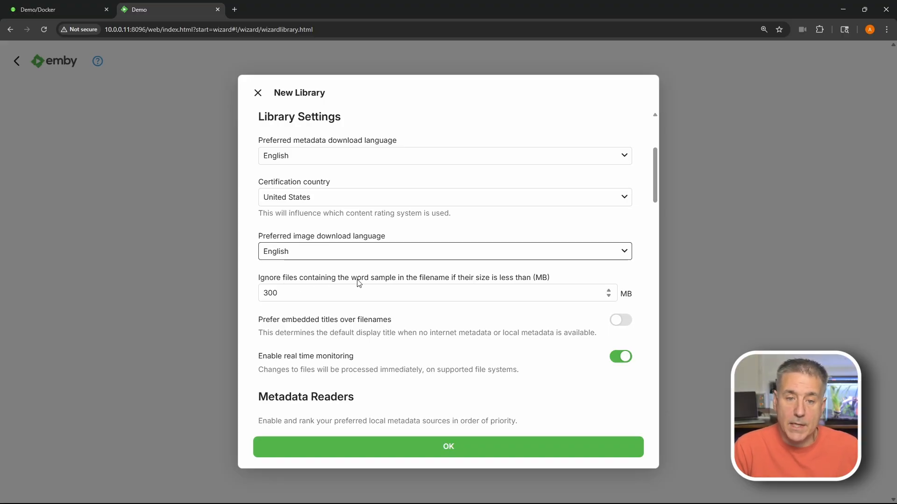
{"action": "mouse_move", "coordinate": [485, 286]}
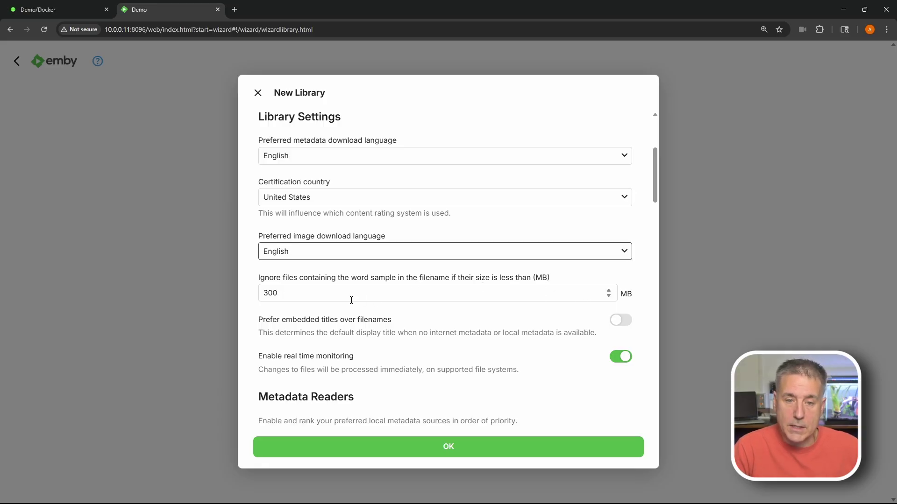
{"action": "mouse_move", "coordinate": [401, 299]}
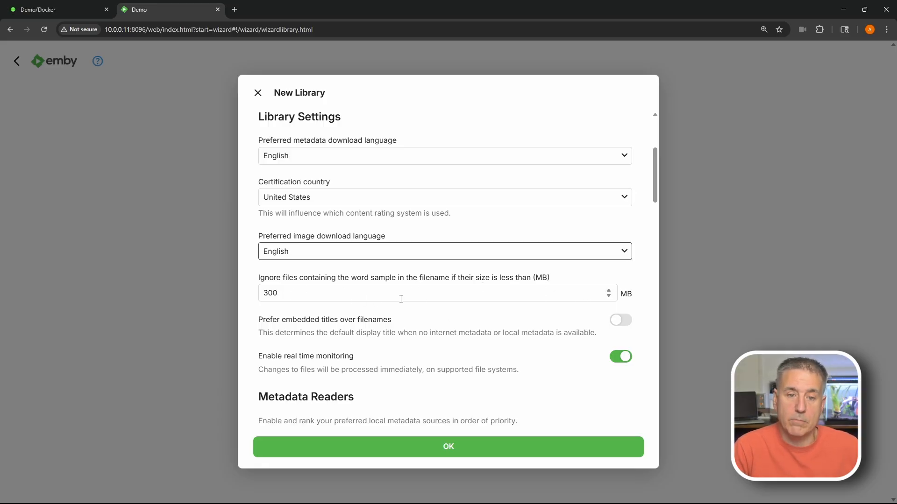
{"action": "scroll", "scroll_direction": "down", "scroll_amount": 3}
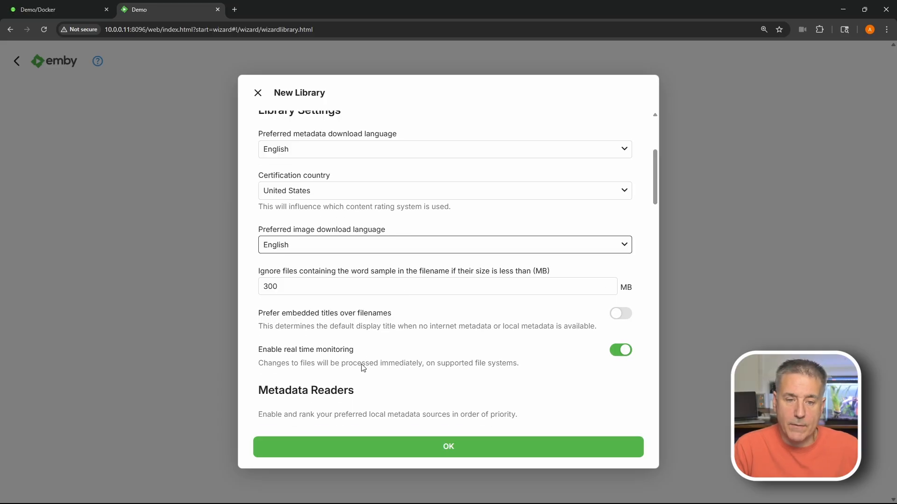
{"action": "scroll", "scroll_direction": "down", "scroll_amount": 3}
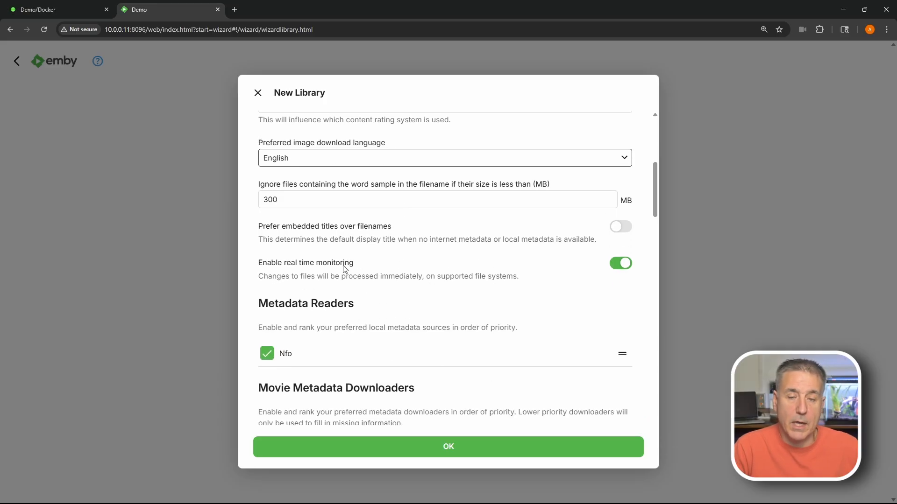
{"action": "scroll", "scroll_direction": "down", "scroll_amount": 3}
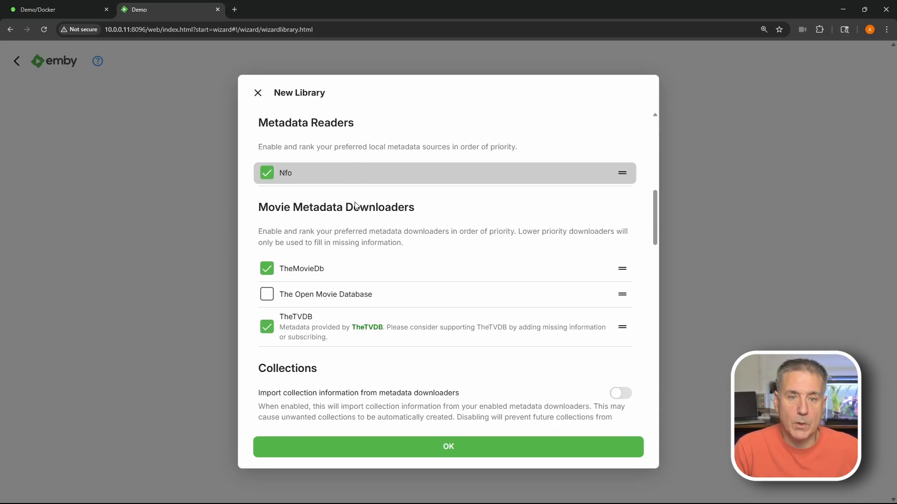
{"action": "scroll", "scroll_direction": "down", "scroll_amount": 3}
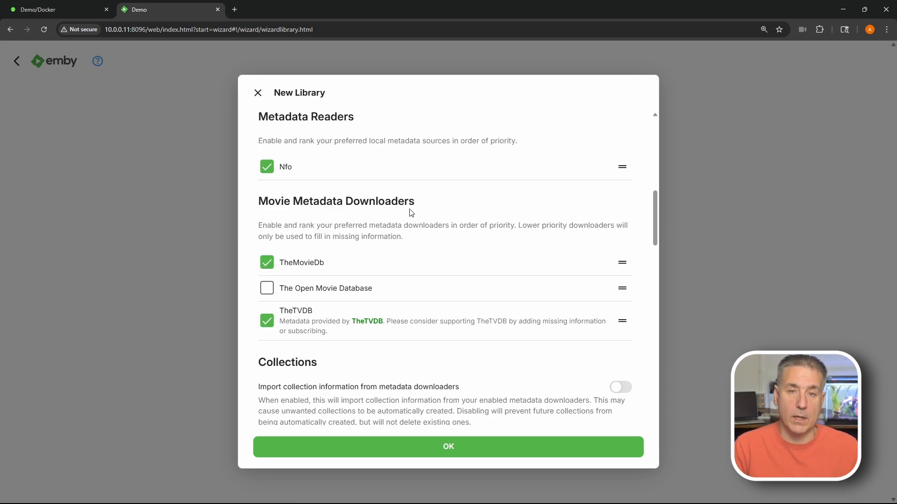
{"action": "left_click", "coordinate": [267, 288]}
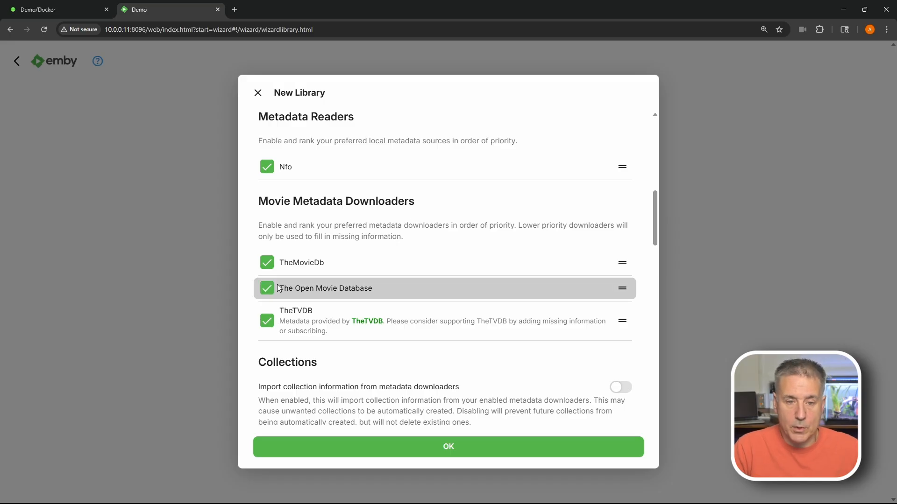
{"action": "left_click", "coordinate": [267, 288]}
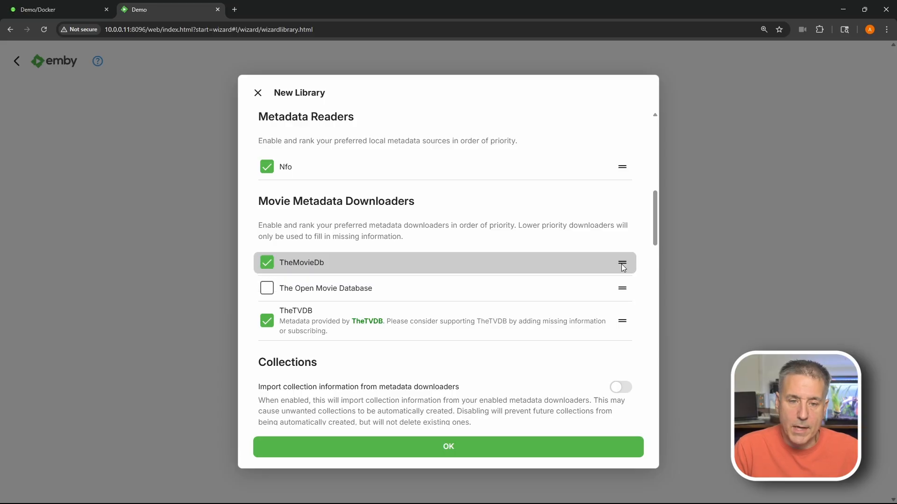
{"action": "left_click_drag", "start_coordinate": [621, 262], "coordinate": [622, 287]}
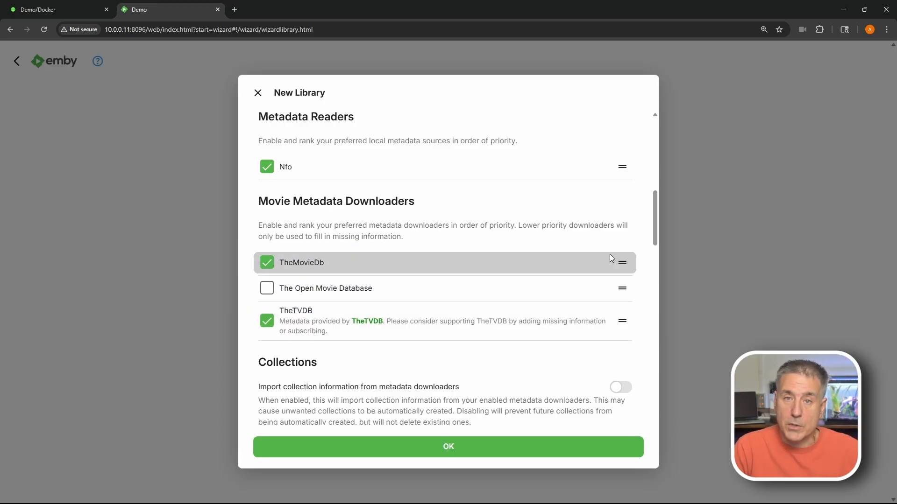
Keep minimum collection size at 2 and enable importing collection information from metadata downloaders
{"action": "scroll", "scroll_direction": "down", "scroll_amount": 3}
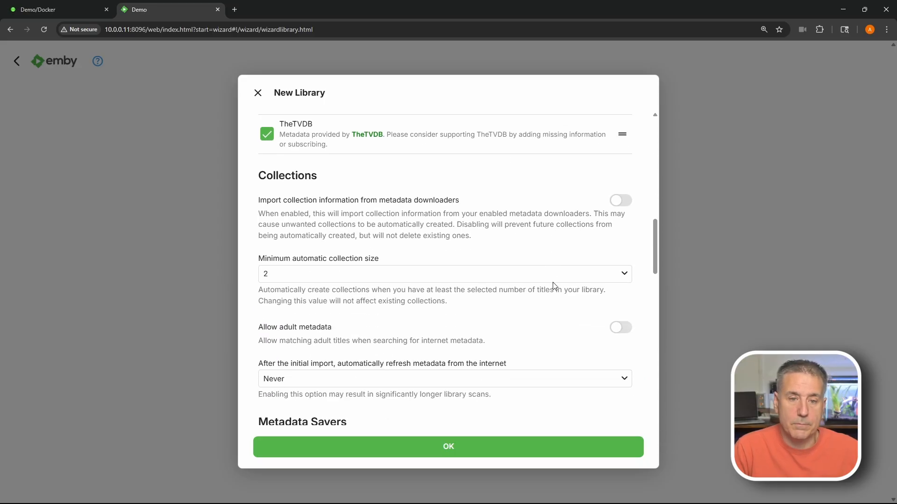
{"action": "mouse_move", "coordinate": [270, 266]}
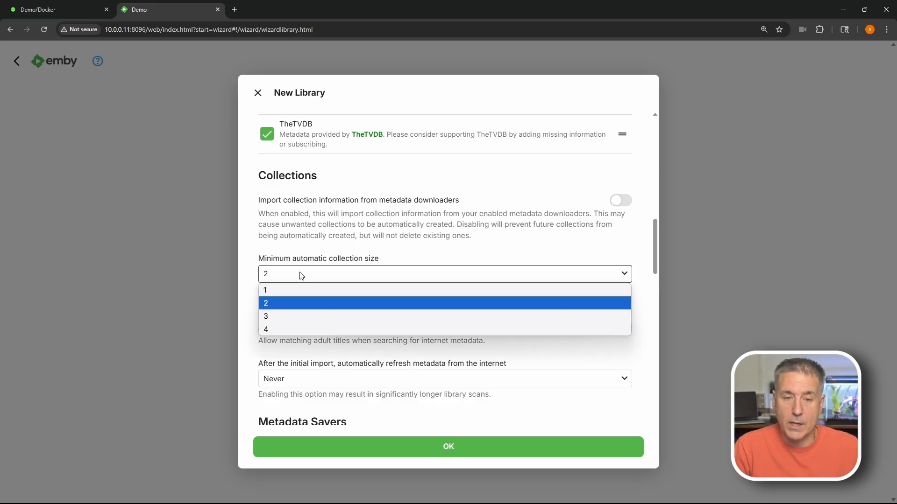
{"action": "left_click", "coordinate": [265, 329]}
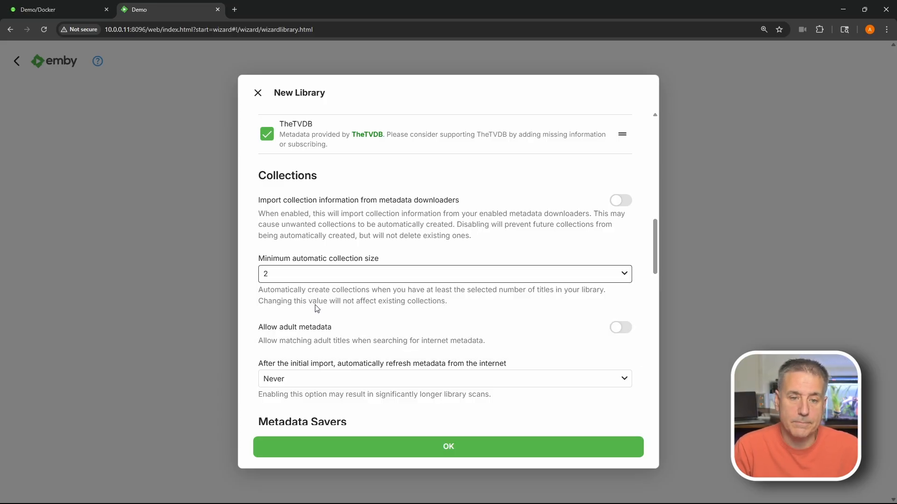
{"action": "mouse_move", "coordinate": [564, 213]}
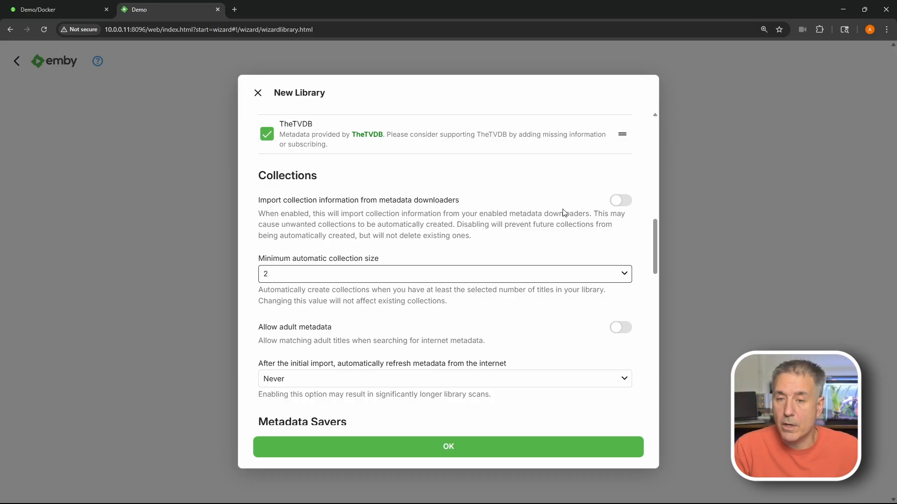
{"action": "left_click", "coordinate": [620, 200]}
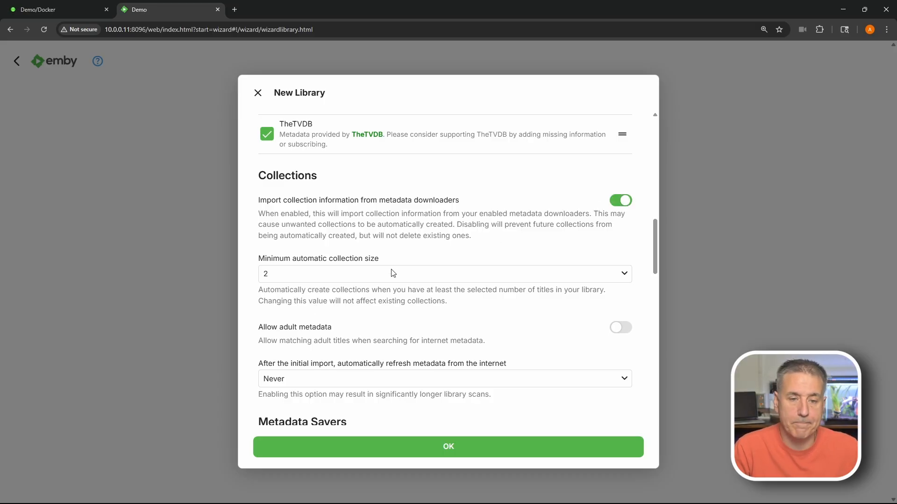
{"action": "scroll", "scroll_direction": "down", "scroll_amount": 3}
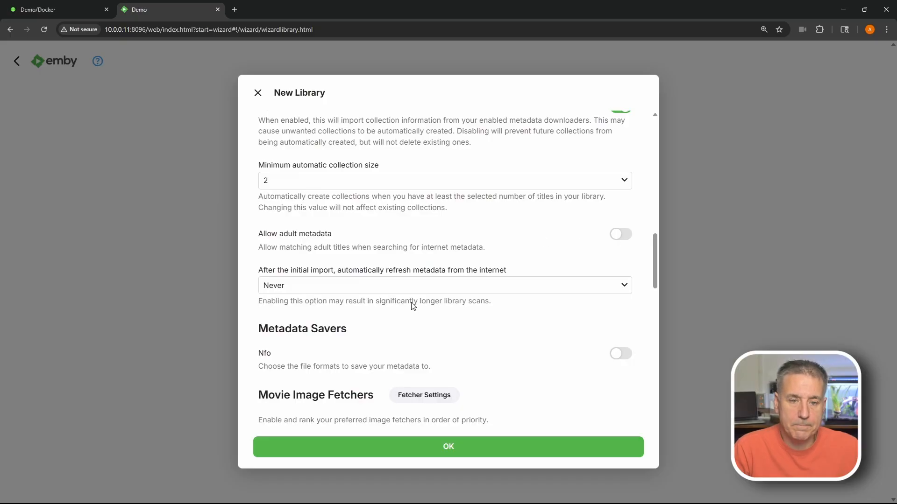
{"action": "scroll", "scroll_direction": "down", "scroll_amount": 3}
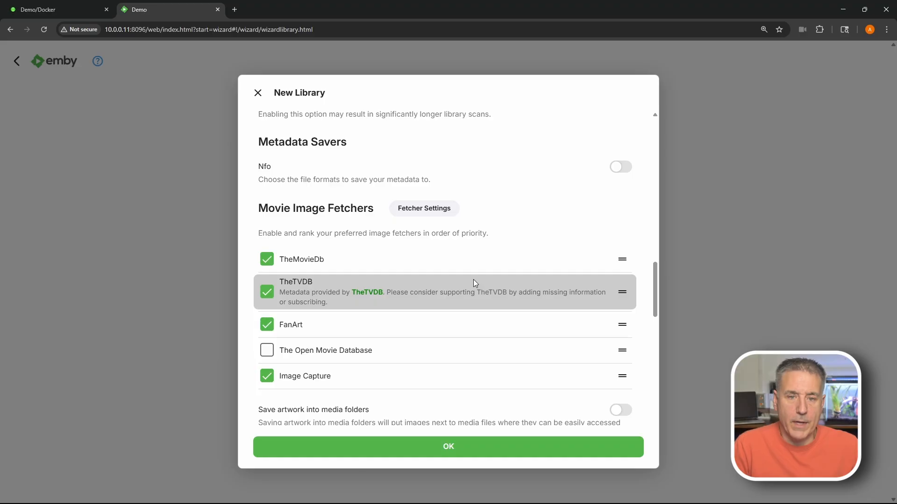
{"action": "mouse_move", "coordinate": [468, 281]}
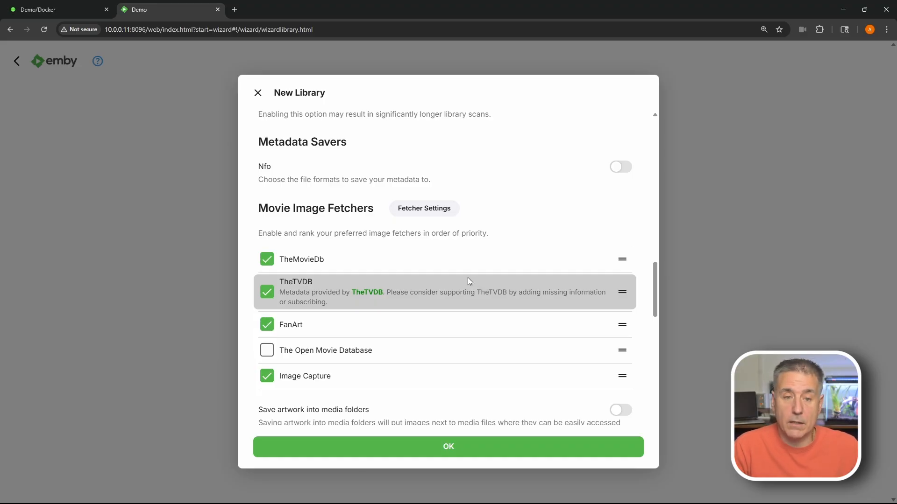
{"action": "mouse_move", "coordinate": [307, 235]}
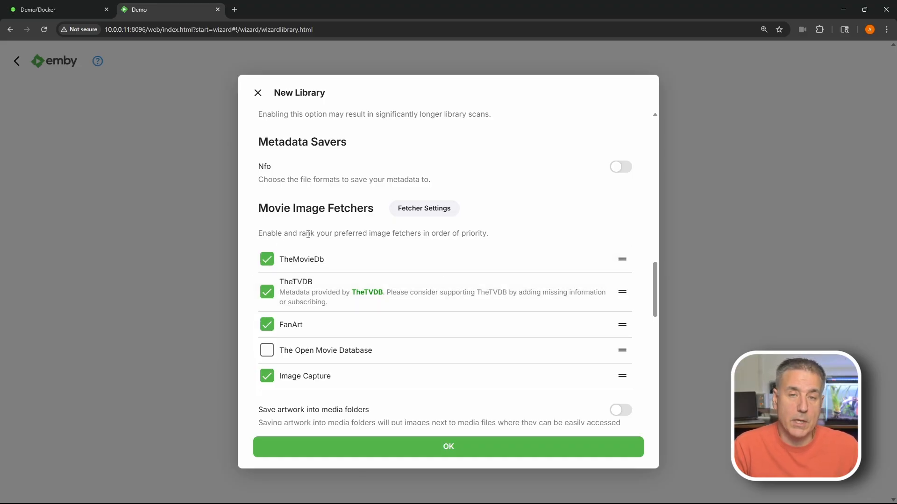
{"action": "mouse_move", "coordinate": [298, 251]}
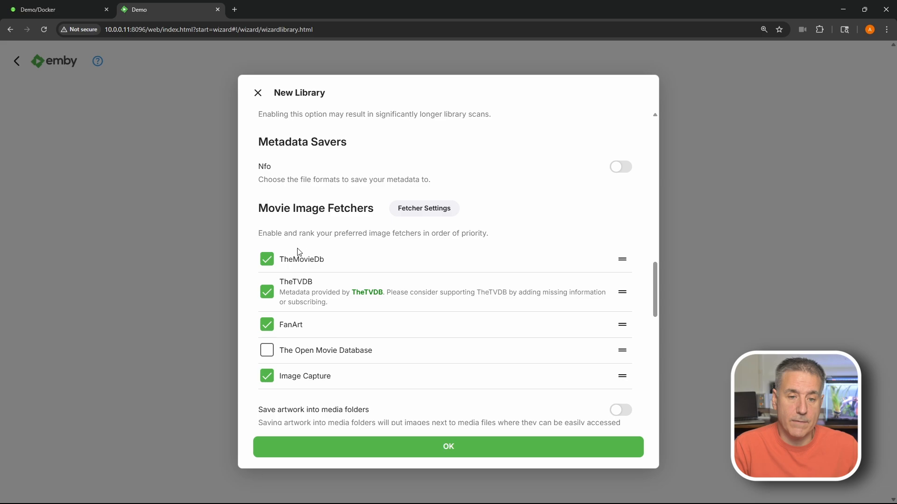
{"action": "mouse_move", "coordinate": [389, 298]}
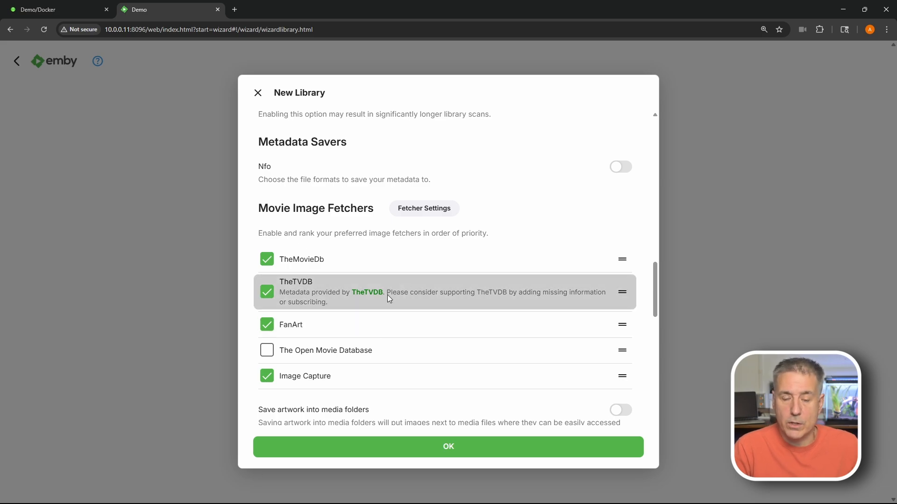
{"action": "scroll", "scroll_direction": "down", "scroll_amount": 3}
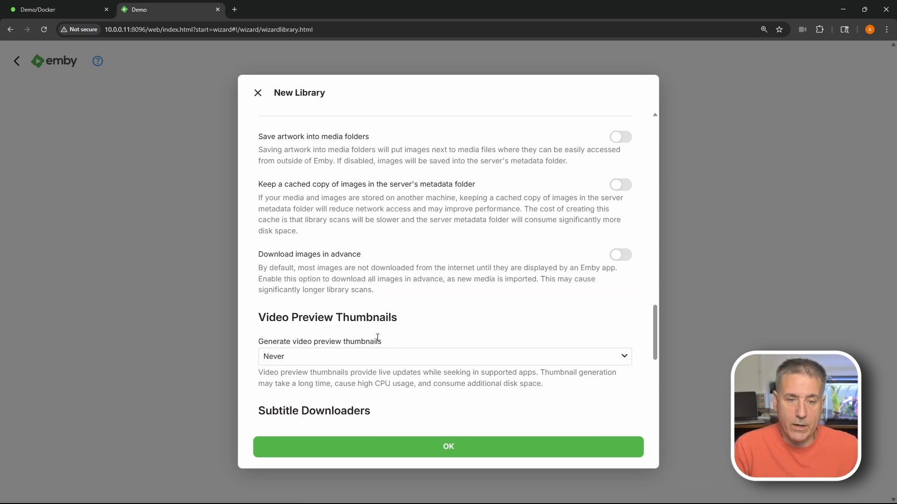
{"action": "scroll", "scroll_direction": "down", "scroll_amount": 3}
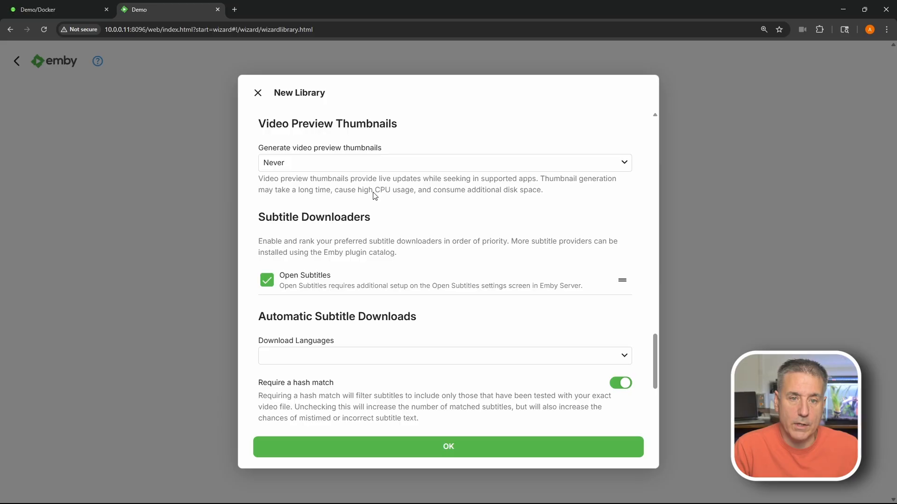
{"action": "mouse_move", "coordinate": [363, 136]}
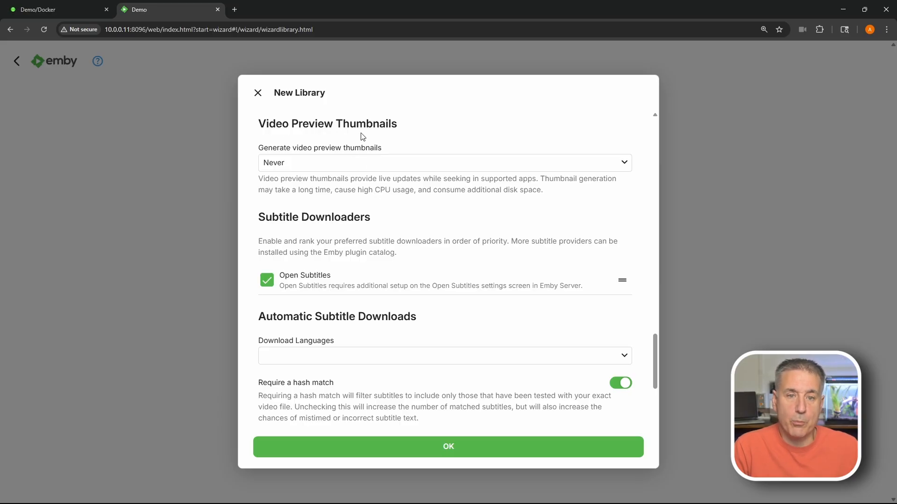
{"action": "mouse_move", "coordinate": [369, 147]}
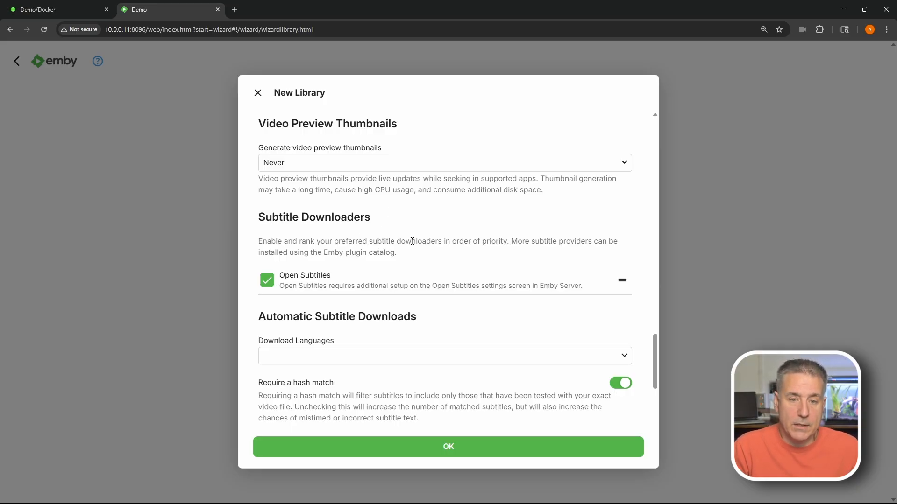
{"action": "mouse_move", "coordinate": [322, 284]}
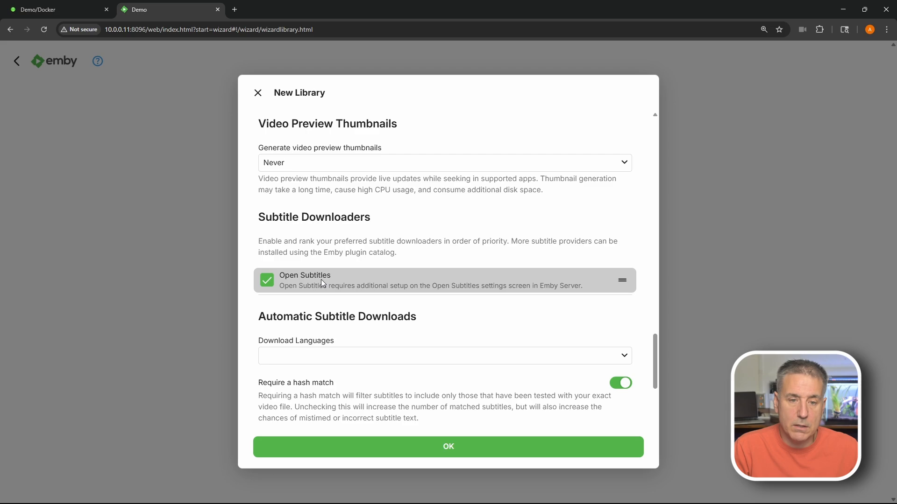
{"action": "mouse_move", "coordinate": [377, 285]}
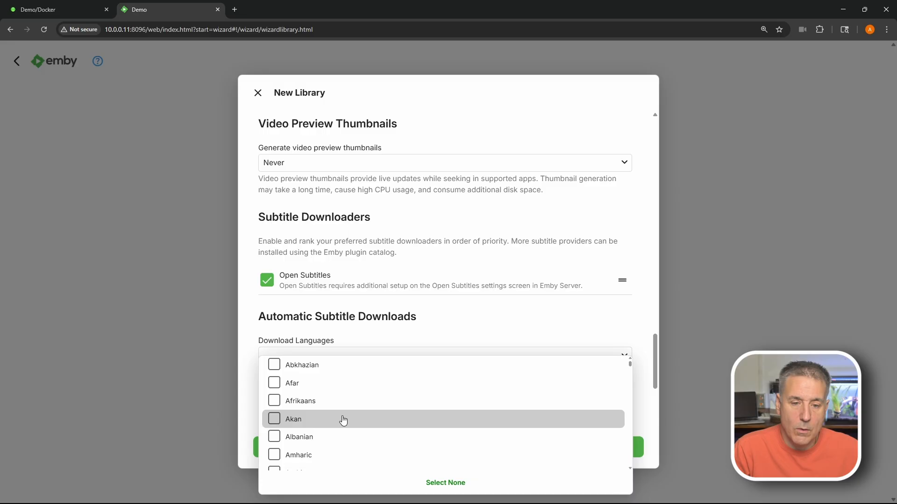
Scroll through Automatic Subtitle Downloads, where English is the download language
{"action": "scroll", "scroll_direction": "down", "scroll_amount": 3}
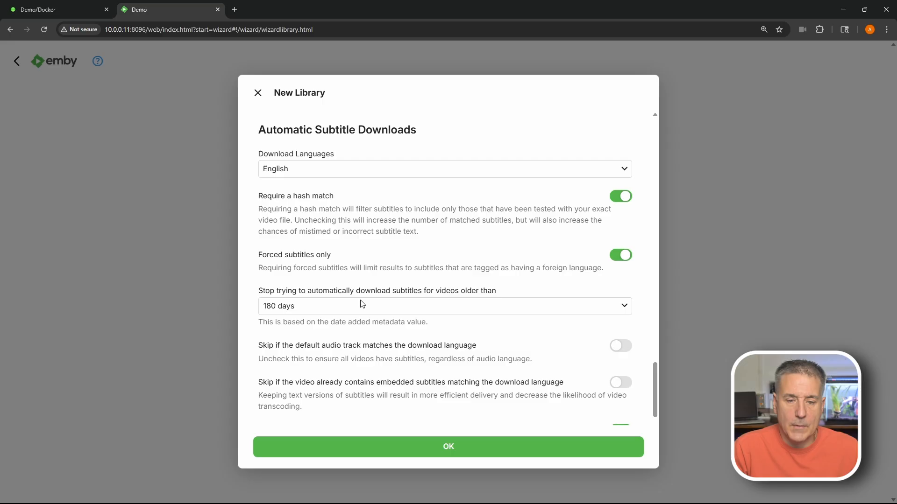
Scroll past the Playback settings and save the Movies library for /mnt/movies
{"action": "scroll", "scroll_direction": "down", "scroll_amount": 3}
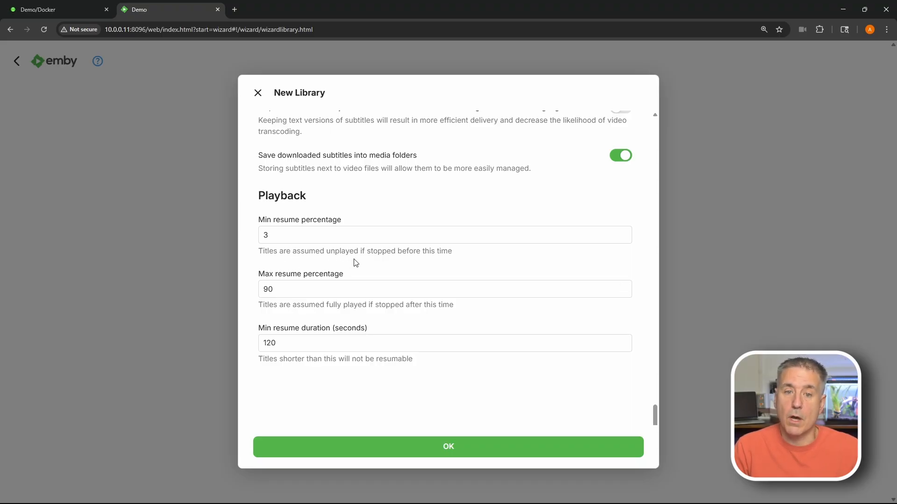
{"action": "mouse_move", "coordinate": [443, 270]}
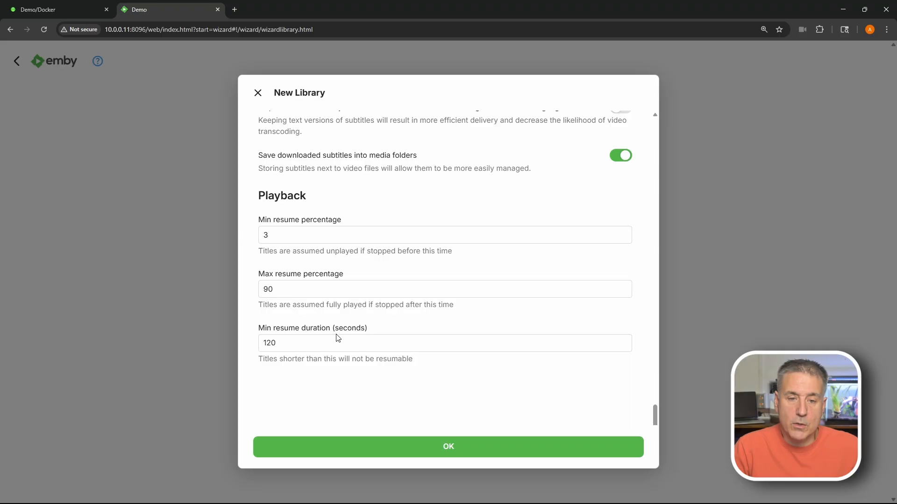
{"action": "mouse_move", "coordinate": [263, 373]}
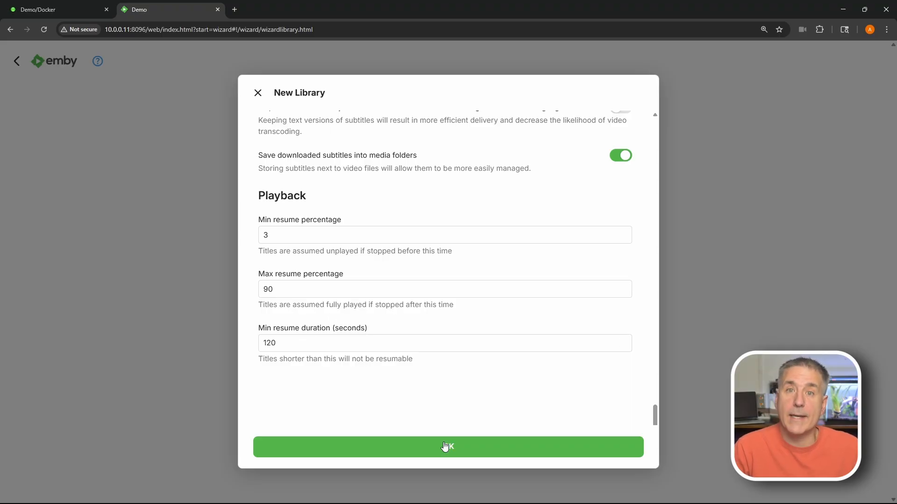
{"action": "left_click", "coordinate": [446, 446]}
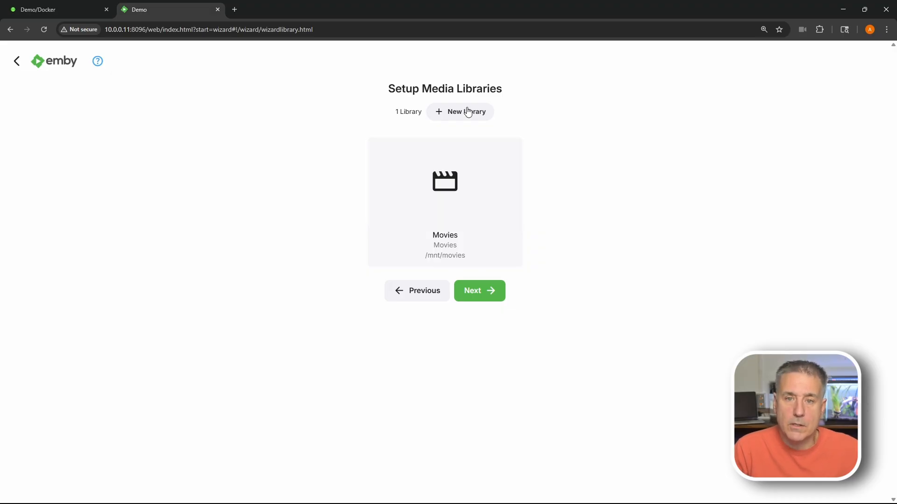
Start a new Music library and add /mnt/music as its media folder
{"action": "left_click", "coordinate": [461, 112]}
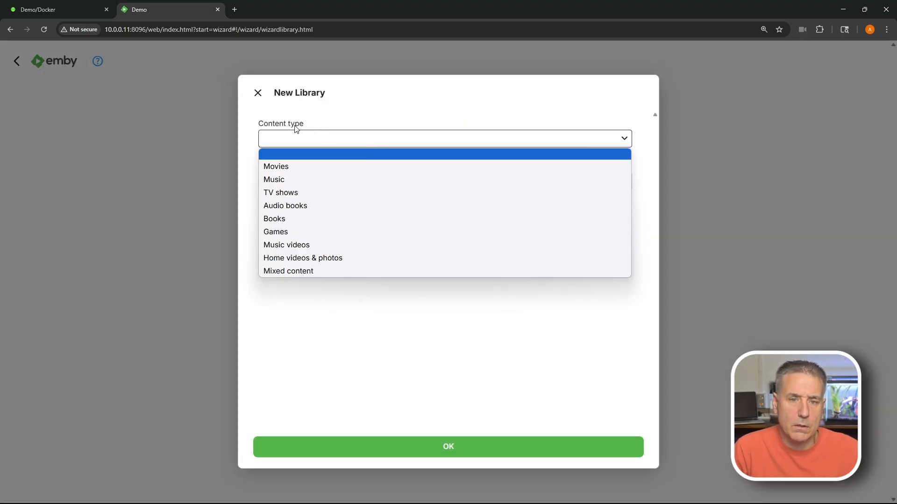
{"action": "left_click", "coordinate": [273, 179]}
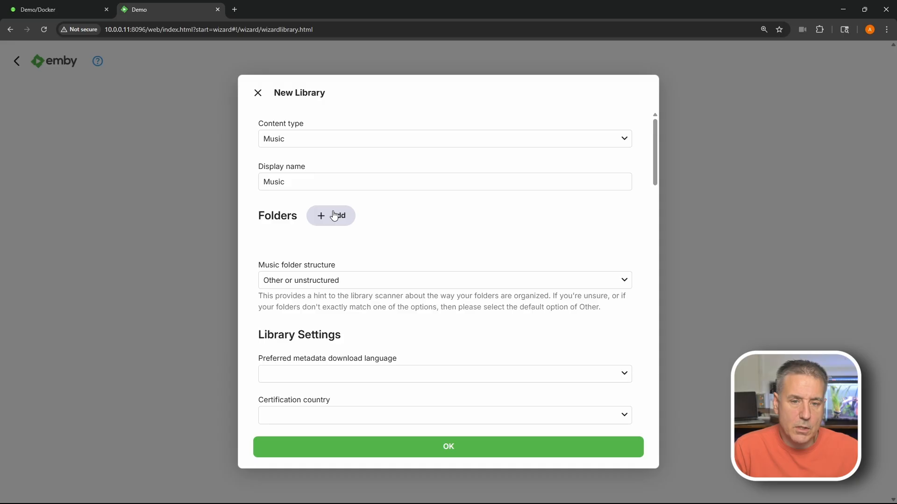
{"action": "left_click", "coordinate": [331, 216]}
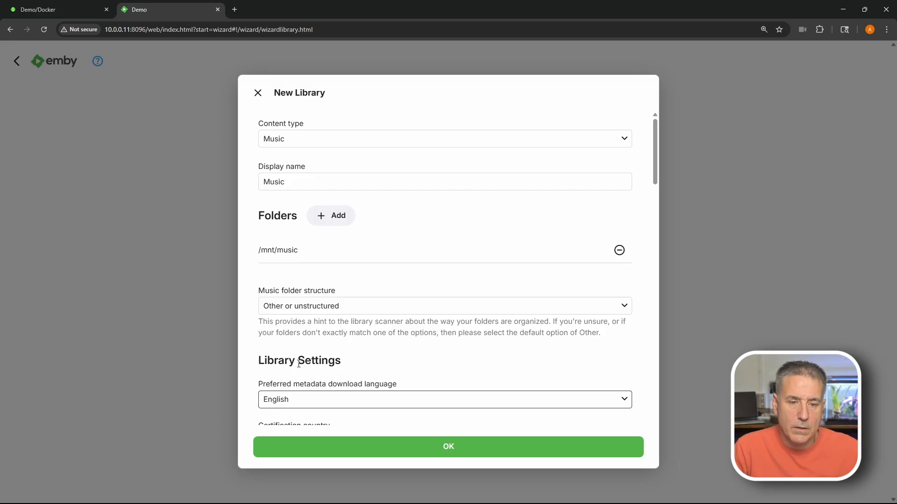
{"action": "scroll", "scroll_direction": "down", "scroll_amount": 3}
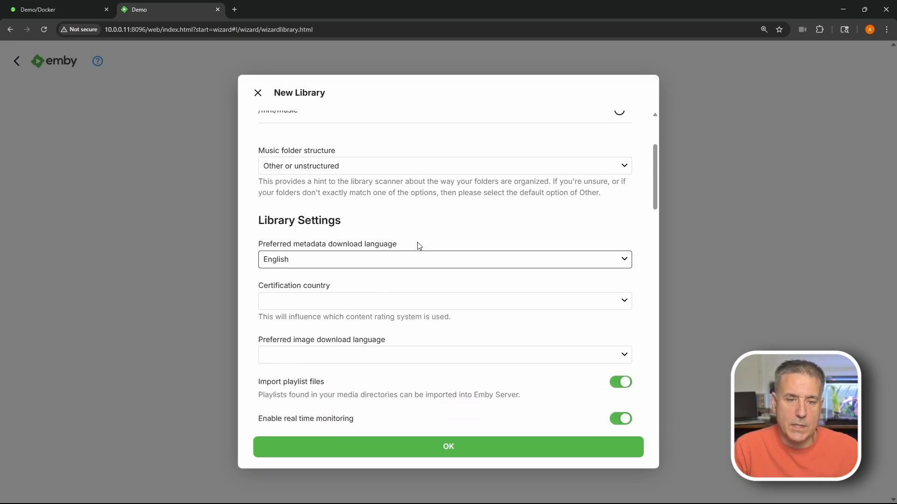
{"action": "left_click", "coordinate": [443, 301]}
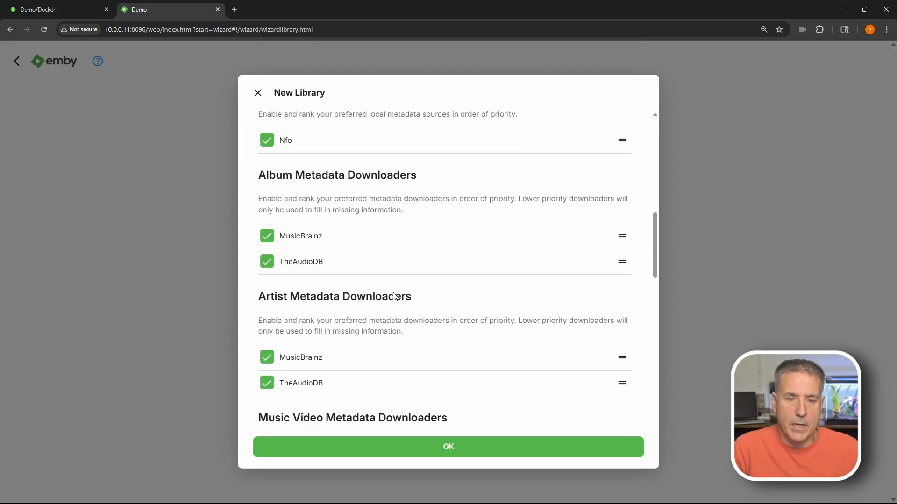
Scroll through the remaining Music library options and save it with OK
{"action": "scroll", "scroll_direction": "down", "scroll_amount": 3}
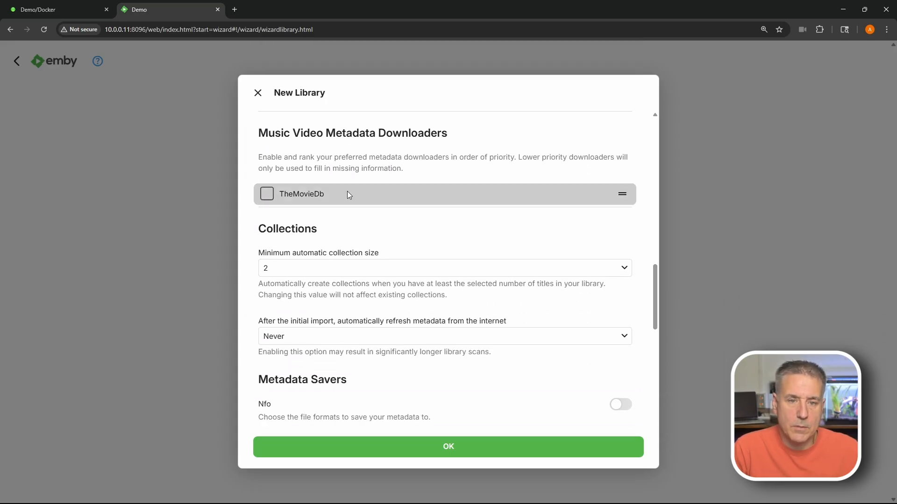
{"action": "mouse_move", "coordinate": [580, 264]}
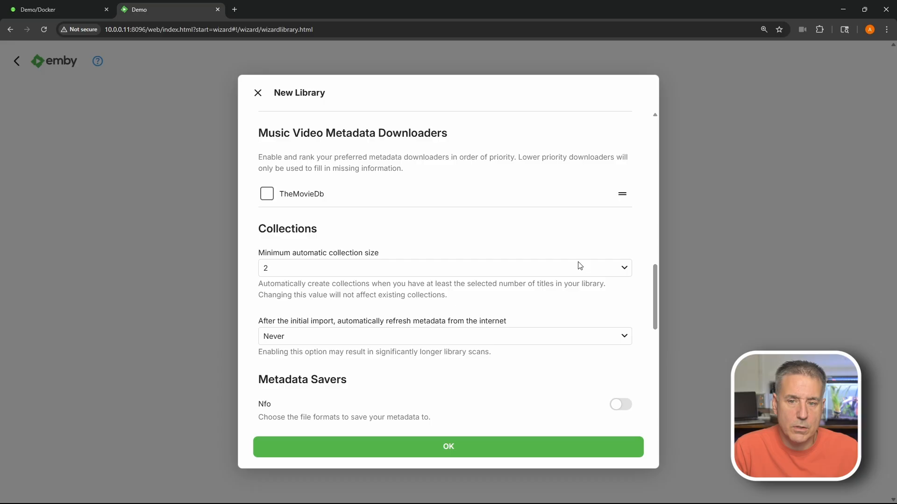
{"action": "scroll", "scroll_direction": "down", "scroll_amount": 3}
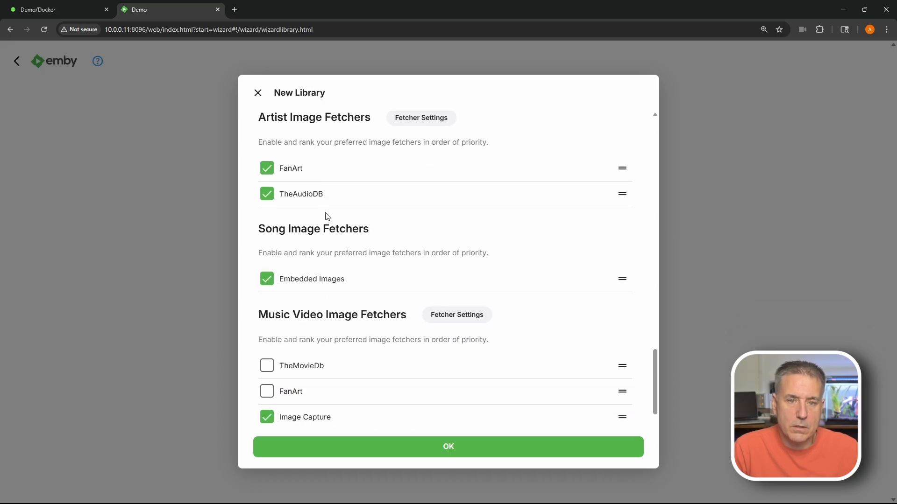
{"action": "scroll", "scroll_direction": "down", "scroll_amount": 3}
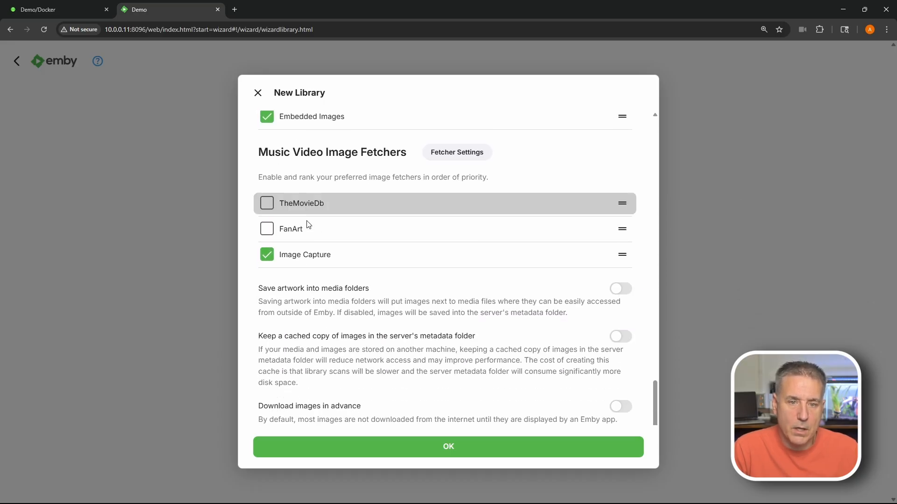
{"action": "scroll", "scroll_direction": "down", "scroll_amount": 3}
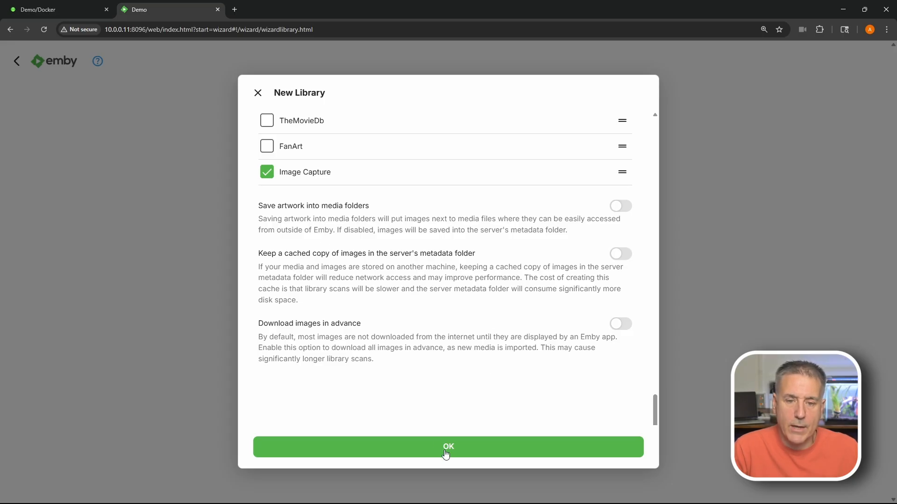
{"action": "left_click", "coordinate": [447, 447]}
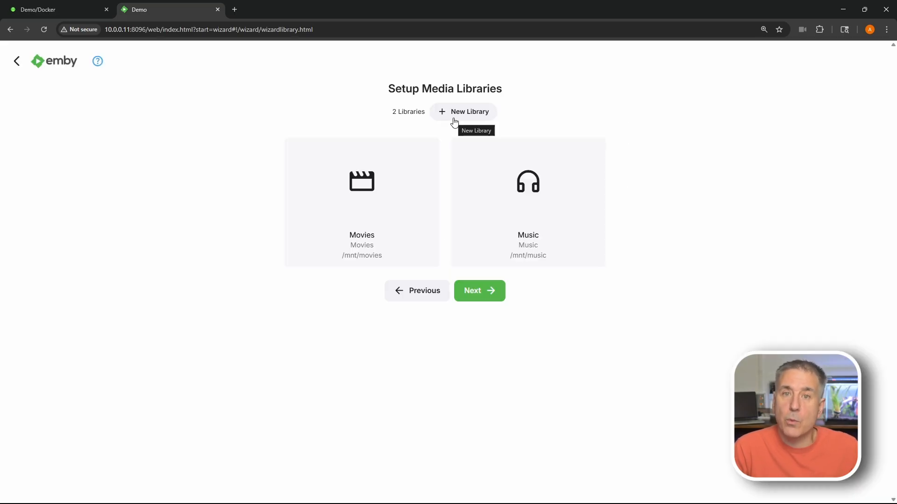
Start a TV shows library on /mnt/tv with English metadata, then scroll through its options
{"action": "left_click", "coordinate": [470, 112]}
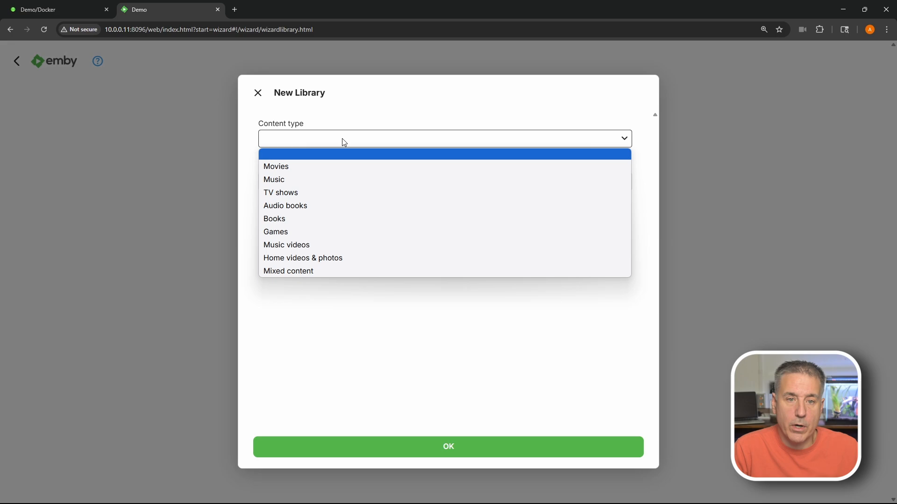
{"action": "left_click", "coordinate": [280, 192]}
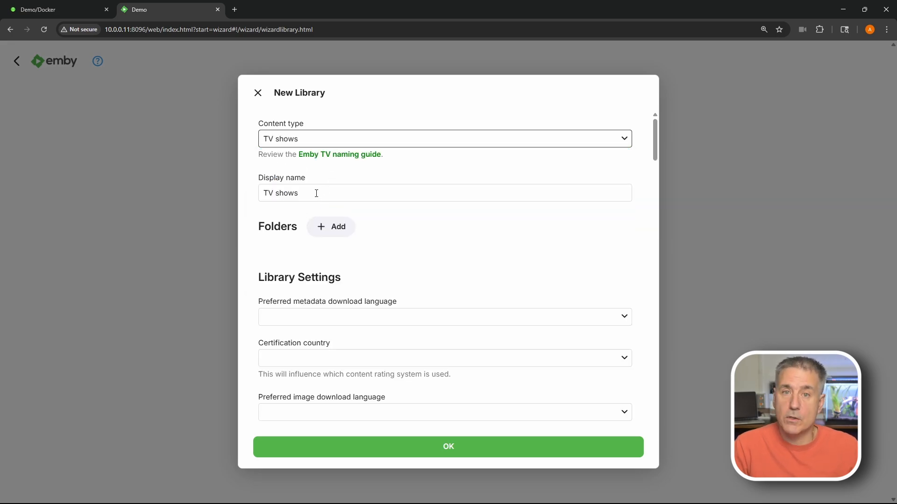
{"action": "mouse_move", "coordinate": [329, 231]}
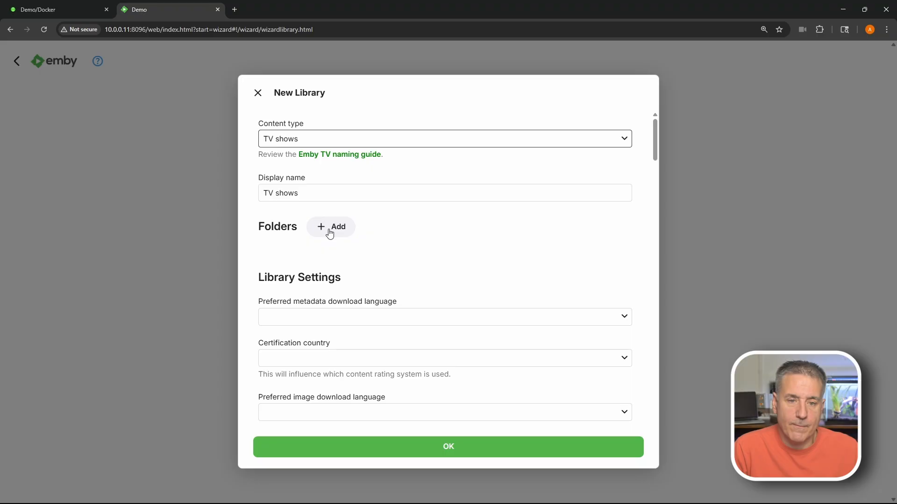
{"action": "left_click", "coordinate": [330, 226]}
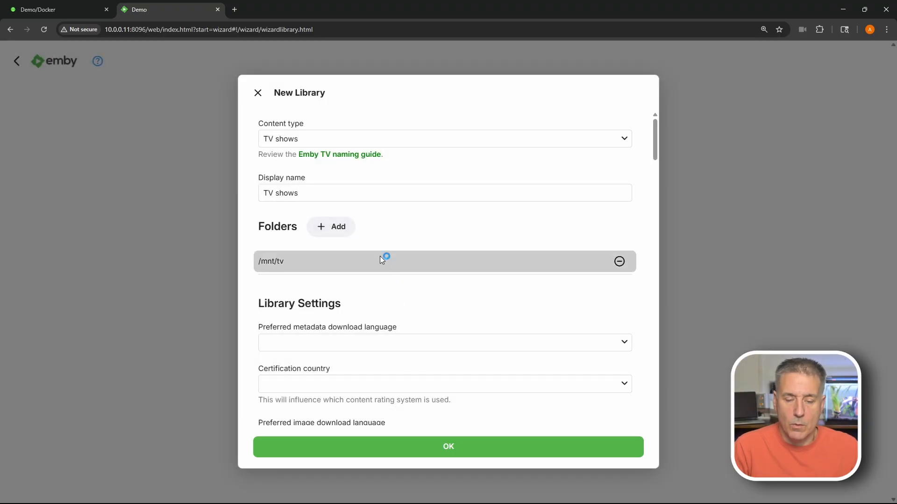
{"action": "mouse_move", "coordinate": [355, 342]}
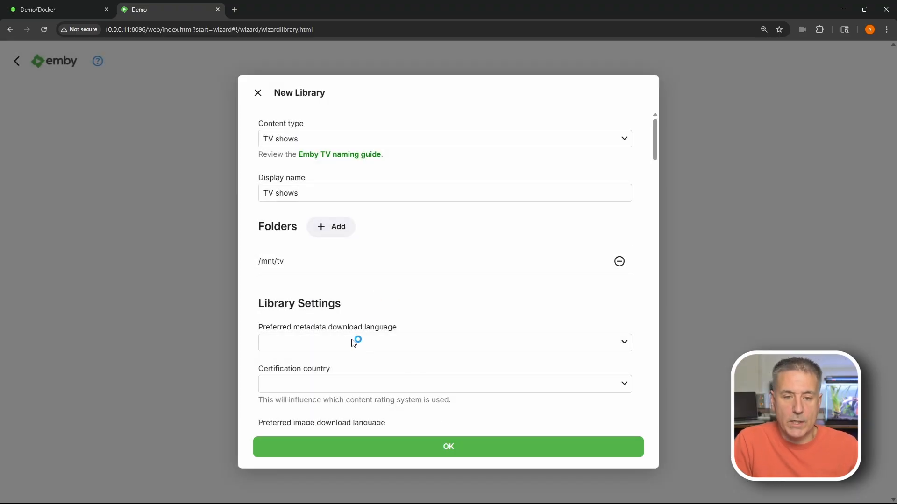
{"action": "left_click", "coordinate": [357, 342]}
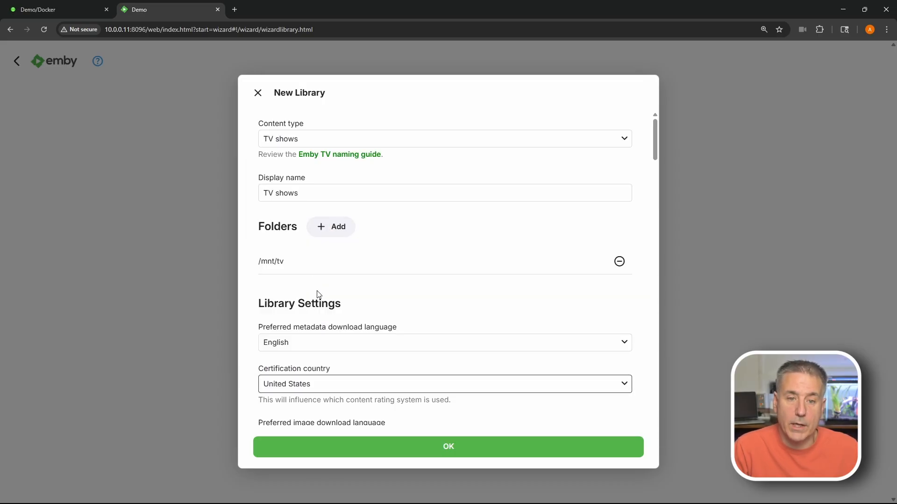
{"action": "scroll", "scroll_direction": "down", "scroll_amount": 3}
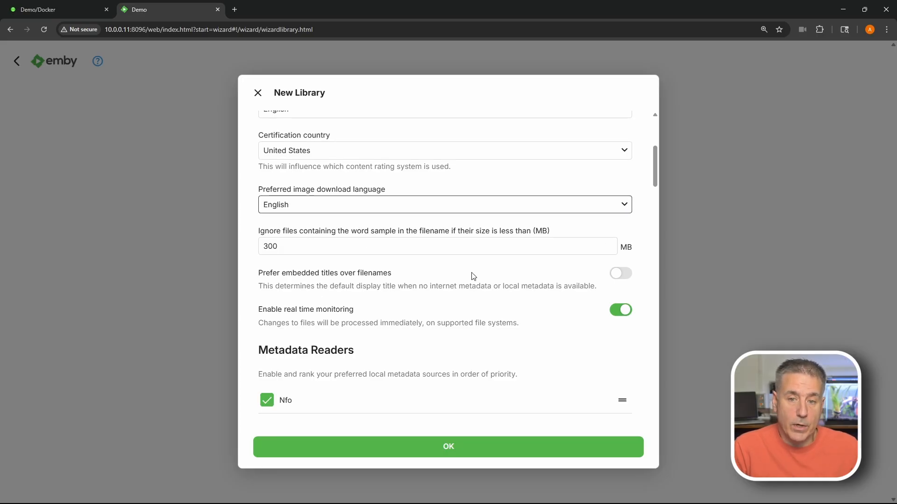
{"action": "mouse_move", "coordinate": [393, 316]}
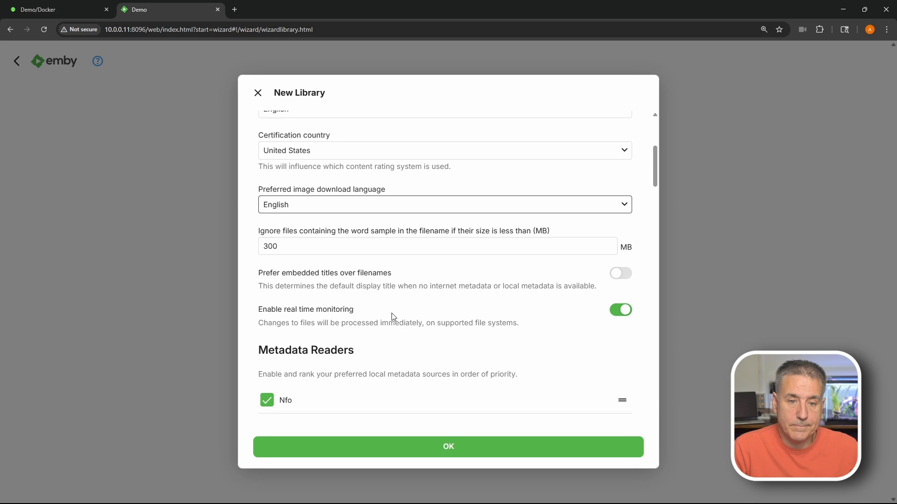
{"action": "scroll", "scroll_direction": "down", "scroll_amount": 3}
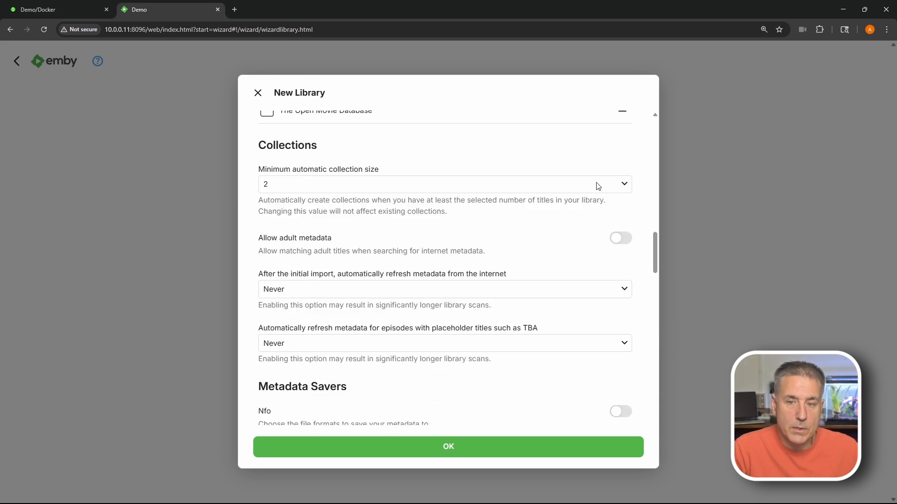
{"action": "mouse_move", "coordinate": [275, 308]}
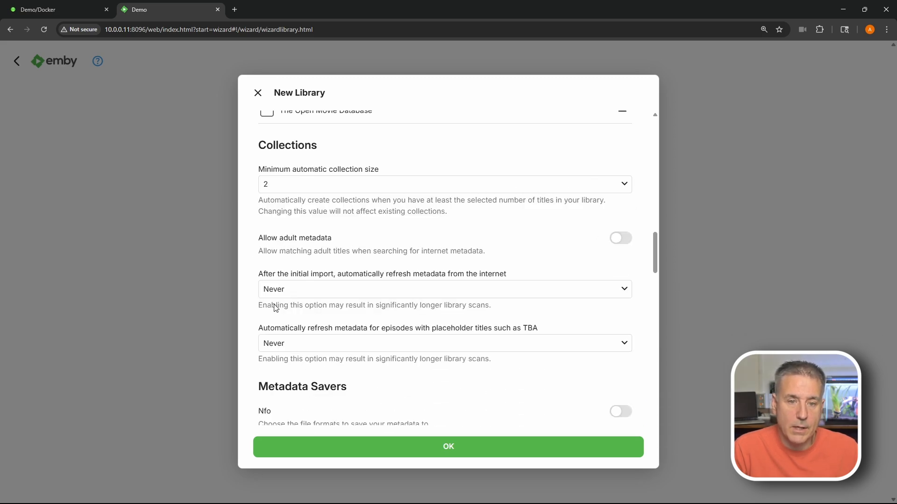
{"action": "scroll", "scroll_direction": "down", "scroll_amount": 3}
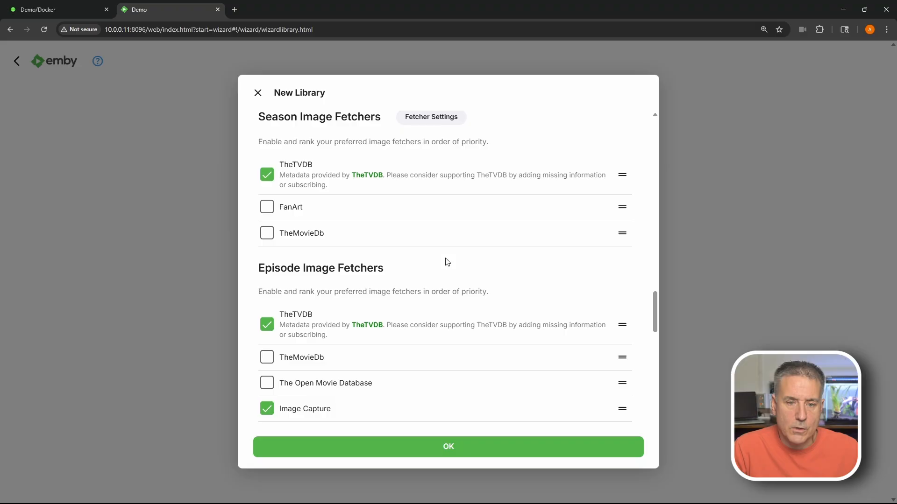
{"action": "scroll", "scroll_direction": "down", "scroll_amount": 3}
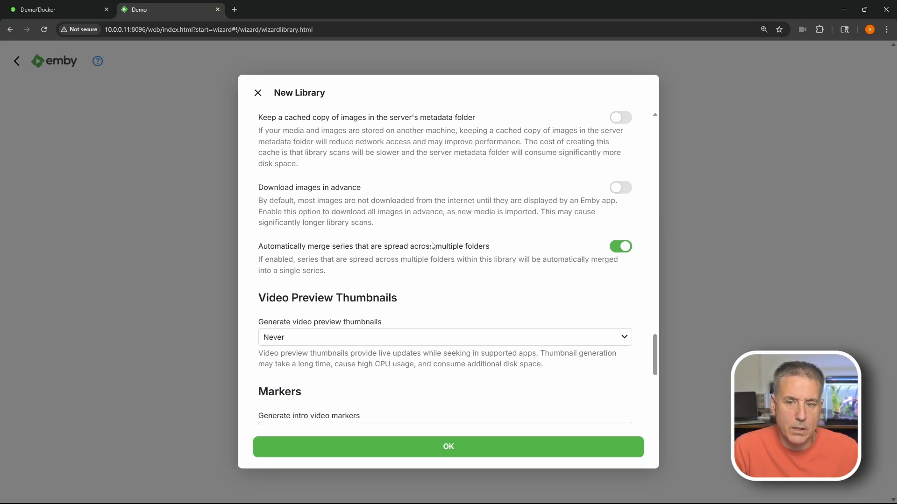
{"action": "scroll", "scroll_direction": "down", "scroll_amount": 3}
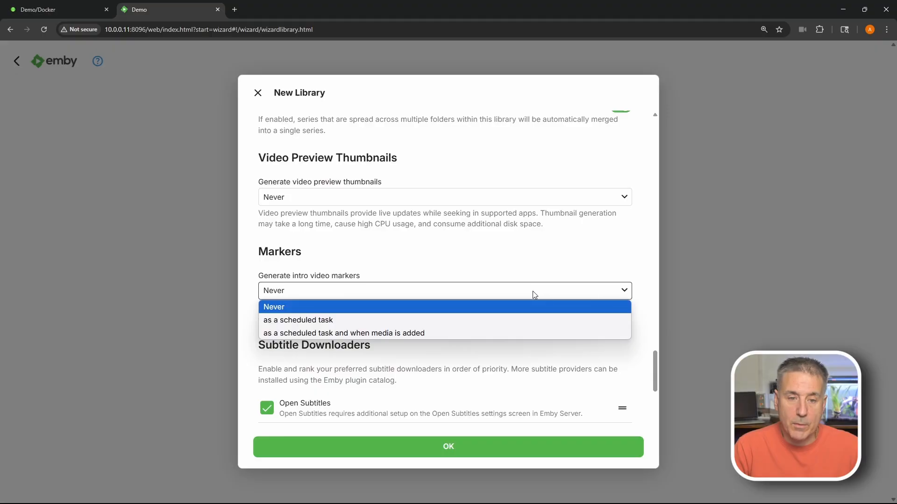
{"action": "mouse_move", "coordinate": [487, 332]}
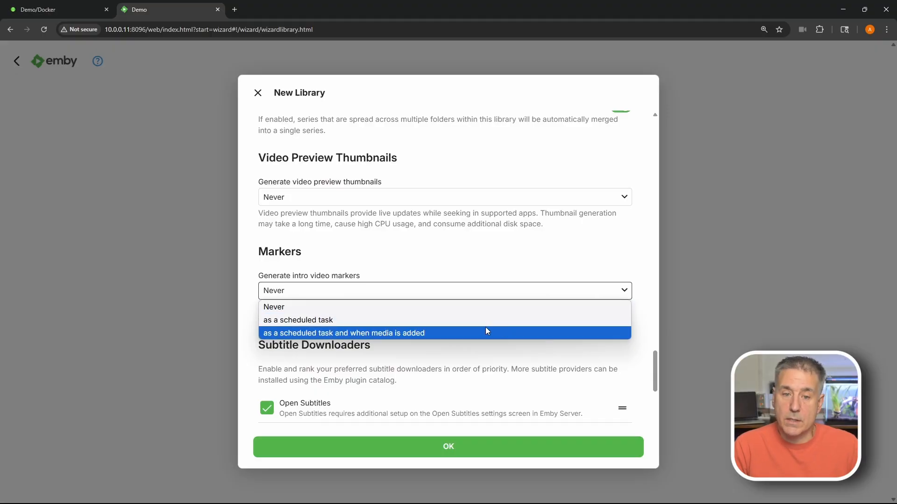
{"action": "mouse_move", "coordinate": [489, 334]}
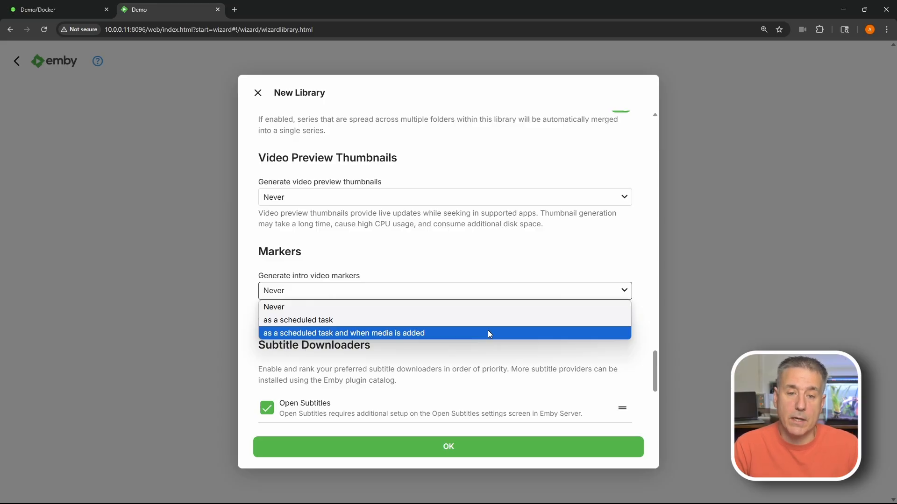
Set Generate intro video markers to 'as a scheduled task and when media is added'
{"action": "left_click", "coordinate": [343, 333]}
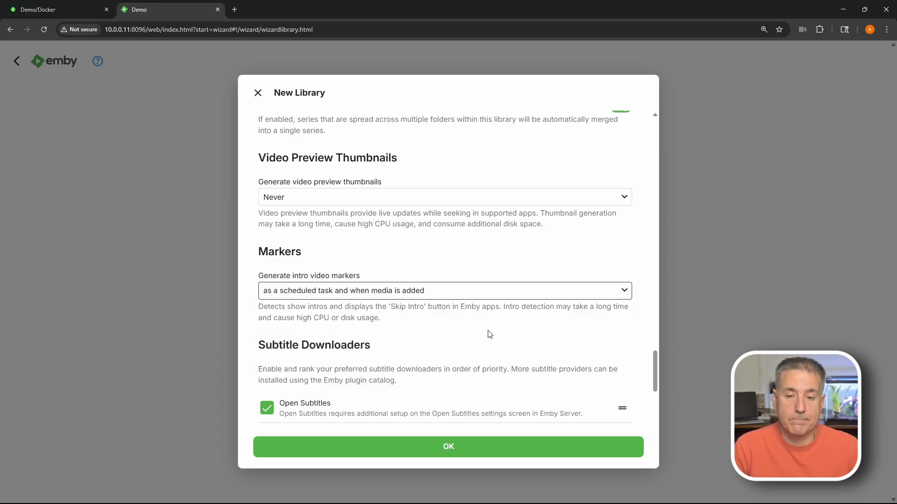
{"action": "scroll", "scroll_direction": "down", "scroll_amount": 3}
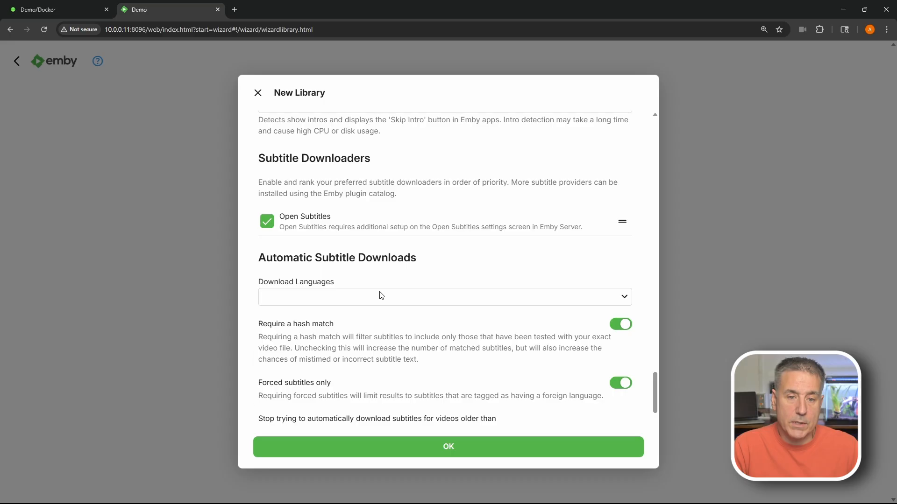
{"action": "left_click", "coordinate": [444, 295]}
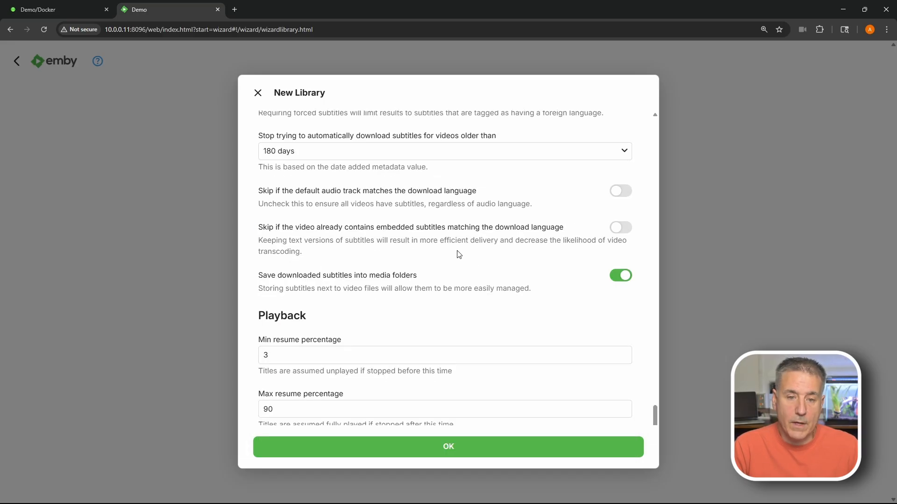
{"action": "scroll", "scroll_direction": "down", "scroll_amount": 3}
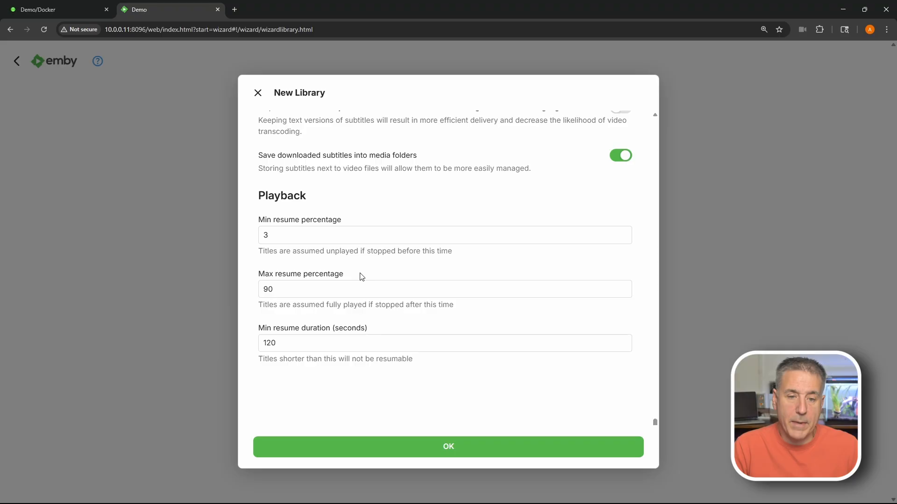
{"action": "mouse_move", "coordinate": [360, 309]}
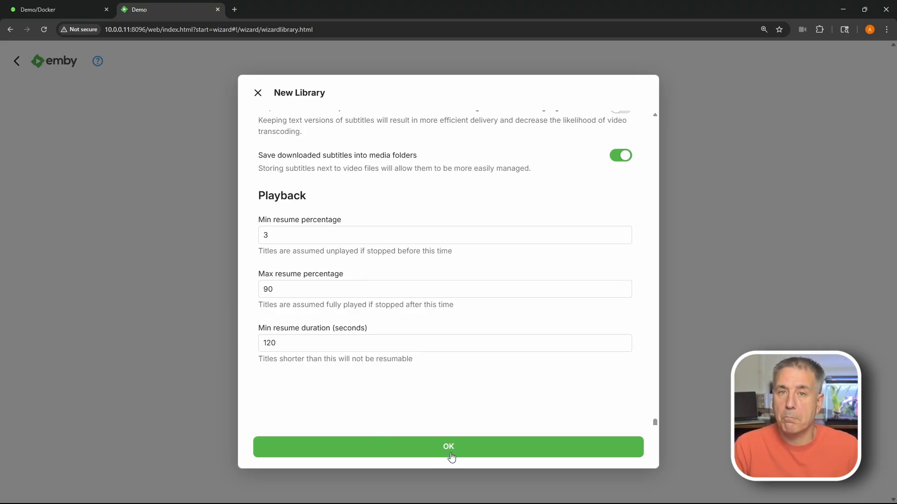
Save the TV shows library, then open and close an empty New Library form
{"action": "left_click", "coordinate": [449, 446]}
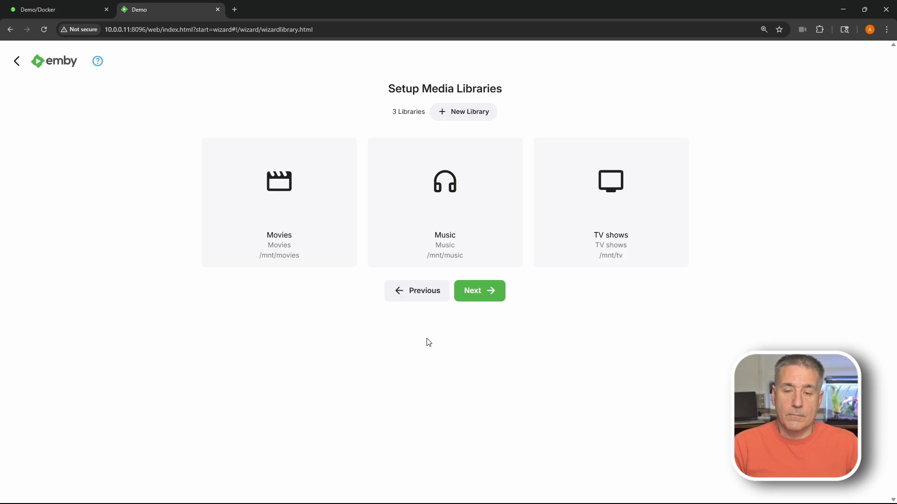
{"action": "mouse_move", "coordinate": [465, 146]}
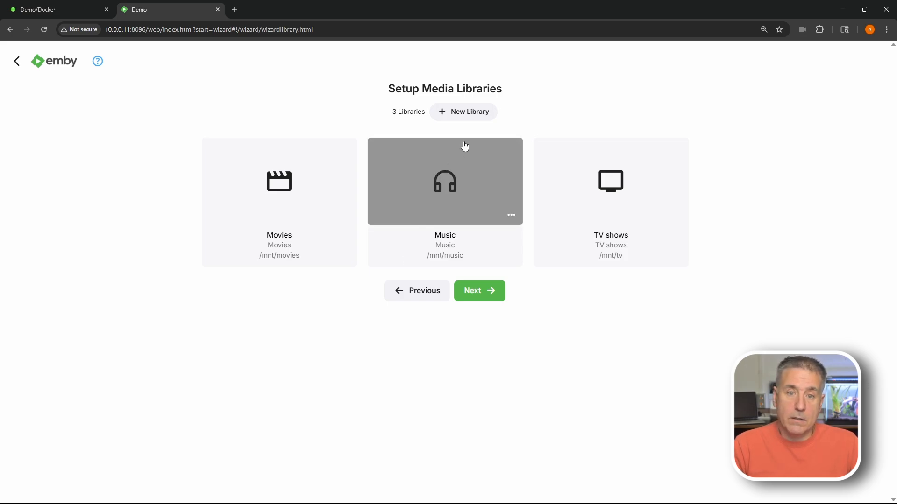
{"action": "left_click", "coordinate": [463, 112]}
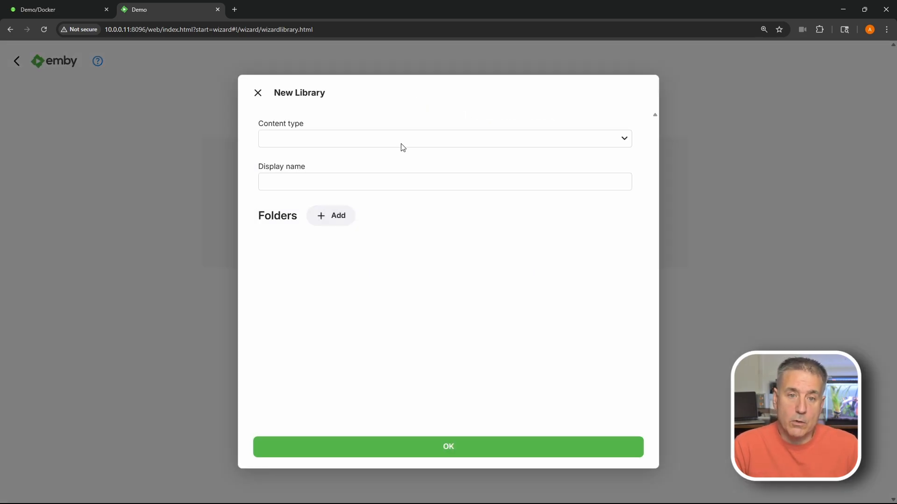
{"action": "left_click", "coordinate": [444, 138]}
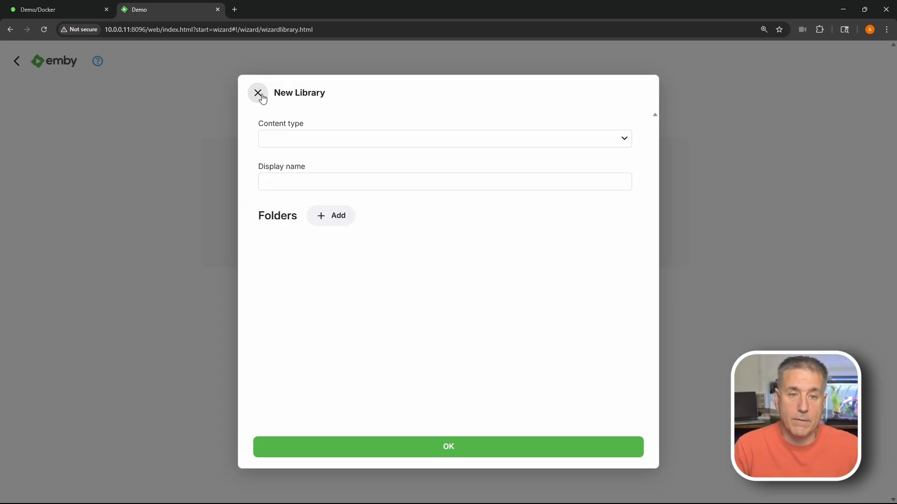
{"action": "left_click", "coordinate": [258, 93]}
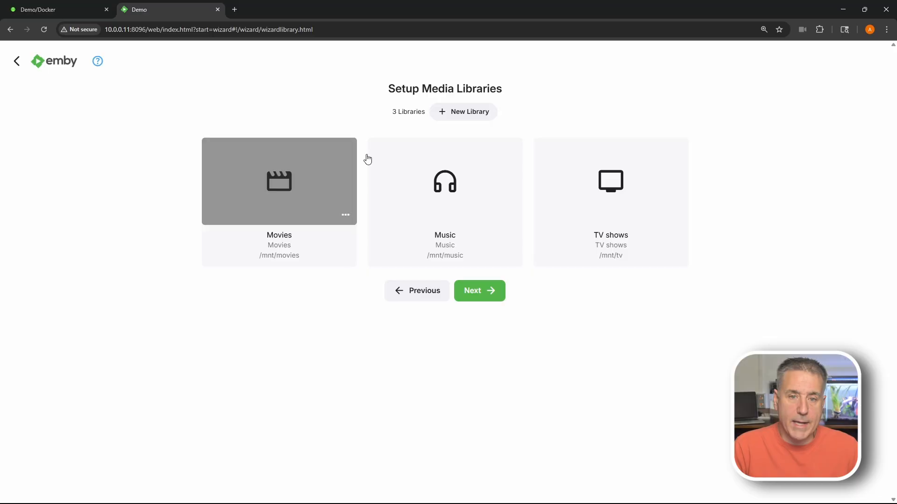
Highlight 'UPnP' and switch off Enable automatic port mapping on Configure Remote Access
{"action": "left_click", "coordinate": [479, 290]}
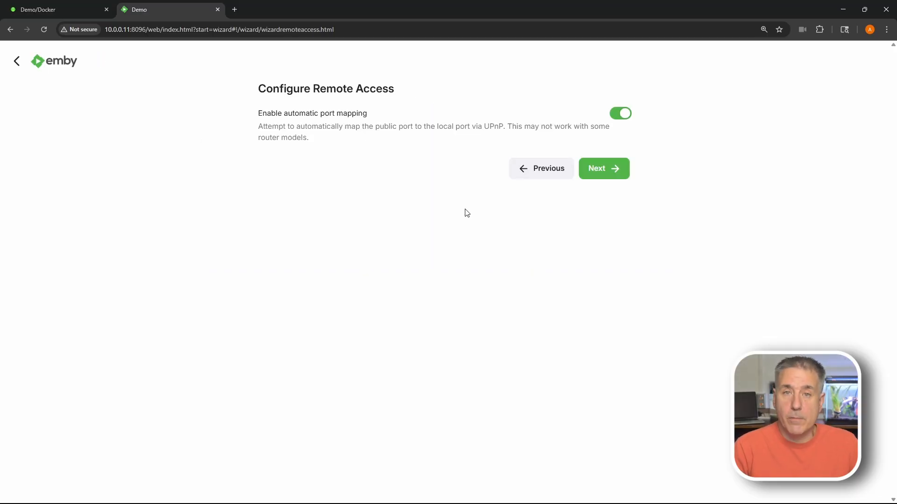
{"action": "mouse_move", "coordinate": [481, 123]}
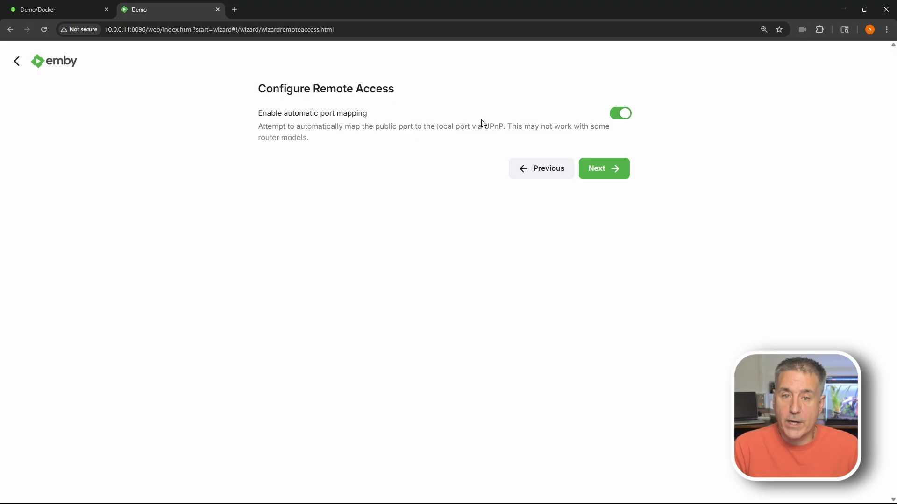
{"action": "double_click", "coordinate": [494, 127]}
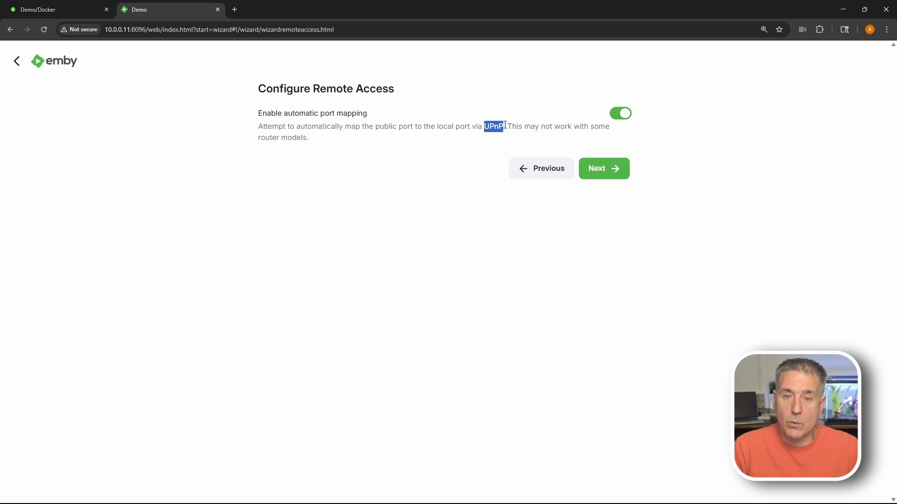
{"action": "mouse_move", "coordinate": [509, 124]}
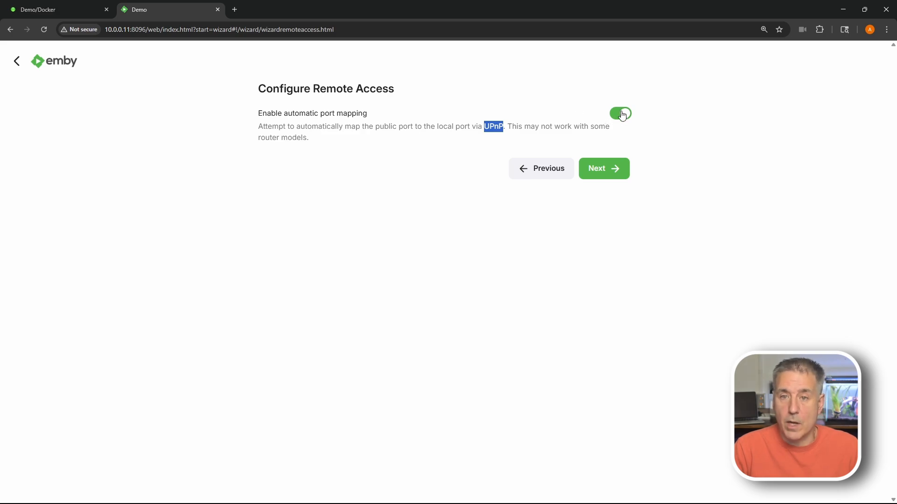
{"action": "left_click", "coordinate": [621, 113]}
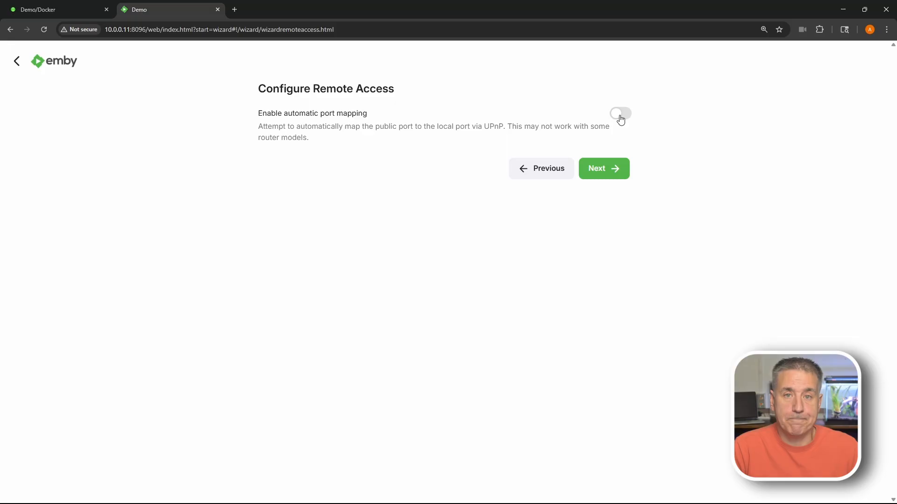
Accept the terms of use and continue to the 'You're Done!' page
{"action": "left_click", "coordinate": [603, 168]}
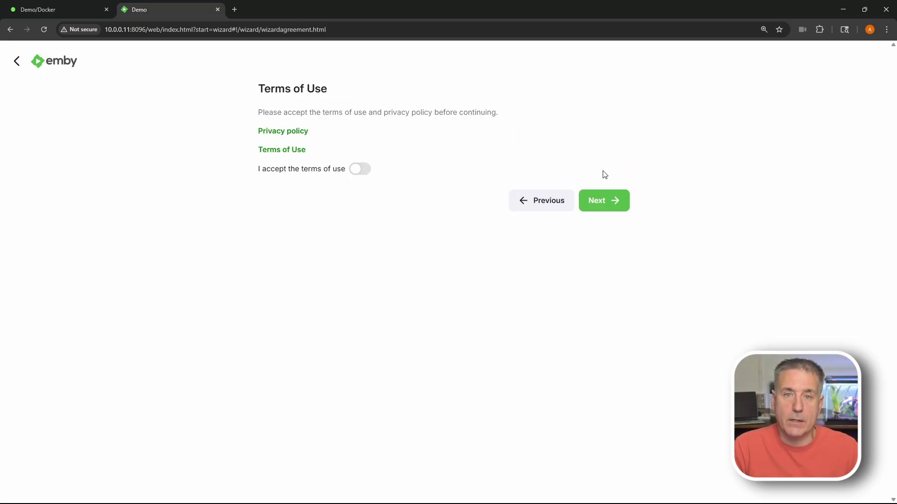
{"action": "mouse_move", "coordinate": [367, 170]}
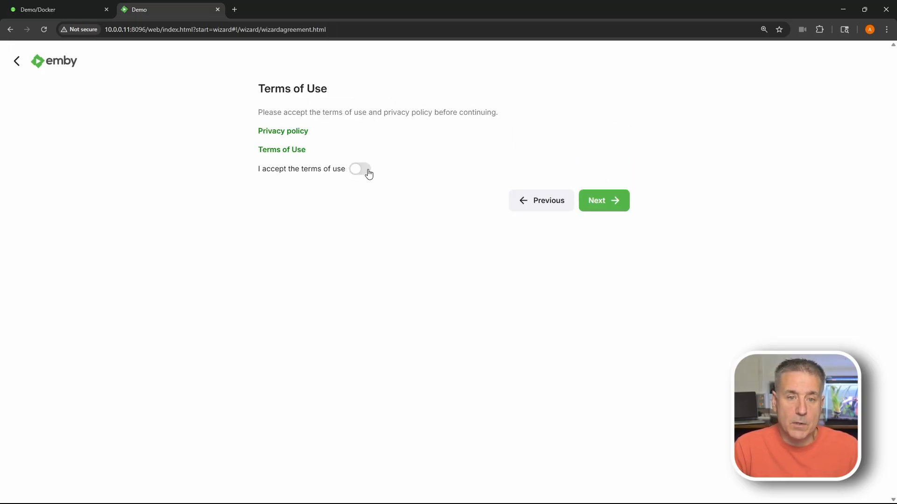
{"action": "left_click", "coordinate": [359, 169]}
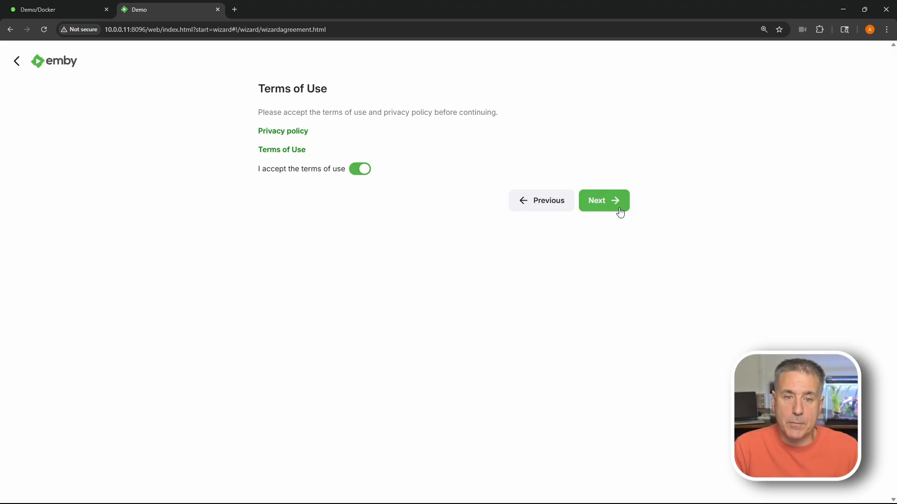
{"action": "mouse_move", "coordinate": [268, 151]}
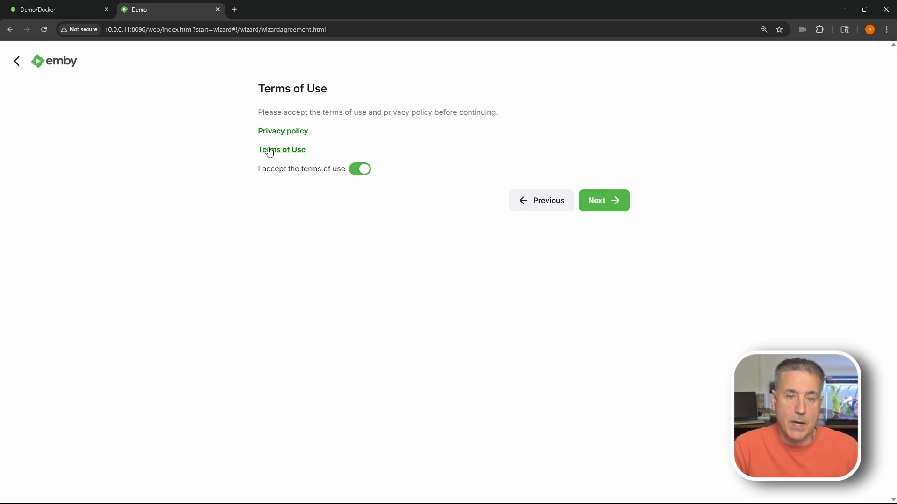
{"action": "mouse_move", "coordinate": [282, 153]}
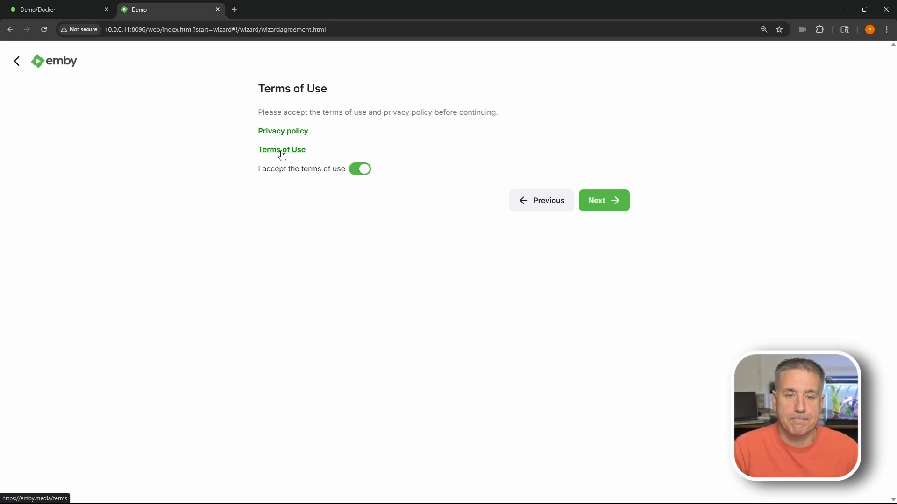
{"action": "left_click", "coordinate": [604, 200]}
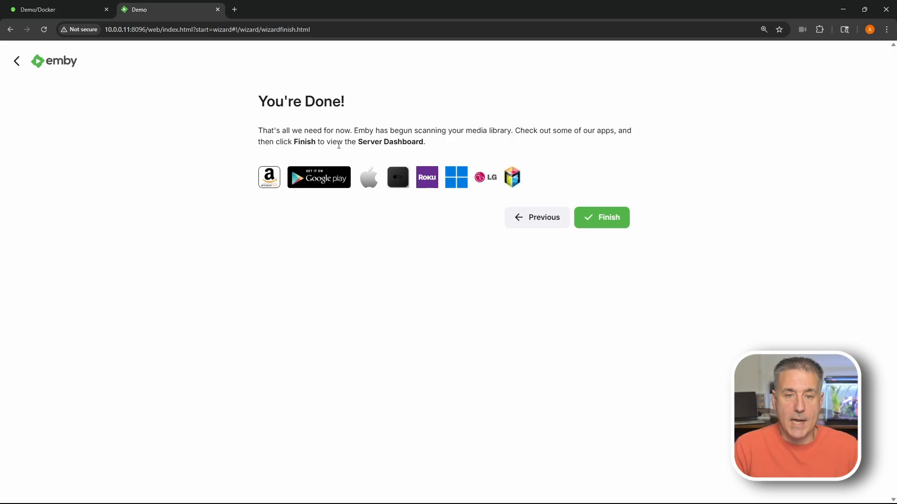
{"action": "mouse_move", "coordinate": [285, 202]}
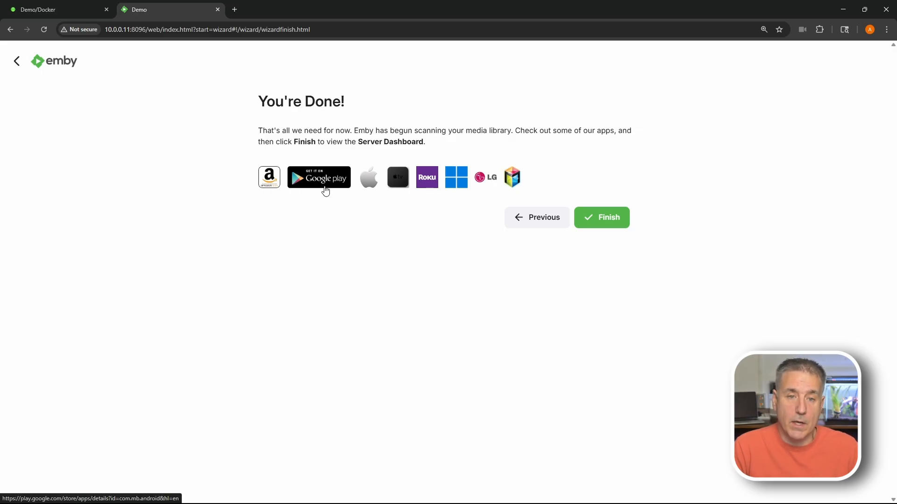
{"action": "mouse_move", "coordinate": [367, 186]}
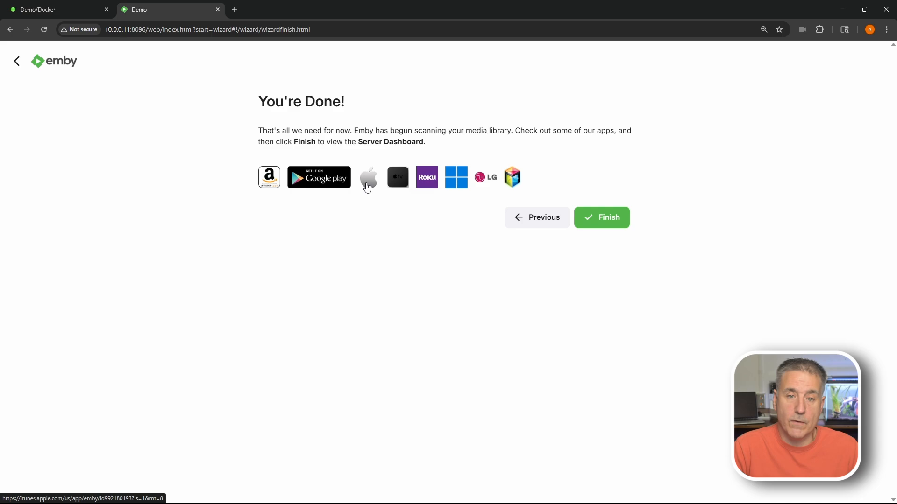
{"action": "mouse_move", "coordinate": [431, 186]}
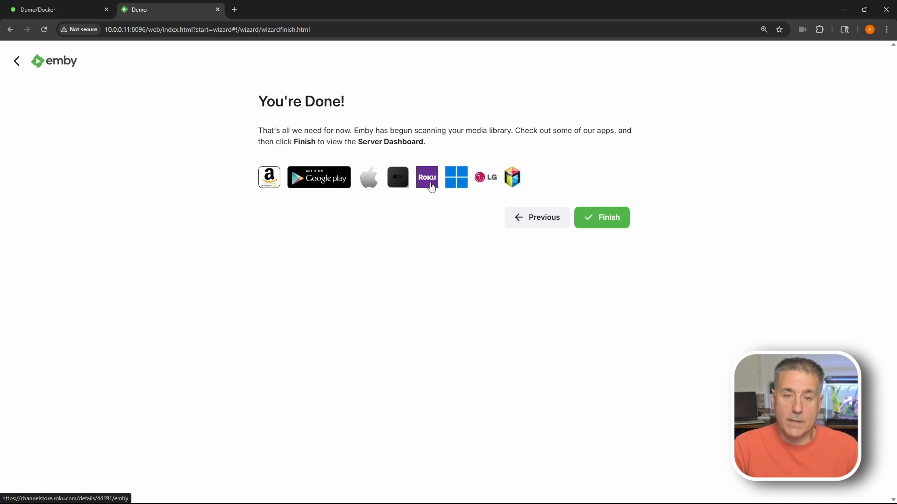
{"action": "mouse_move", "coordinate": [515, 177]}
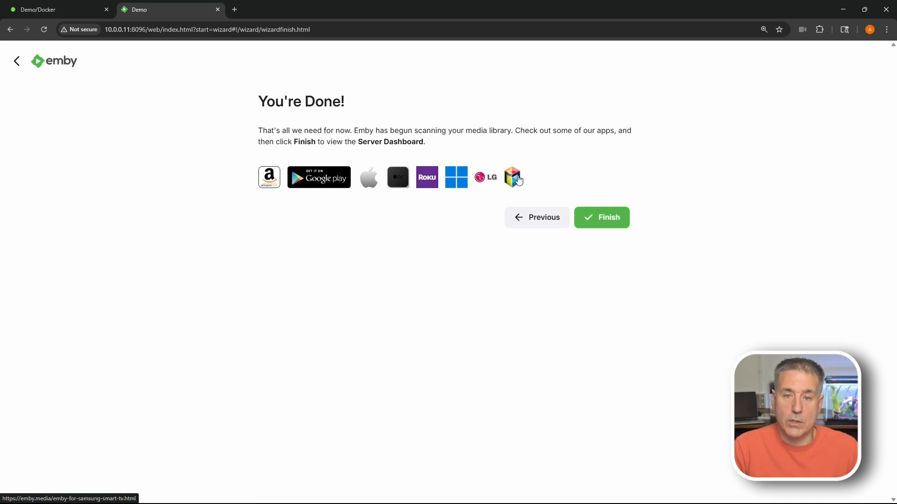
{"action": "mouse_move", "coordinate": [396, 184]}
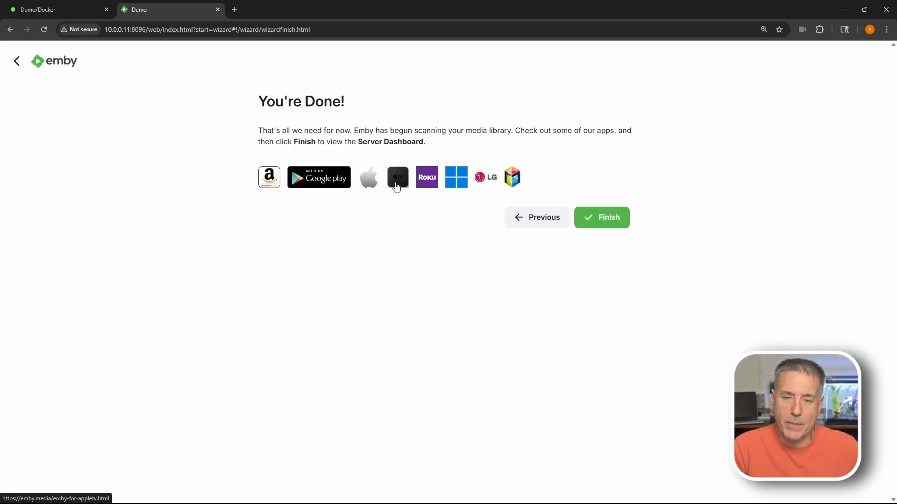
{"action": "mouse_move", "coordinate": [397, 184]}
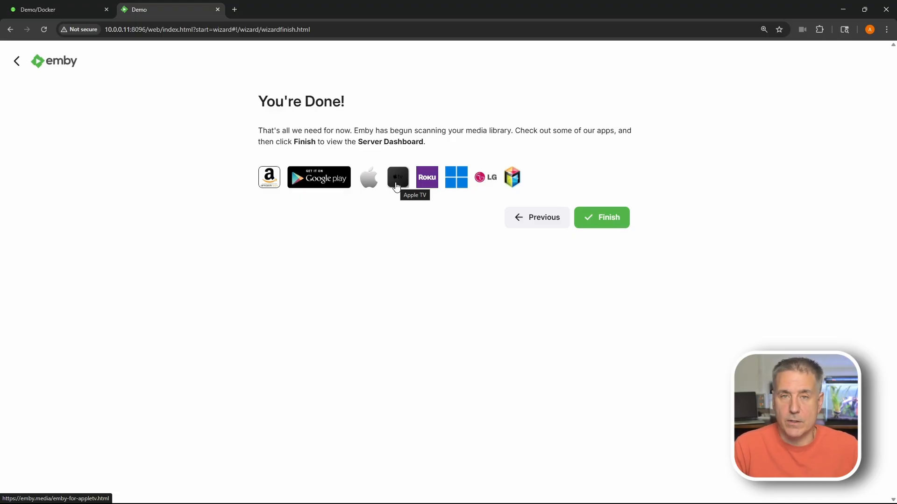
{"action": "mouse_move", "coordinate": [524, 191]}
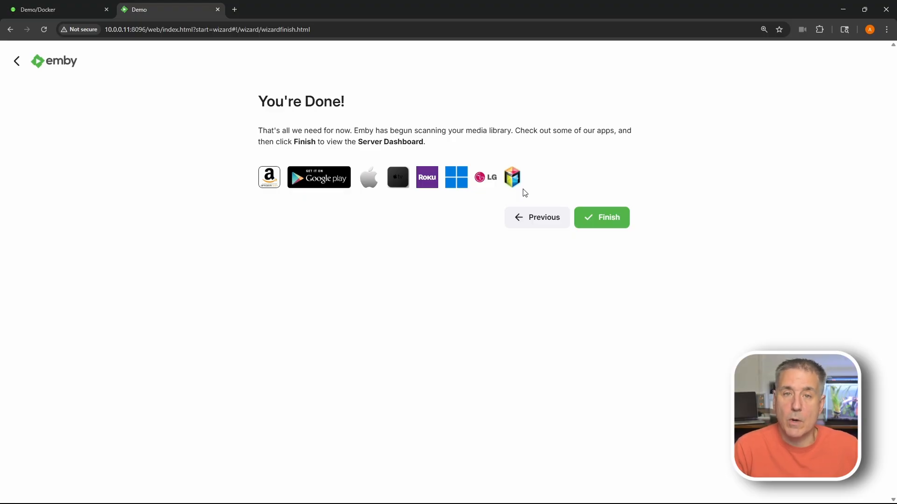
{"action": "mouse_move", "coordinate": [605, 223]}
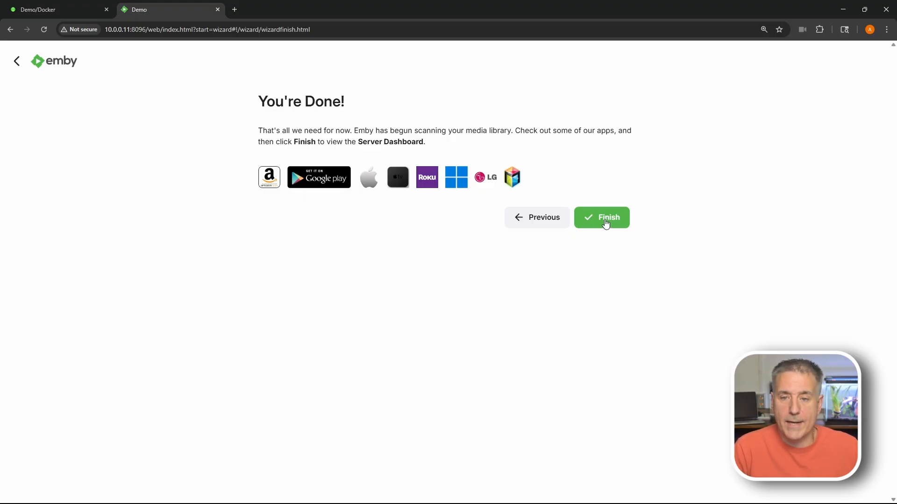
Finish the setup wizard and sign in to the server as the Demo user
{"action": "left_click", "coordinate": [601, 218]}
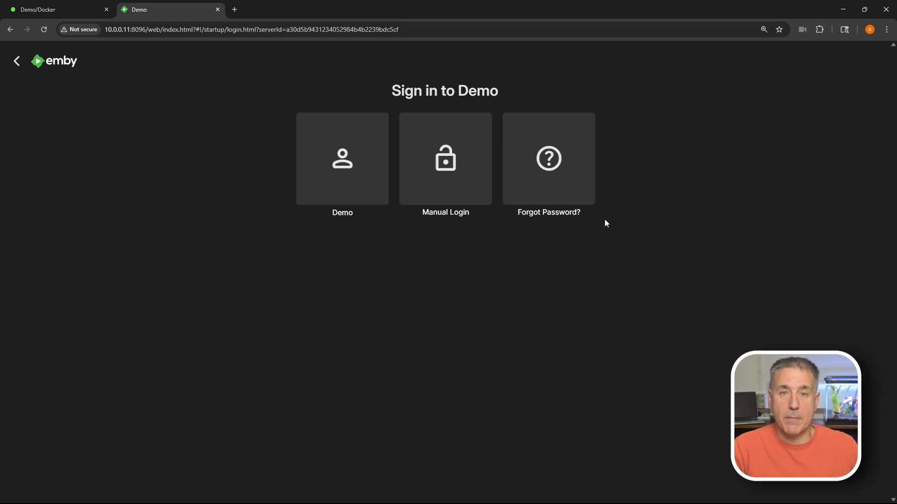
{"action": "mouse_move", "coordinate": [598, 209]}
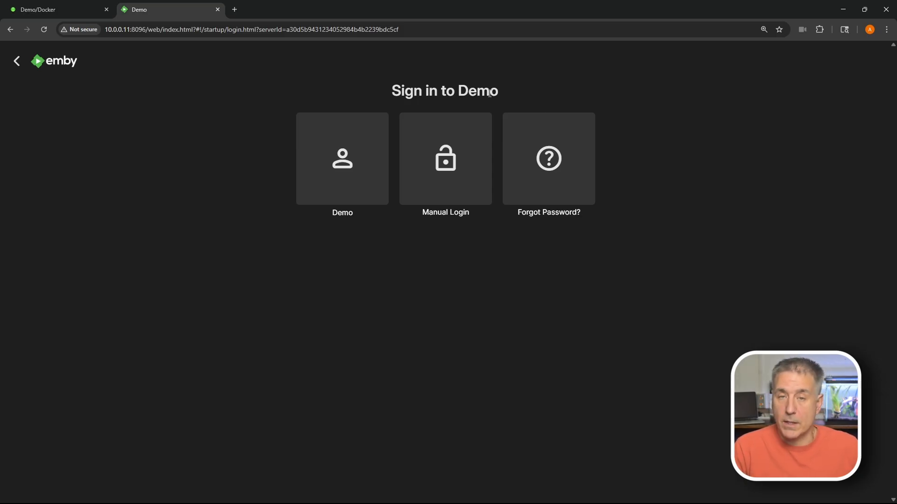
{"action": "left_click", "coordinate": [342, 158]}
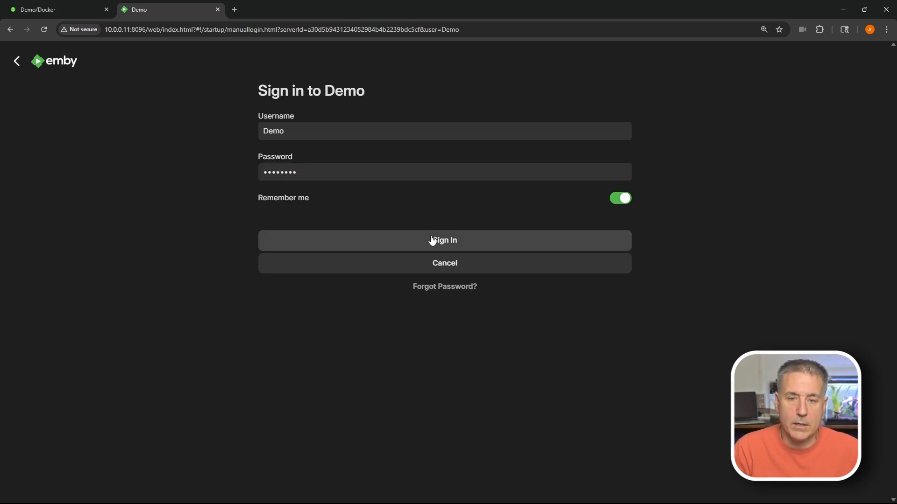
{"action": "left_click", "coordinate": [445, 240]}
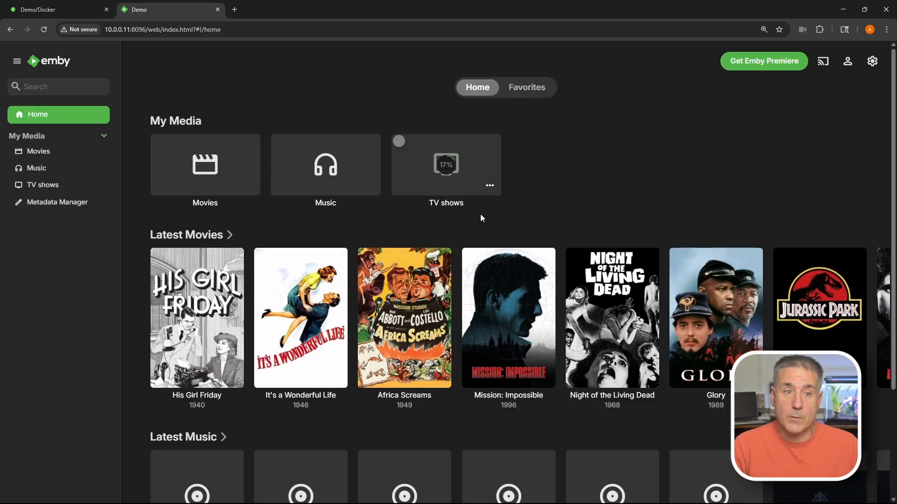
{"action": "mouse_move", "coordinate": [183, 102]}
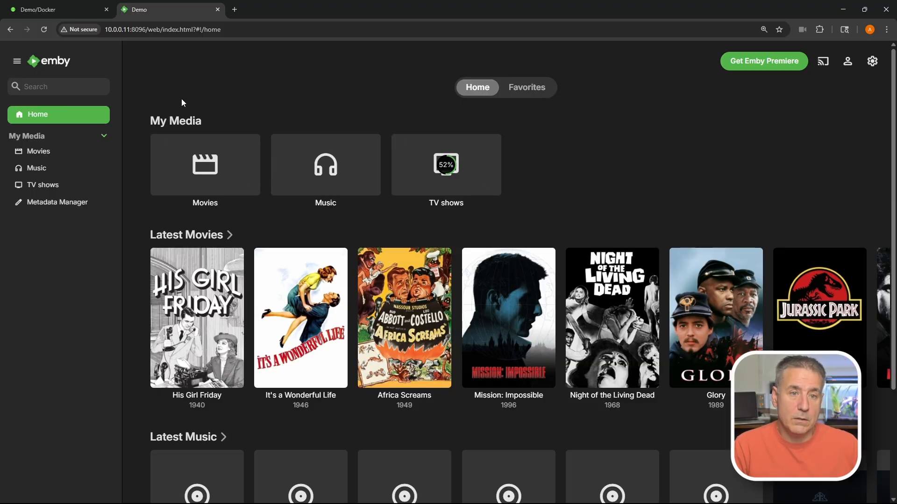
{"action": "mouse_move", "coordinate": [231, 180]}
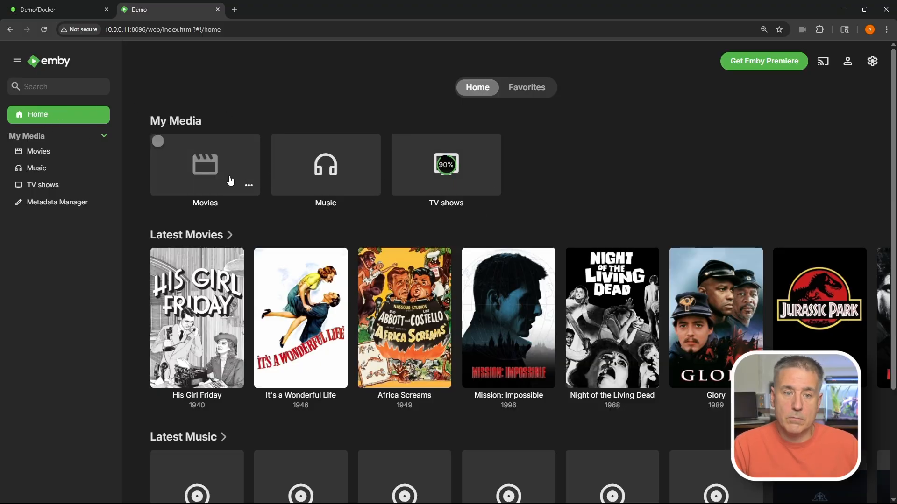
{"action": "mouse_move", "coordinate": [491, 183]}
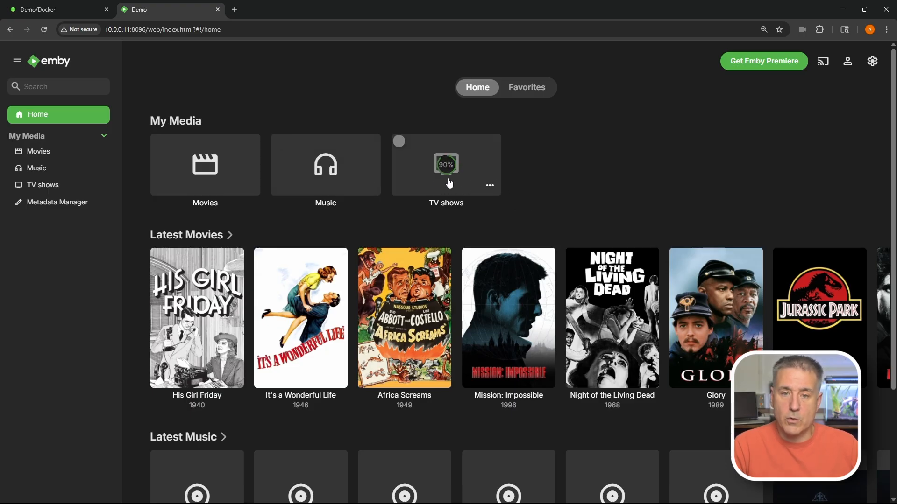
{"action": "mouse_move", "coordinate": [217, 171]}
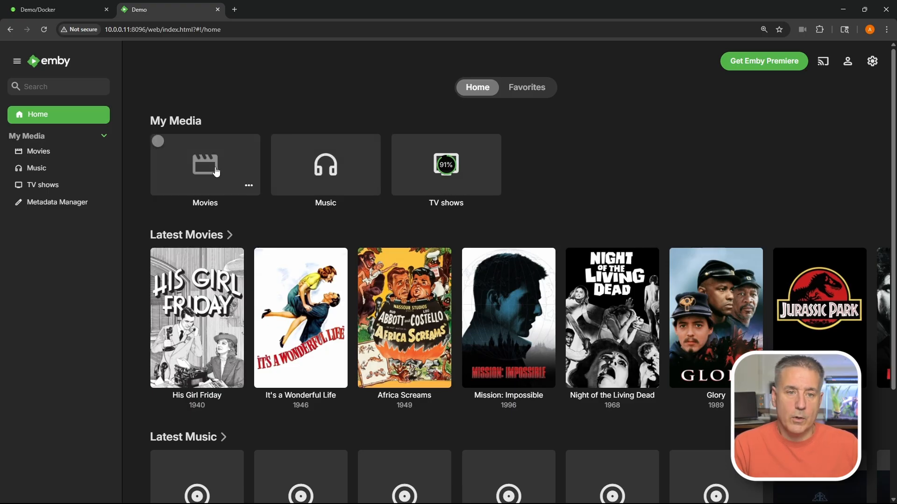
Browse the Music, TV shows and Movies libraries, returning to the home page
{"action": "left_click", "coordinate": [205, 165]}
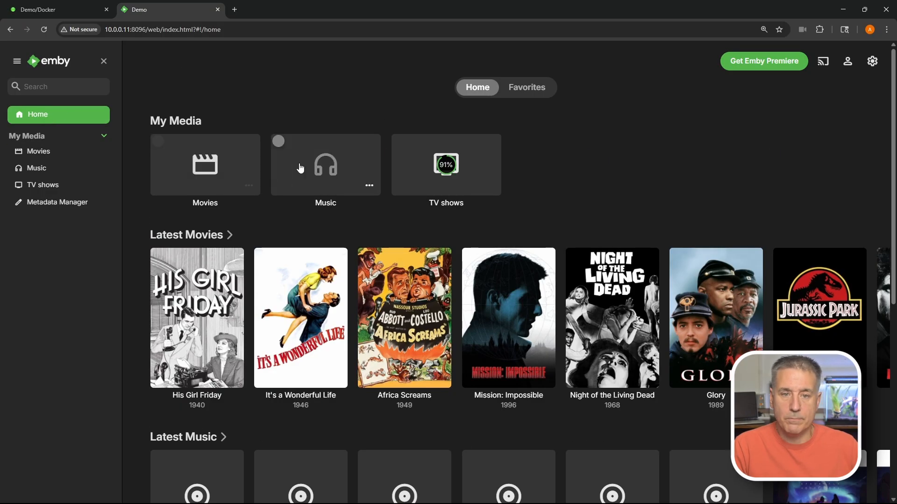
{"action": "left_click", "coordinate": [325, 165]}
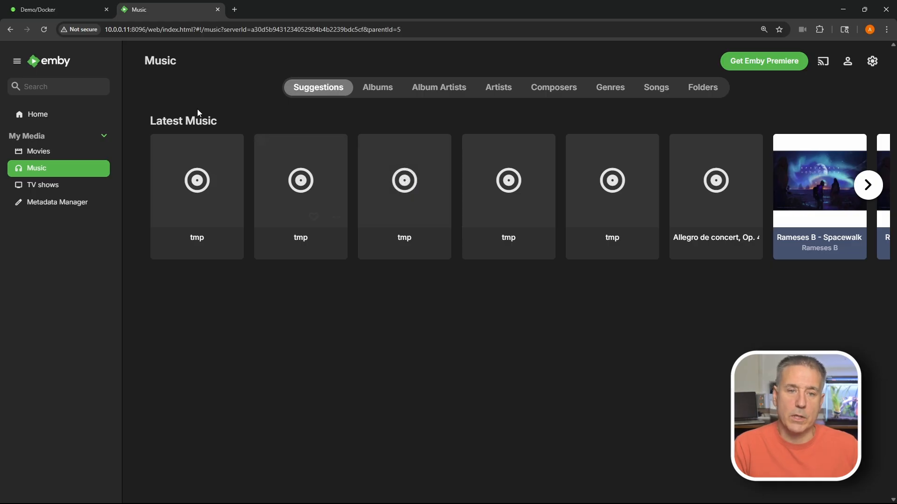
{"action": "left_click", "coordinate": [35, 185]}
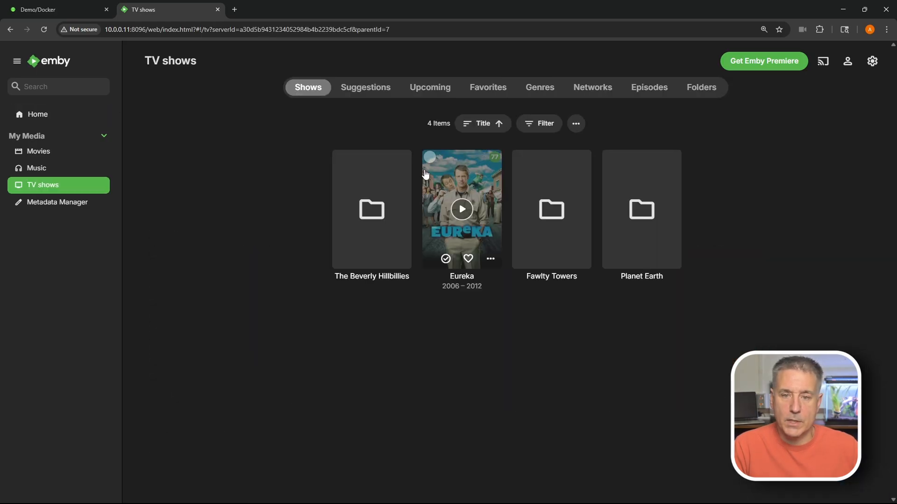
{"action": "left_click", "coordinate": [37, 115]}
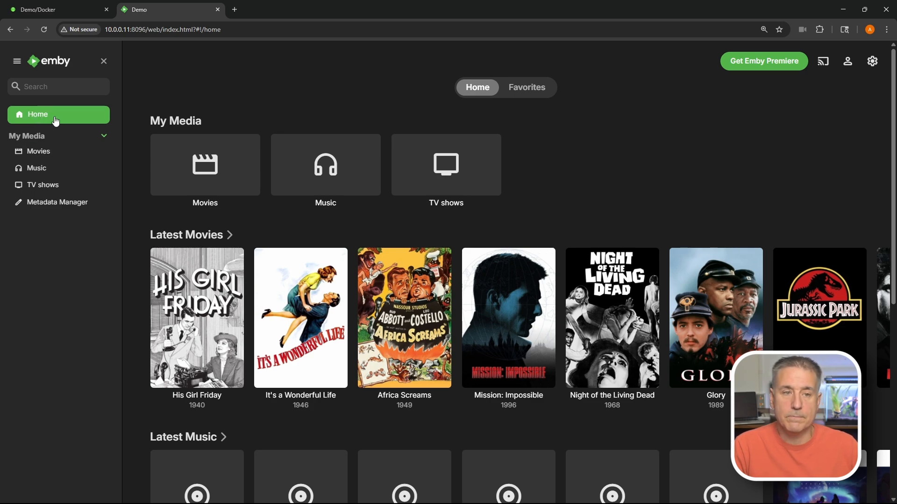
{"action": "mouse_move", "coordinate": [44, 157]}
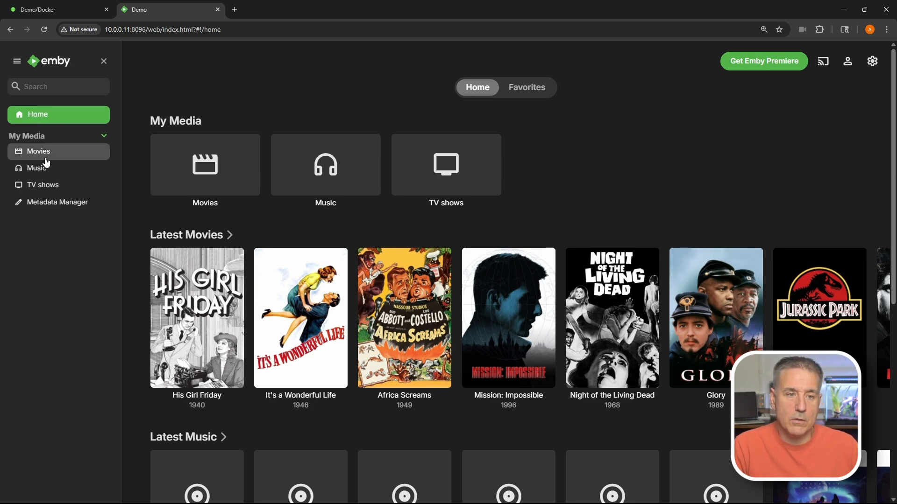
{"action": "left_click", "coordinate": [38, 151]}
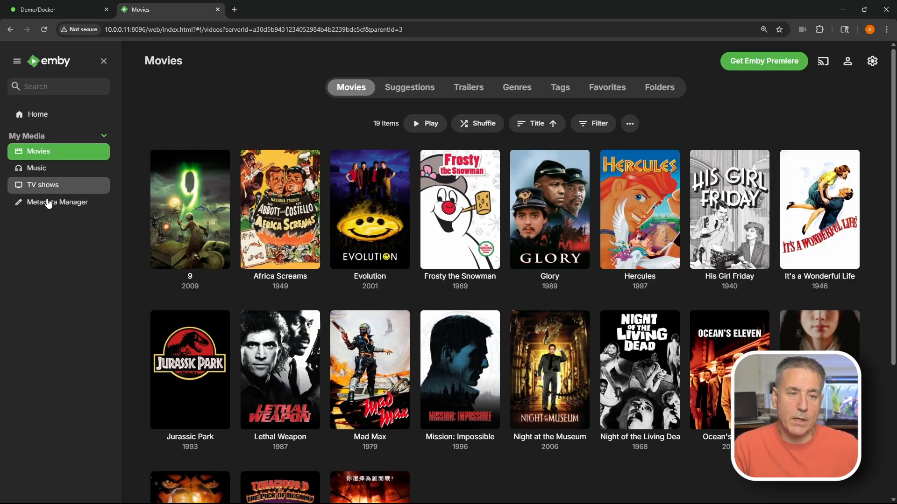
{"action": "left_click", "coordinate": [38, 114]}
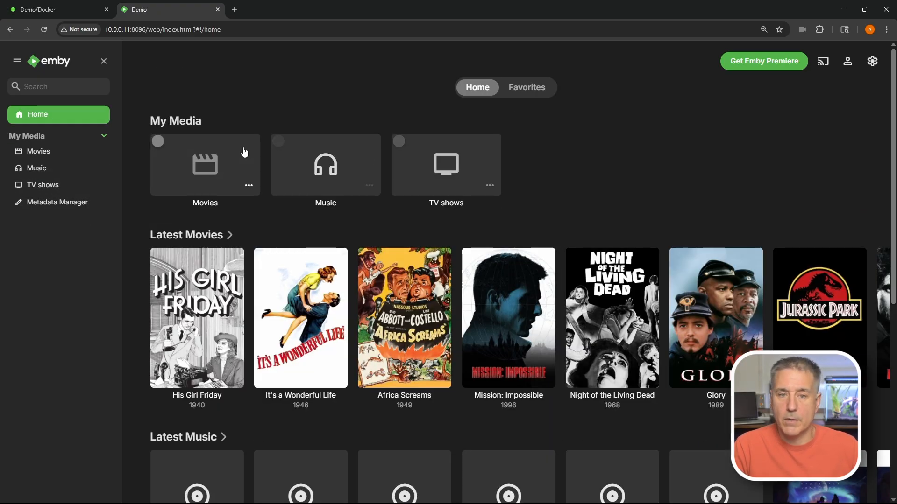
{"action": "mouse_move", "coordinate": [270, 145]}
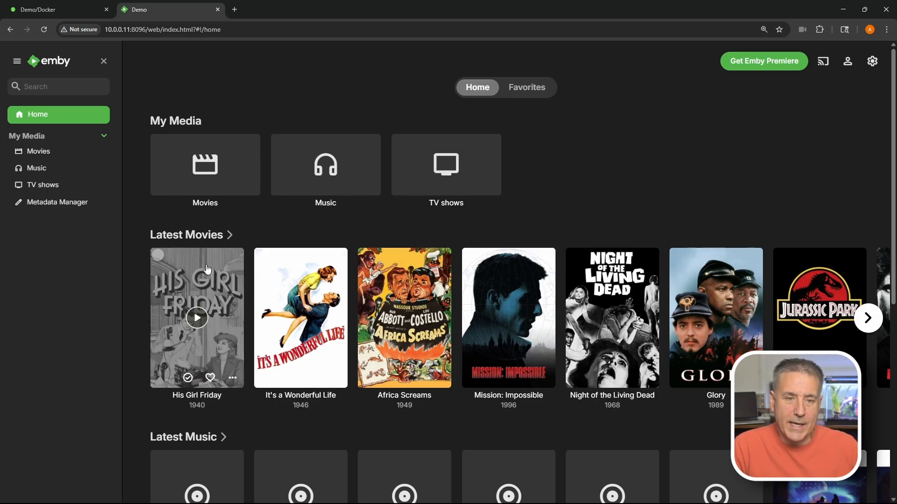
Play Africa Screams from the Latest Movies row on the home page
{"action": "scroll", "scroll_direction": "down", "scroll_amount": 3}
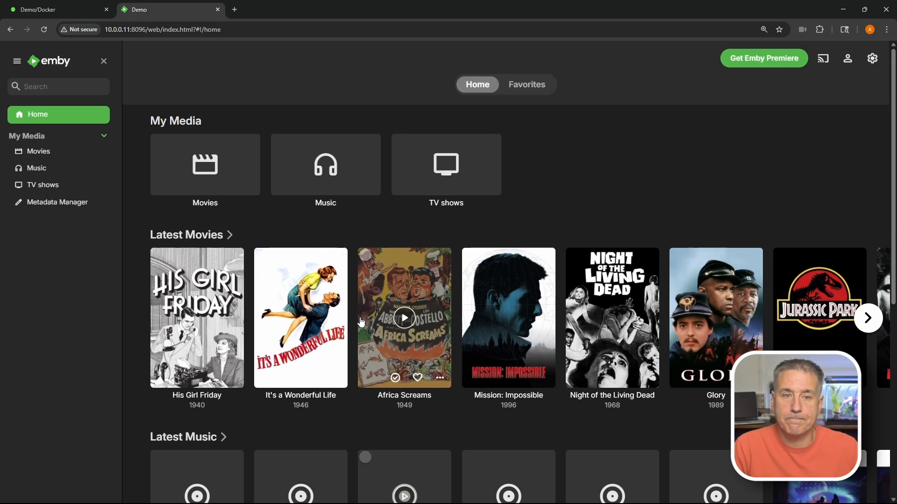
{"action": "left_click", "coordinate": [404, 318]}
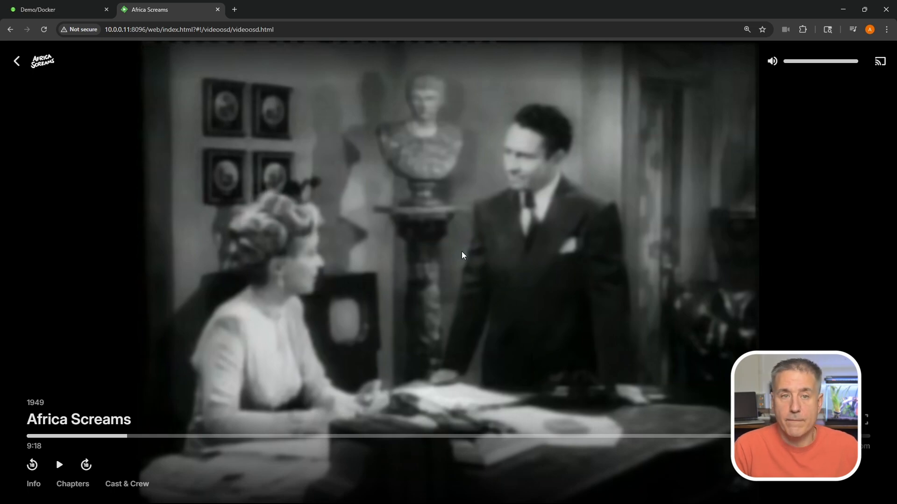
{"action": "mouse_move", "coordinate": [173, 146]}
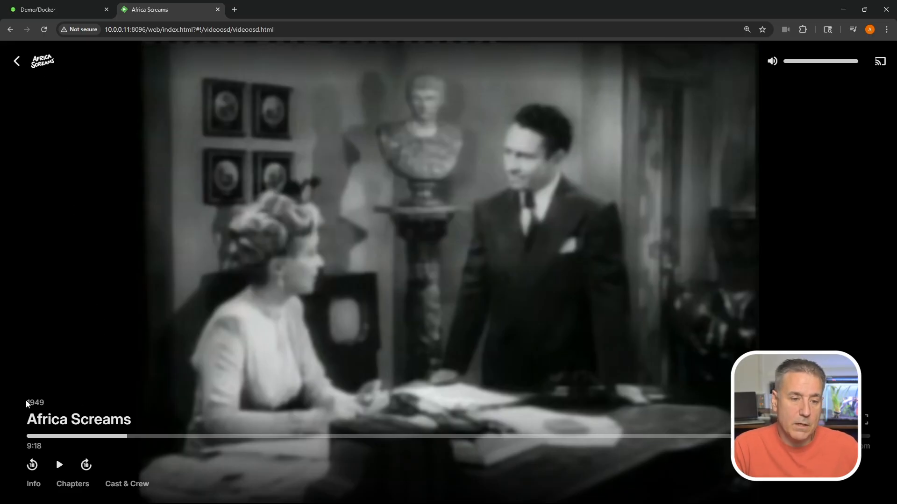
{"action": "mouse_move", "coordinate": [516, 409]}
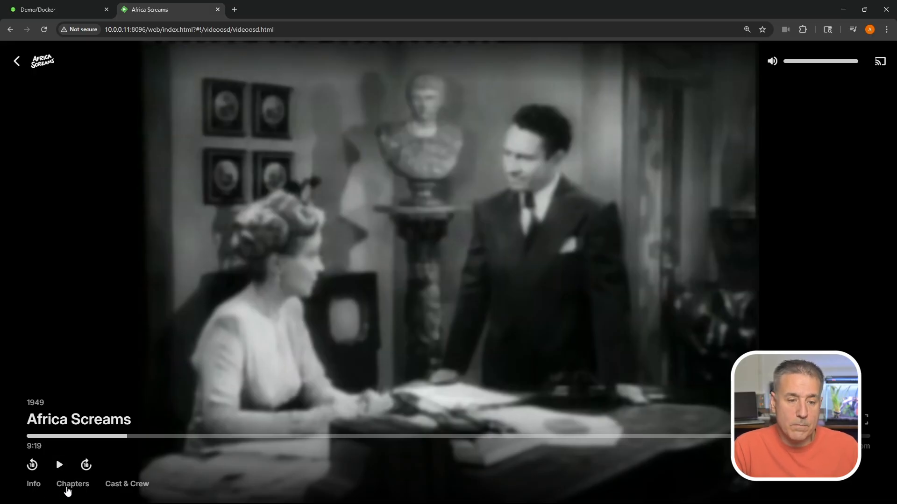
{"action": "mouse_move", "coordinate": [132, 492]}
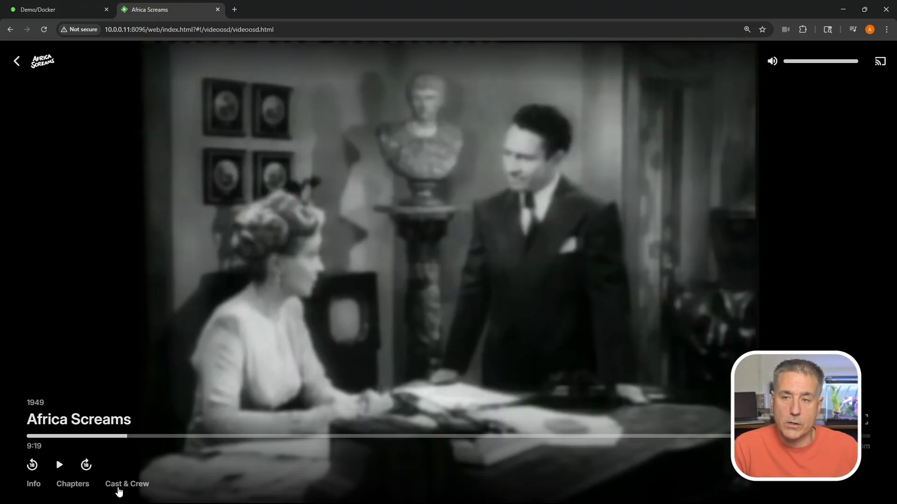
{"action": "mouse_move", "coordinate": [781, 420]}
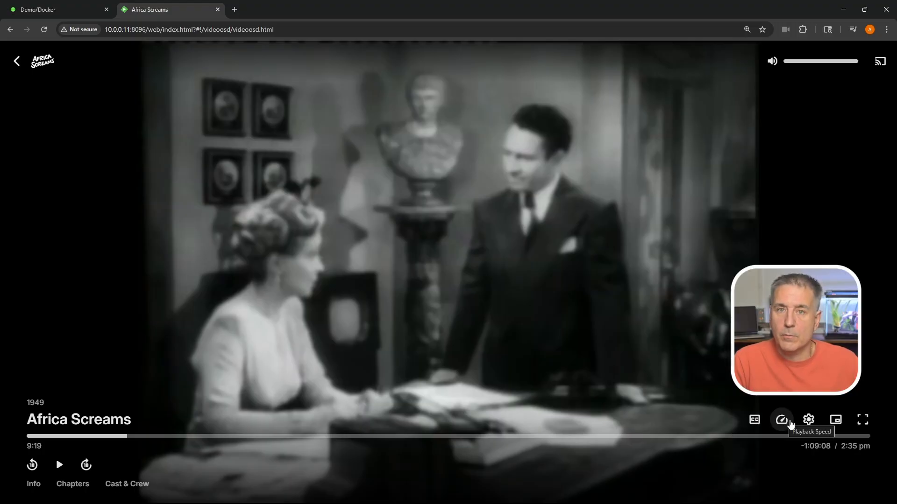
{"action": "mouse_move", "coordinate": [835, 420]}
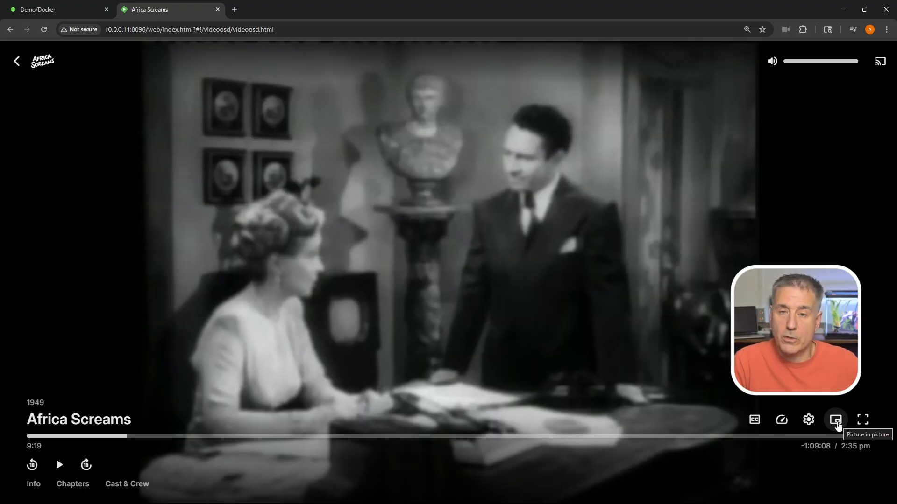
{"action": "mouse_move", "coordinate": [862, 420]}
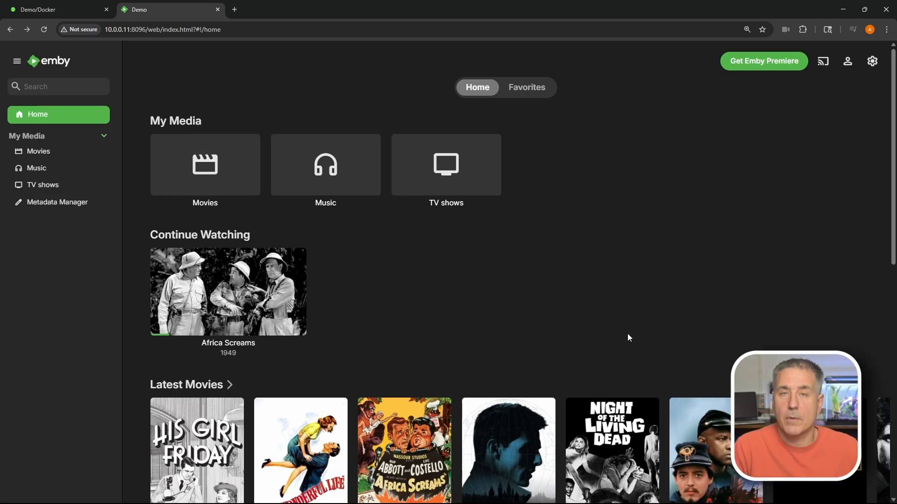
{"action": "mouse_move", "coordinate": [252, 270]}
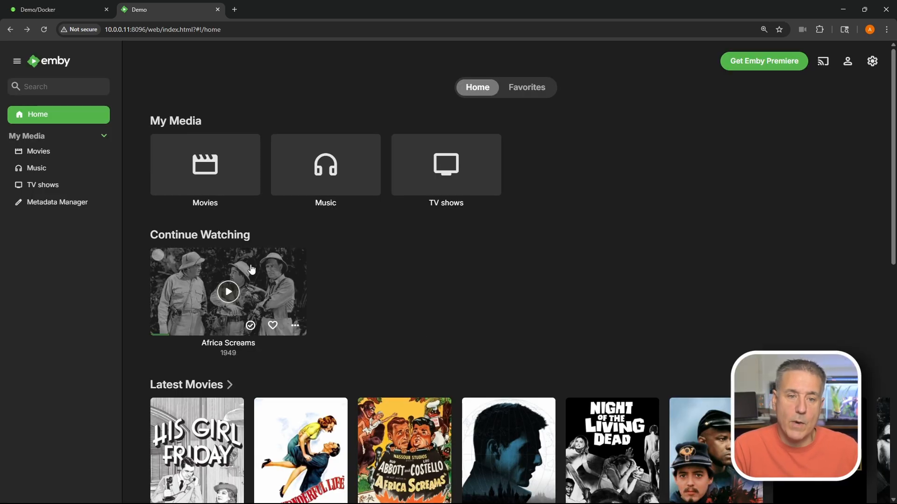
{"action": "mouse_move", "coordinate": [375, 267]}
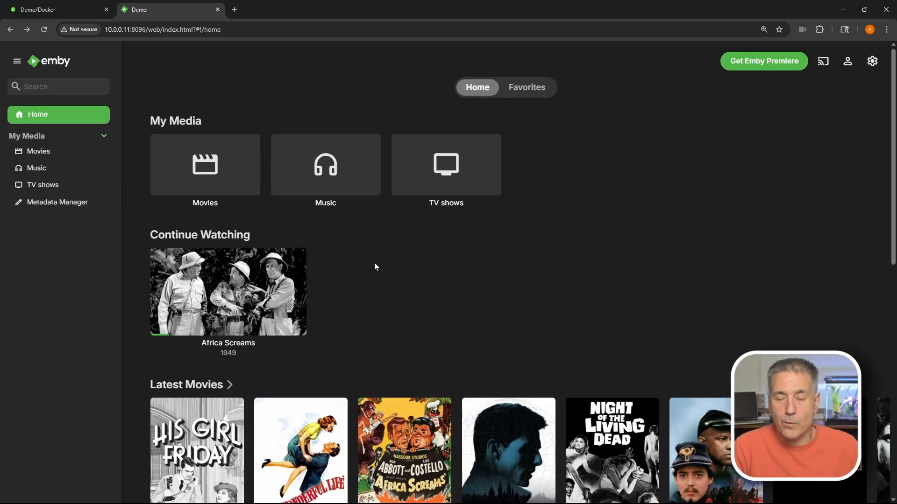
{"action": "mouse_move", "coordinate": [264, 305]}
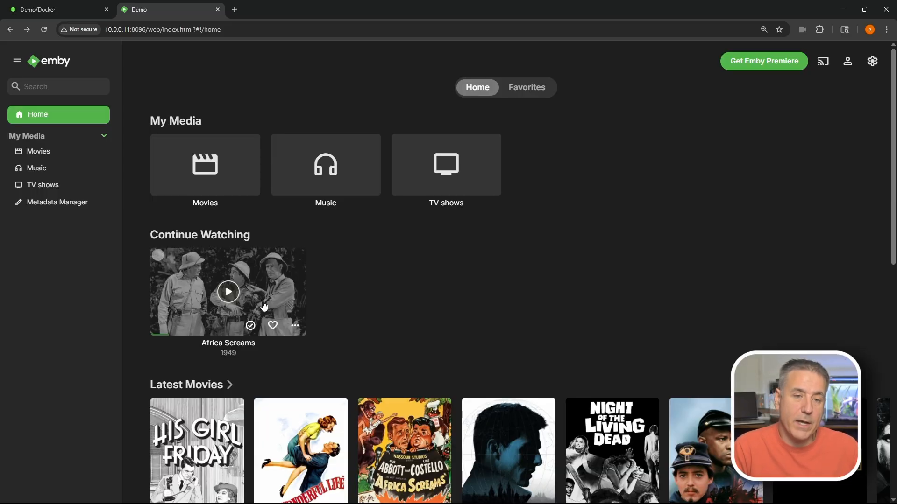
{"action": "mouse_move", "coordinate": [251, 290]}
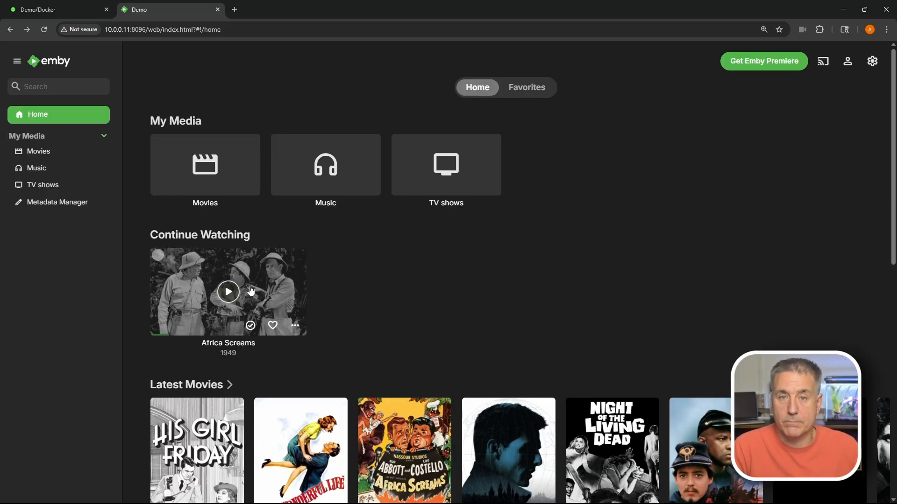
{"action": "mouse_move", "coordinate": [287, 260]}
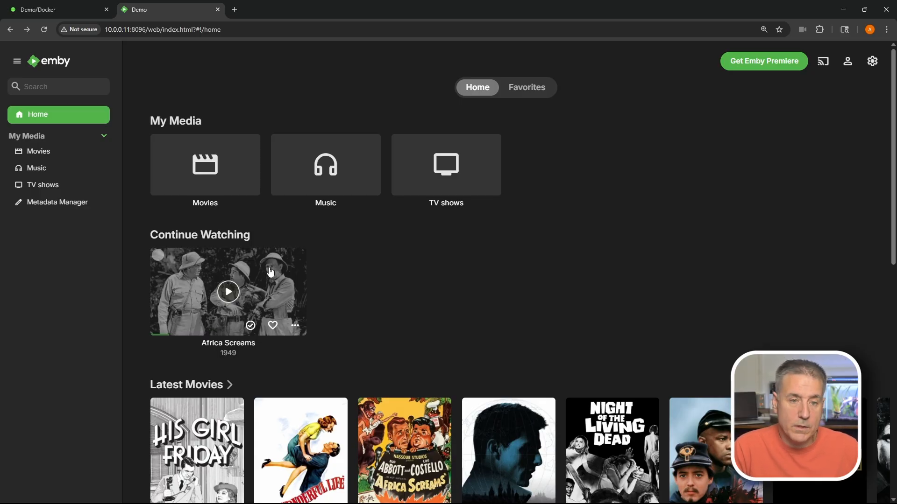
Scroll past Latest Music to the Latest TV shows row listing Eureka
{"action": "scroll", "scroll_direction": "down", "scroll_amount": 3}
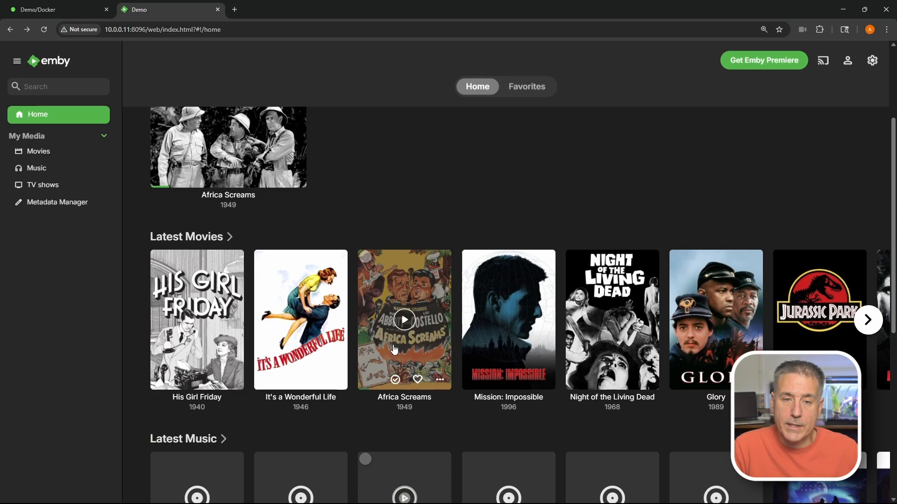
{"action": "scroll", "scroll_direction": "down", "scroll_amount": 3}
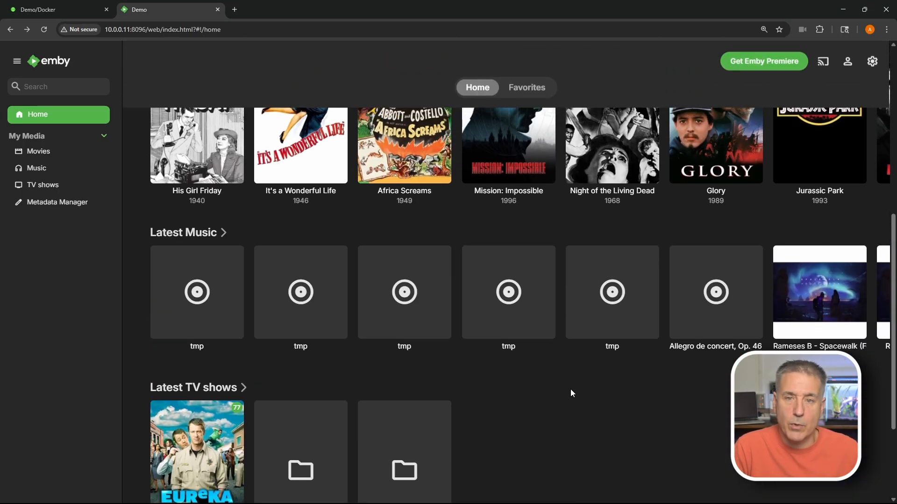
{"action": "scroll", "scroll_direction": "down", "scroll_amount": 3}
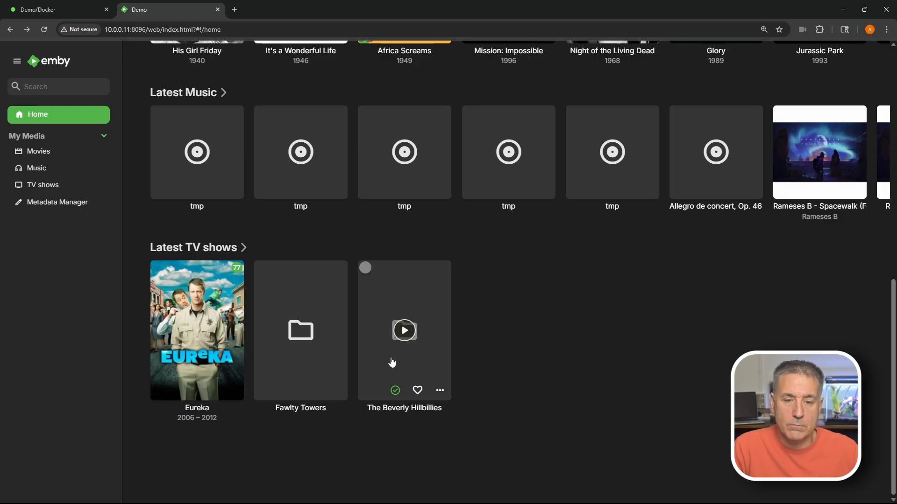
Browse Eureka's seasons and cast, then open the Emby Premiere purchase page
{"action": "left_click", "coordinate": [196, 330]}
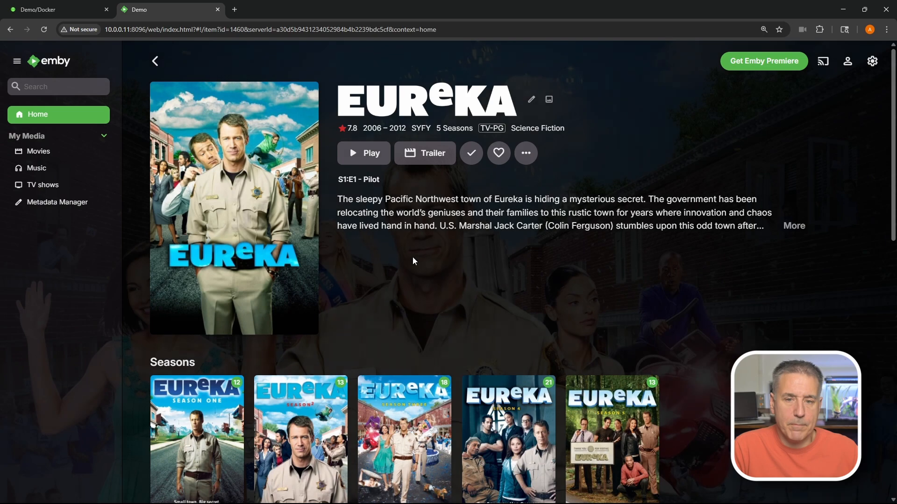
{"action": "scroll", "scroll_direction": "down", "scroll_amount": 3}
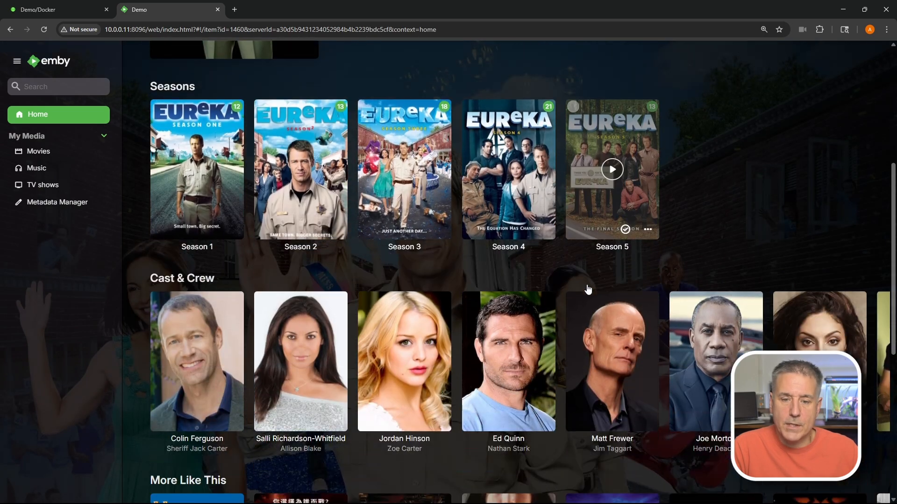
{"action": "scroll", "scroll_direction": "down", "scroll_amount": 3}
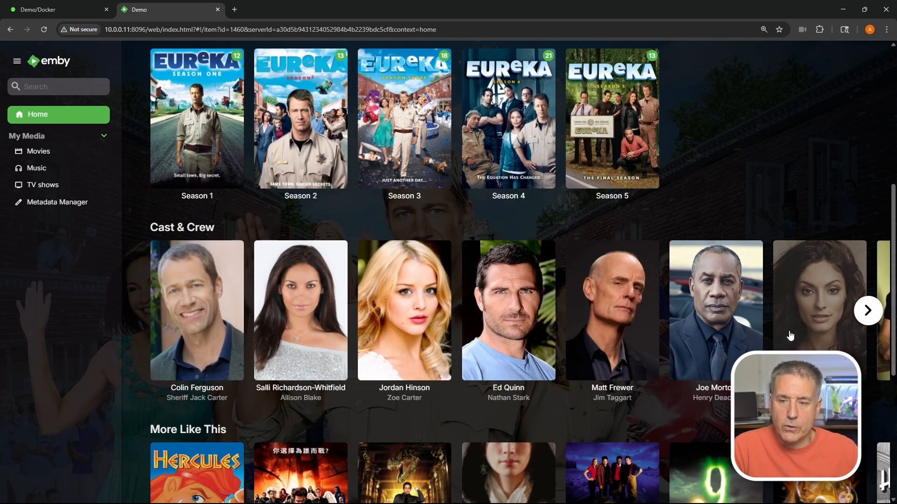
{"action": "scroll", "scroll_direction": "down", "scroll_amount": 3}
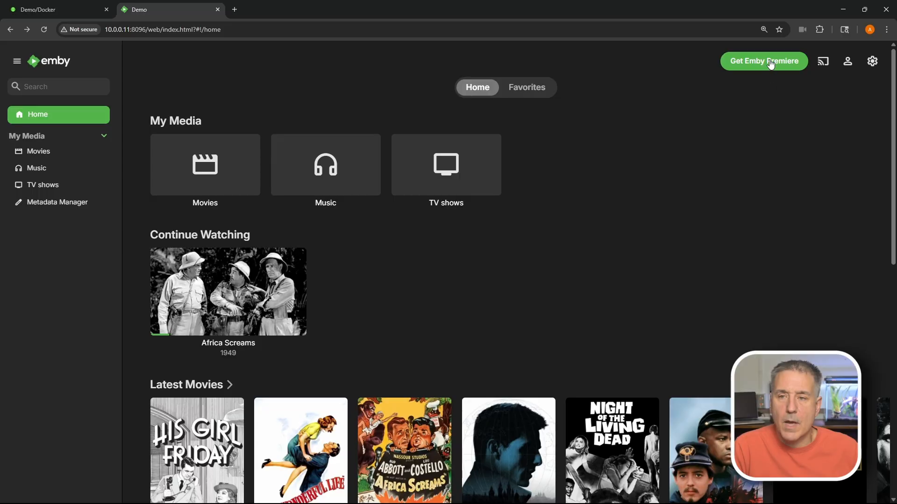
{"action": "left_click", "coordinate": [764, 60]}
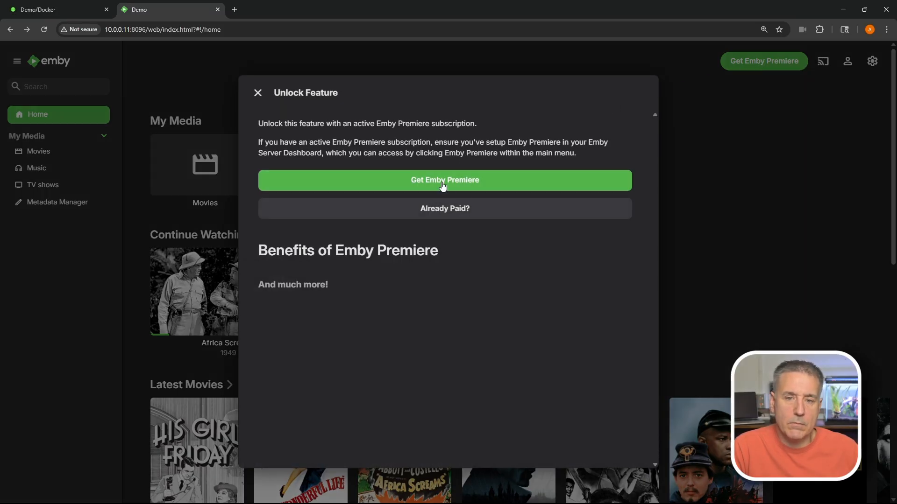
{"action": "left_click", "coordinate": [445, 180]}
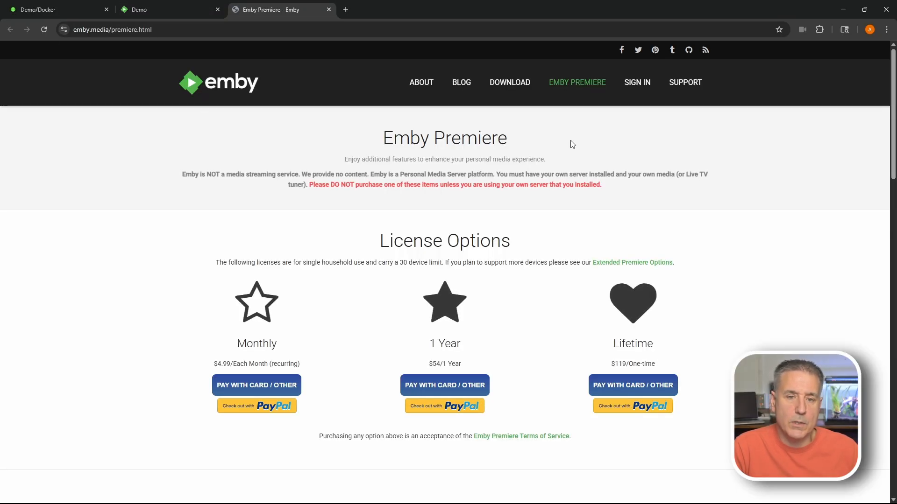
Scroll through the Emby Premiere feature list on emby.media
{"action": "scroll", "scroll_direction": "down", "scroll_amount": 3}
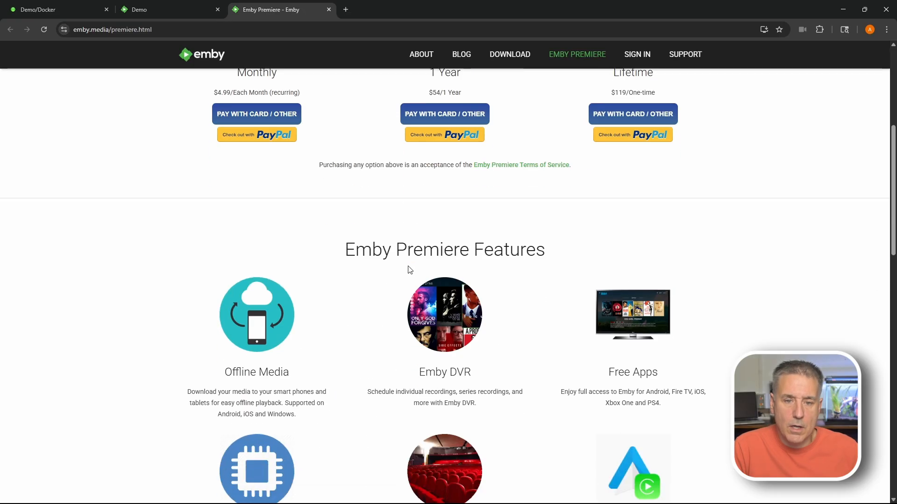
{"action": "scroll", "scroll_direction": "down", "scroll_amount": 3}
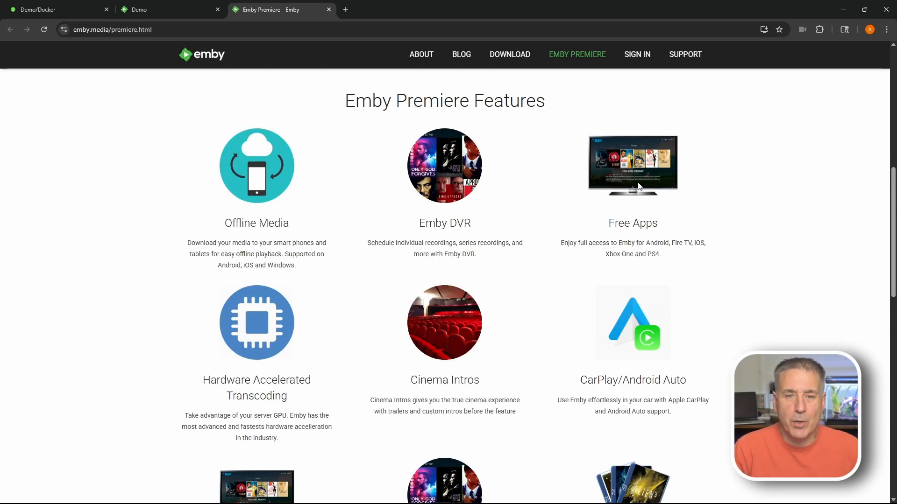
{"action": "mouse_move", "coordinate": [384, 254]}
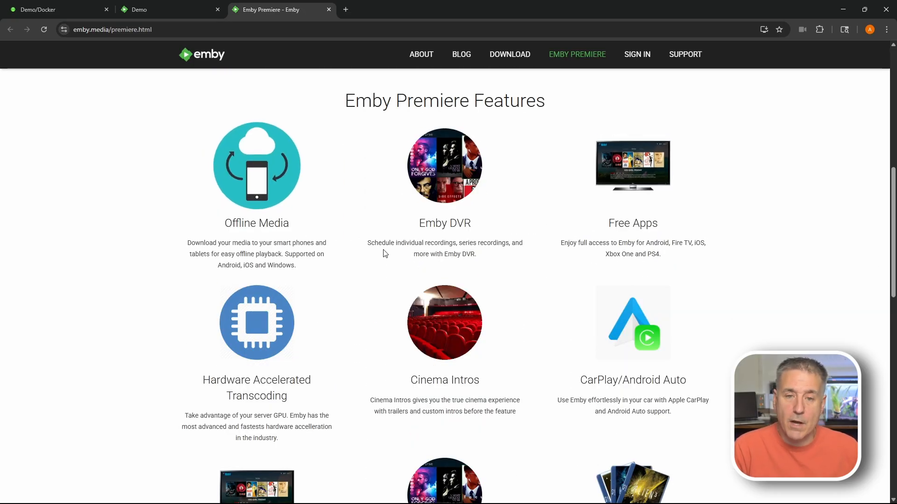
{"action": "mouse_move", "coordinate": [676, 235]}
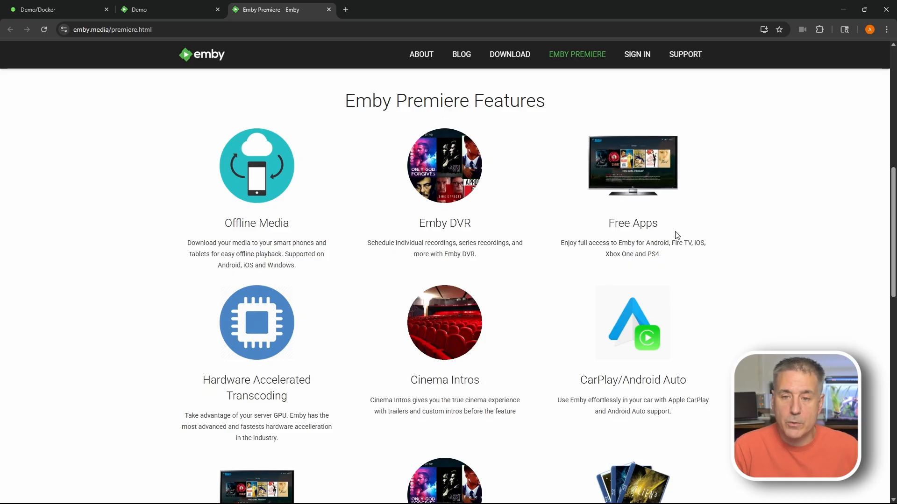
{"action": "mouse_move", "coordinate": [309, 410]}
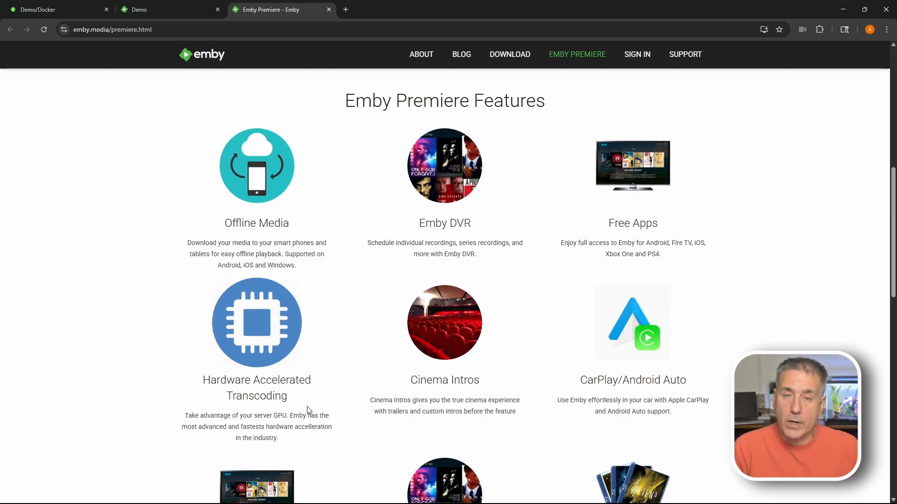
{"action": "scroll", "scroll_direction": "down", "scroll_amount": 3}
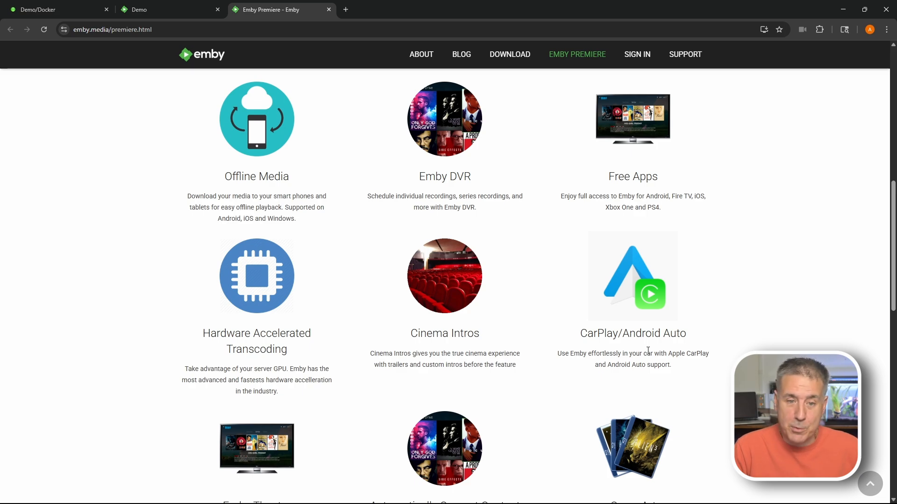
{"action": "scroll", "scroll_direction": "down", "scroll_amount": 3}
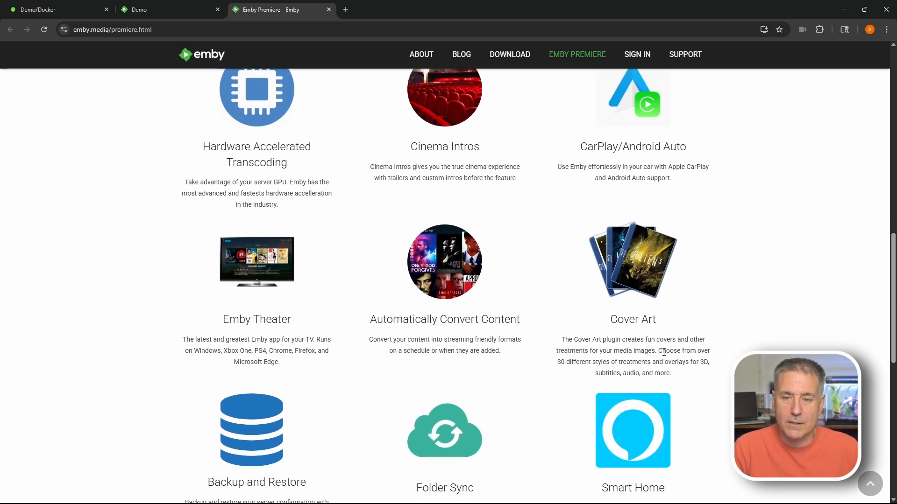
{"action": "scroll", "scroll_direction": "down", "scroll_amount": 3}
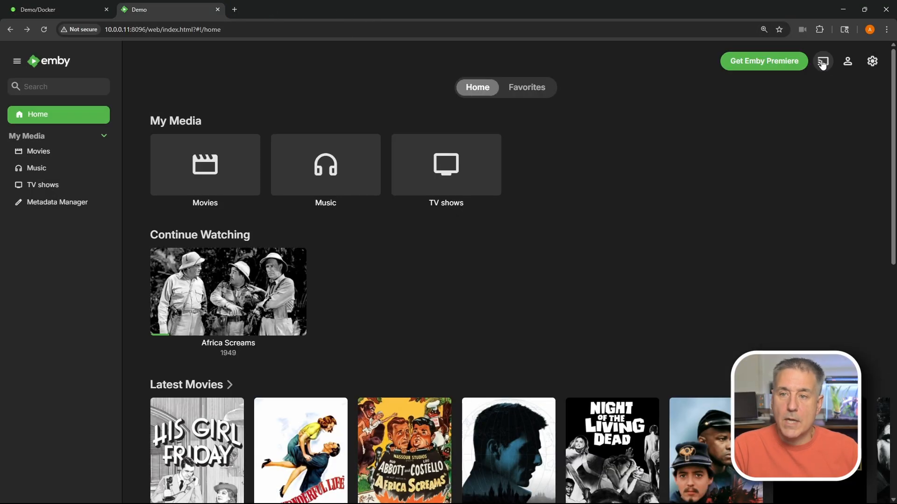
{"action": "mouse_move", "coordinate": [822, 62]}
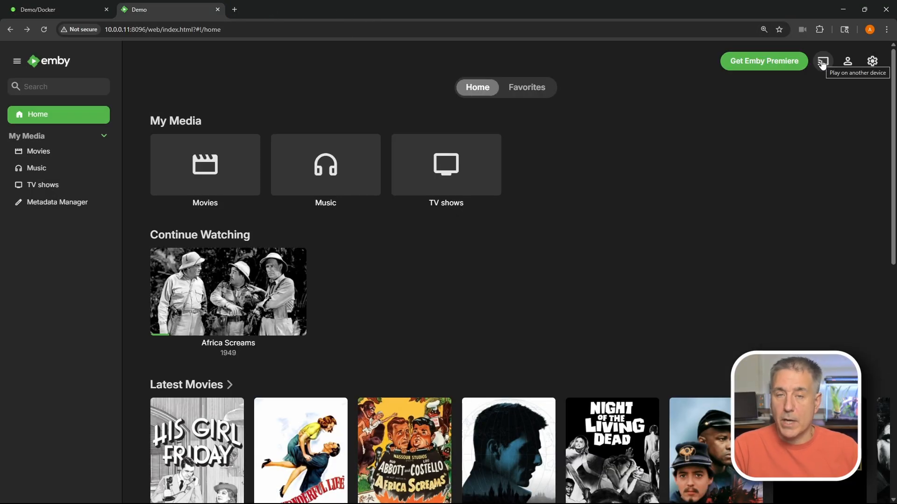
{"action": "left_click", "coordinate": [847, 61]}
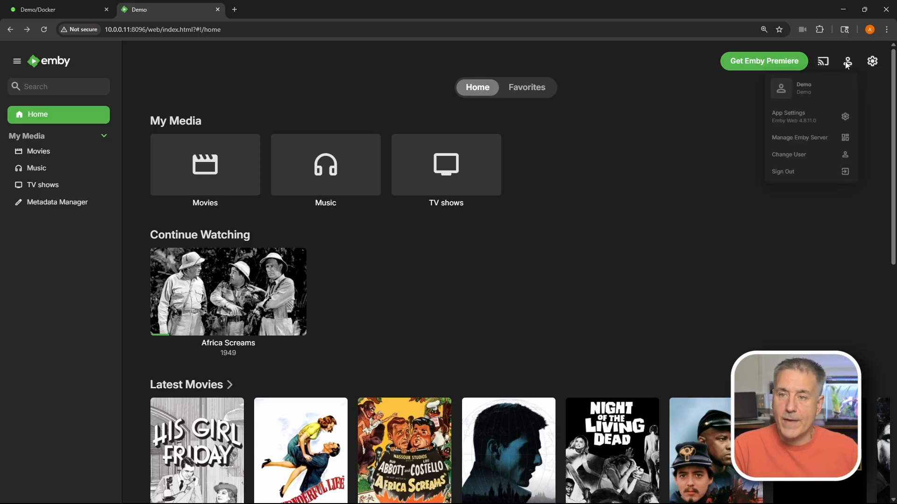
{"action": "mouse_move", "coordinate": [809, 182]}
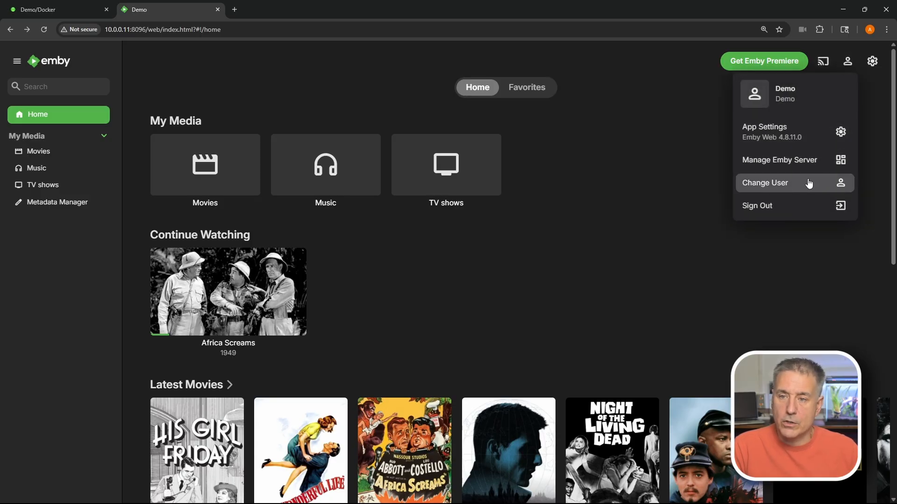
{"action": "left_click", "coordinate": [871, 61]}
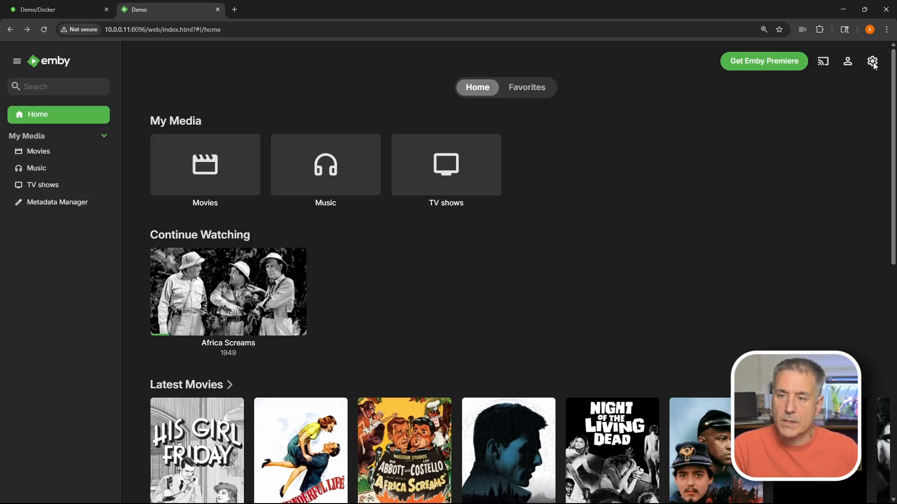
Open the dashboard and view the General, Keyboard and Remote, and Display preferences
{"action": "left_click", "coordinate": [872, 61]}
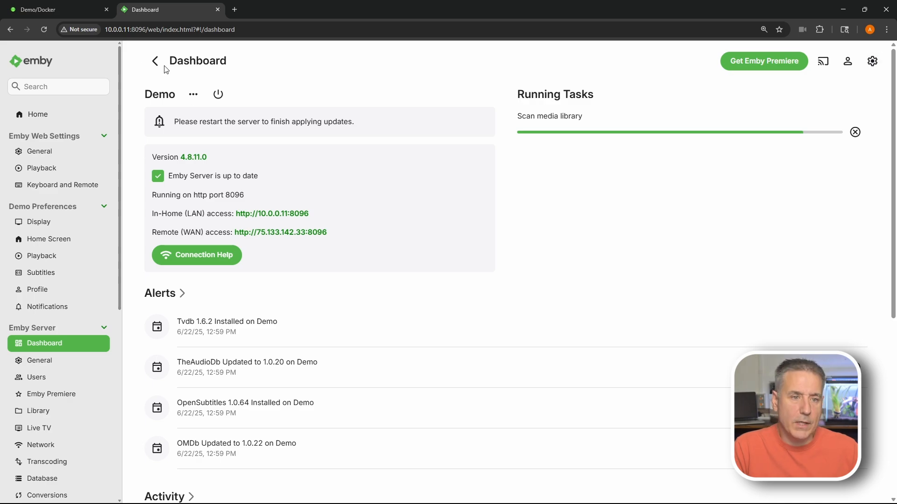
{"action": "scroll", "scroll_direction": "down", "scroll_amount": 3}
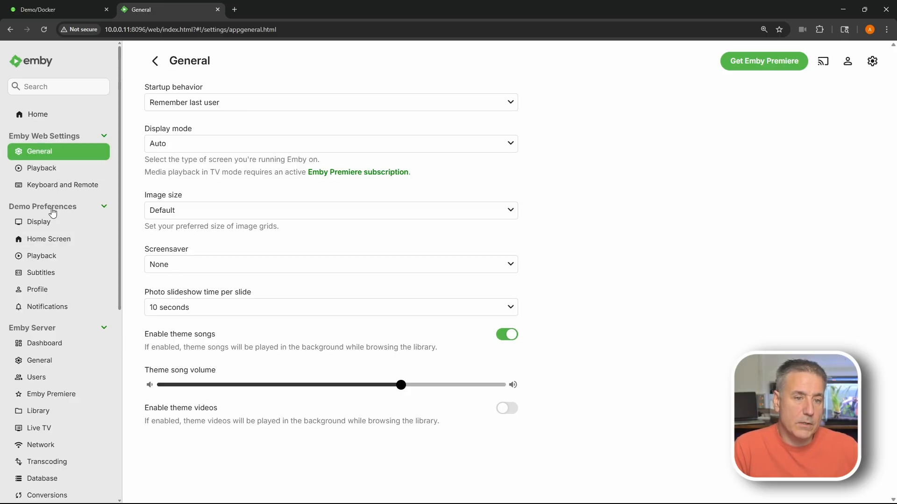
{"action": "left_click", "coordinate": [62, 185]}
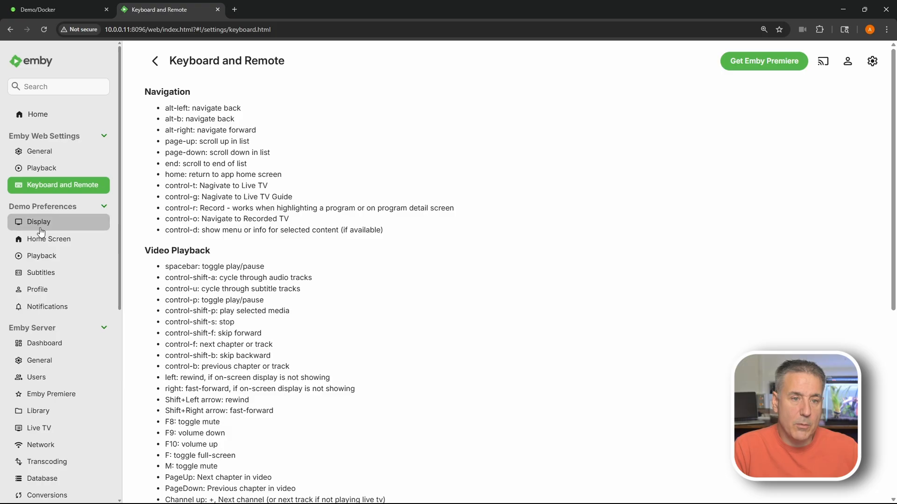
{"action": "left_click", "coordinate": [39, 222]}
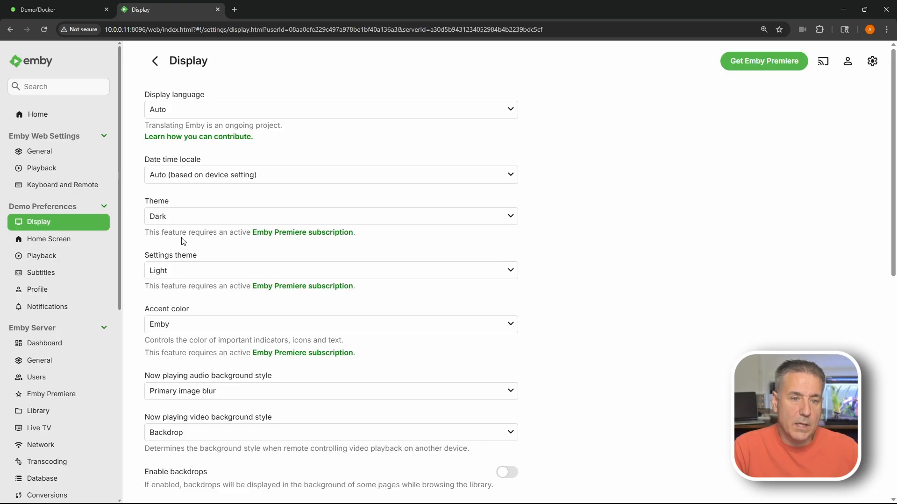
Browse Home Screen, Subtitles and Profile preferences, ending on Notifications
{"action": "left_click", "coordinate": [49, 239]}
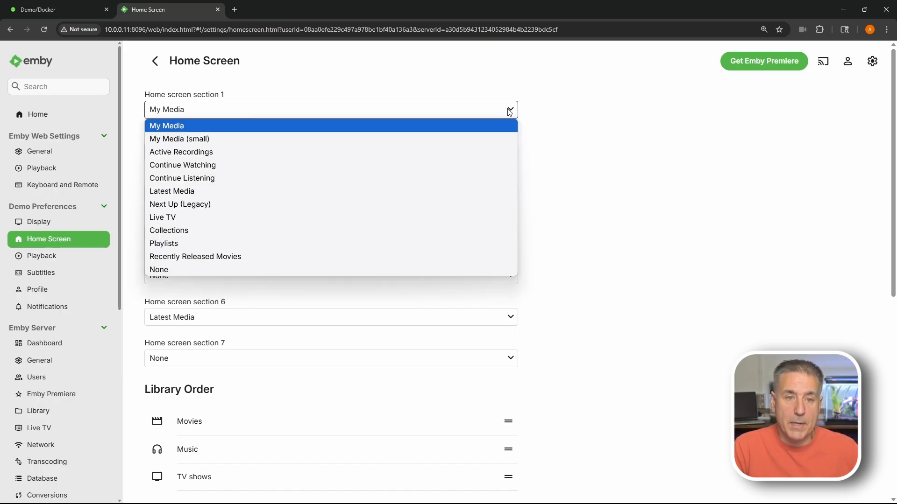
{"action": "left_click", "coordinate": [172, 191]}
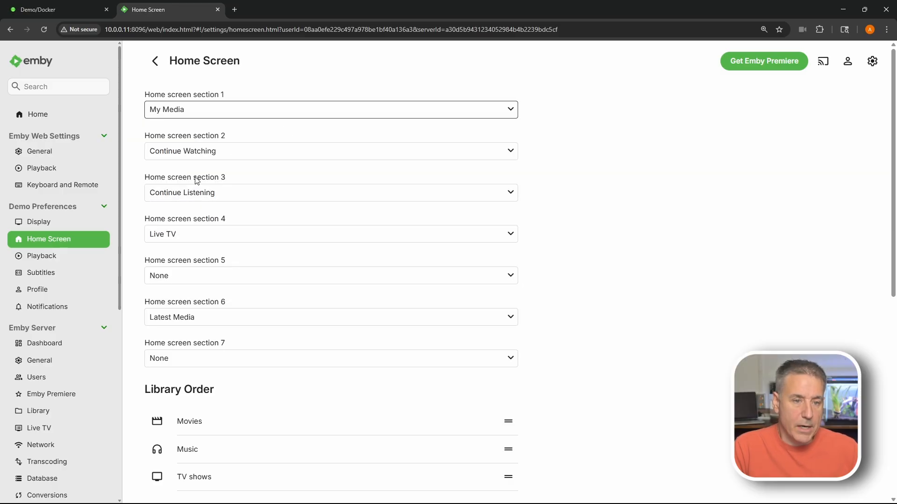
{"action": "left_click", "coordinate": [41, 272]}
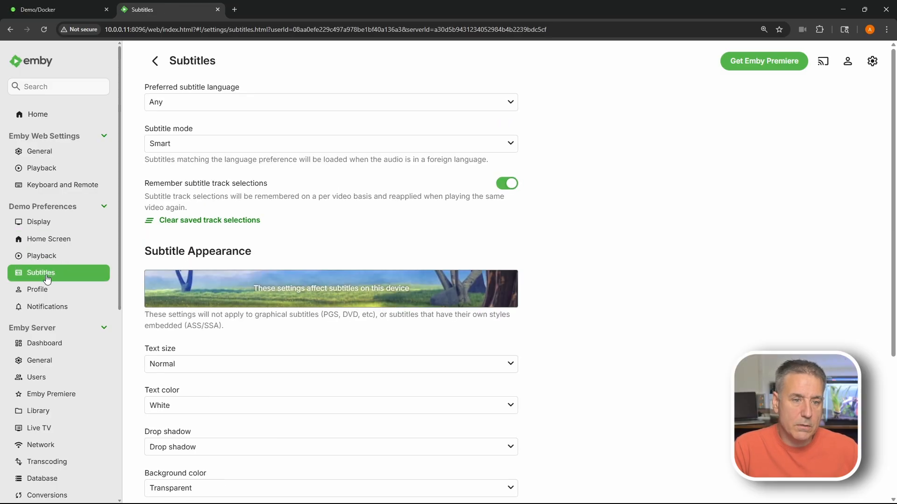
{"action": "left_click", "coordinate": [38, 289]}
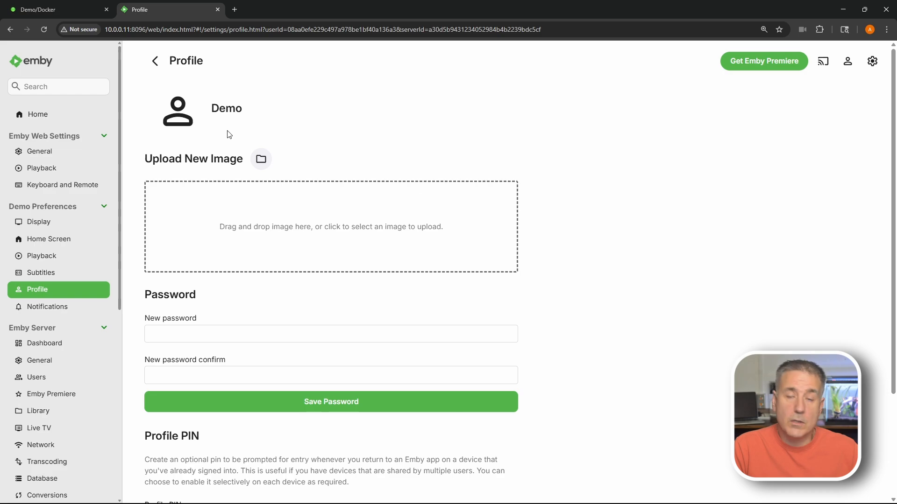
{"action": "mouse_move", "coordinate": [252, 324]}
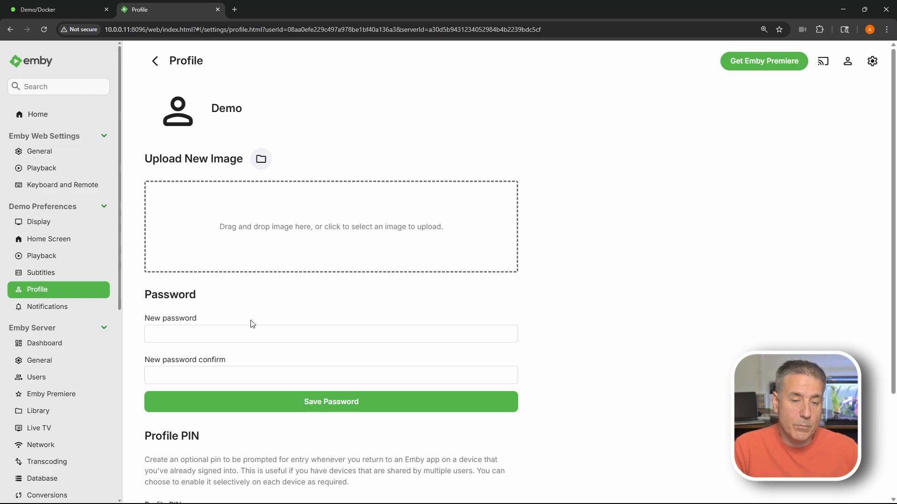
{"action": "scroll", "scroll_direction": "down", "scroll_amount": 3}
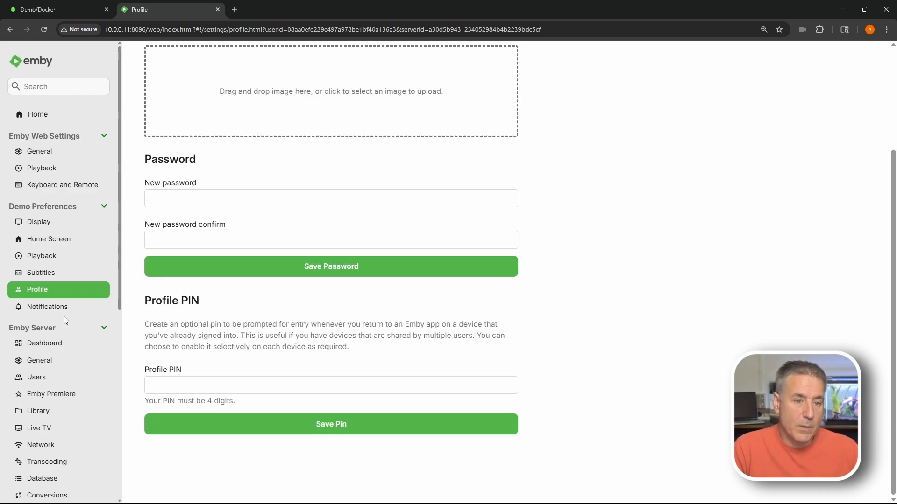
{"action": "left_click", "coordinate": [47, 306]}
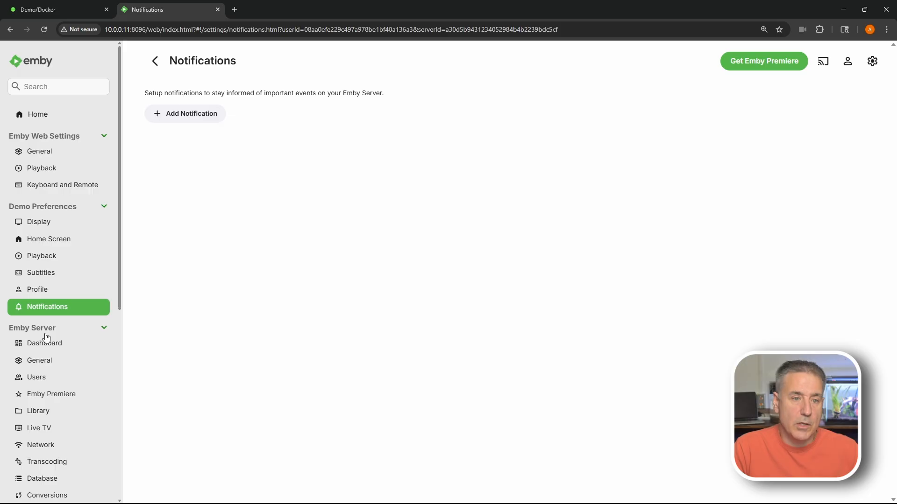
View the server's General, Library, Live TV and Transcoding settings, reaching Scheduled Tasks
{"action": "left_click", "coordinate": [39, 360]}
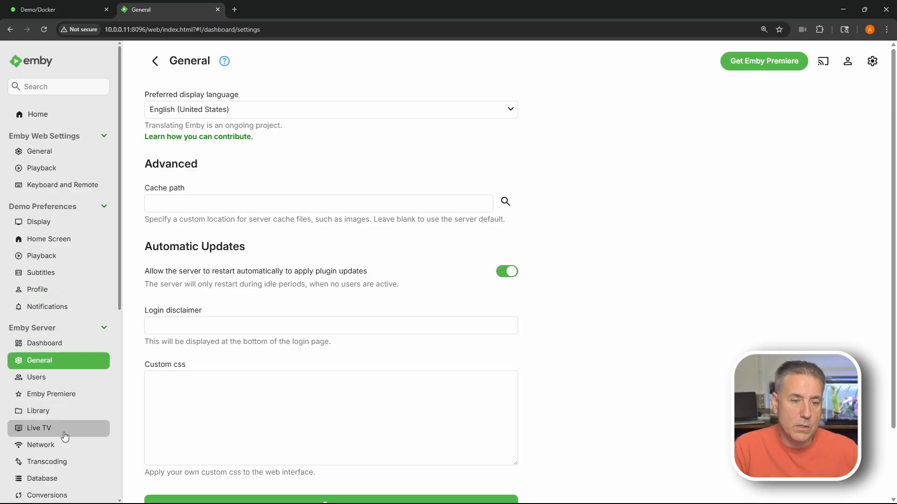
{"action": "left_click", "coordinate": [38, 411]}
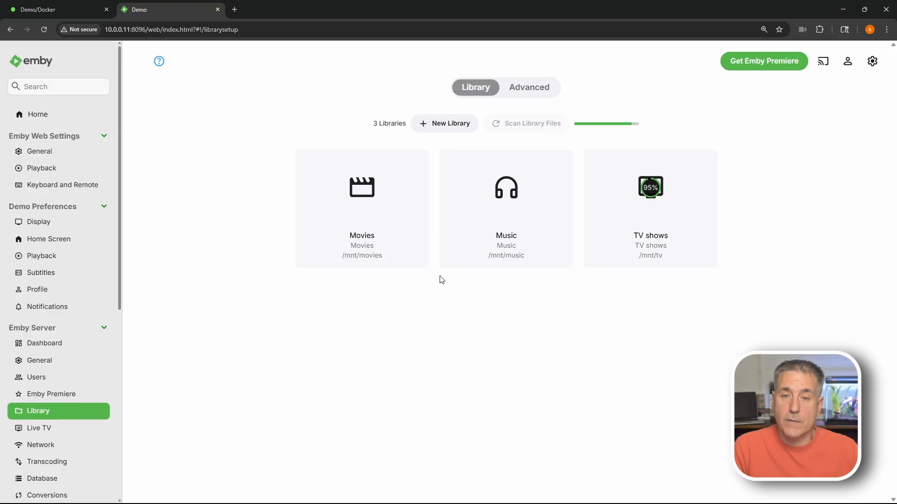
{"action": "mouse_move", "coordinate": [64, 395]}
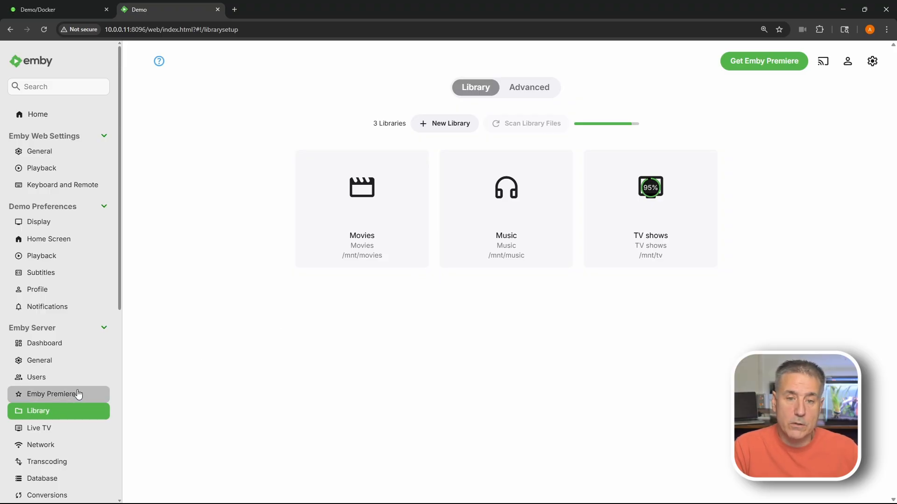
{"action": "left_click", "coordinate": [39, 428]}
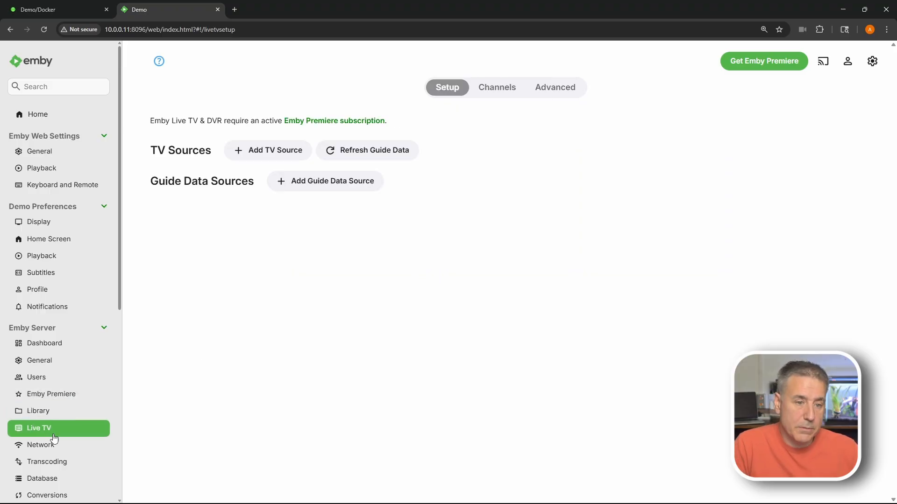
{"action": "left_click", "coordinate": [46, 461]}
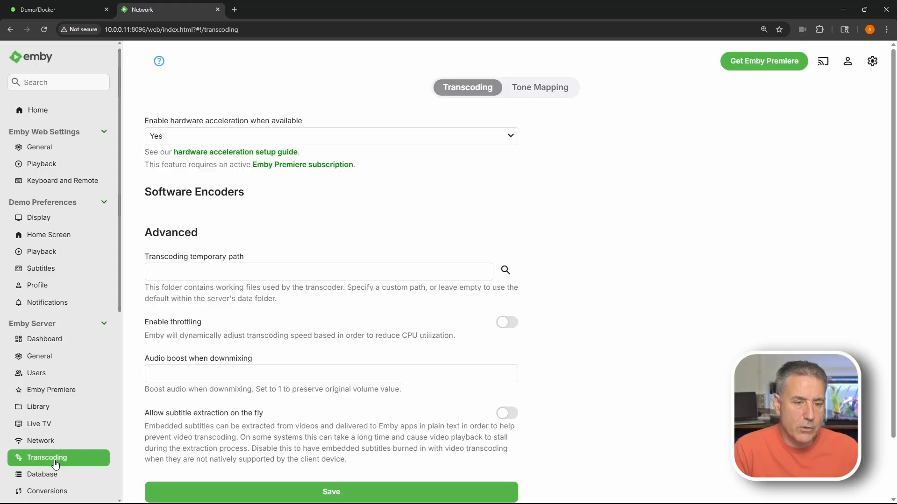
{"action": "left_click", "coordinate": [37, 474]}
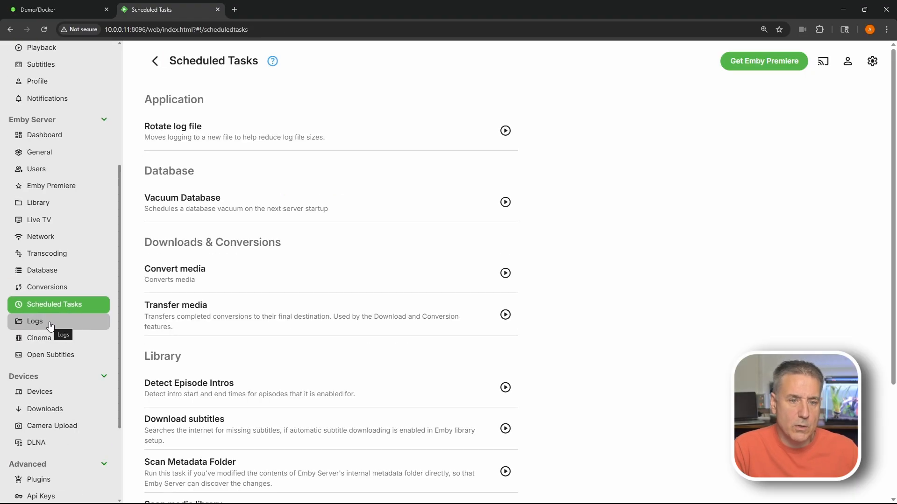
{"action": "mouse_move", "coordinate": [2, 308]}
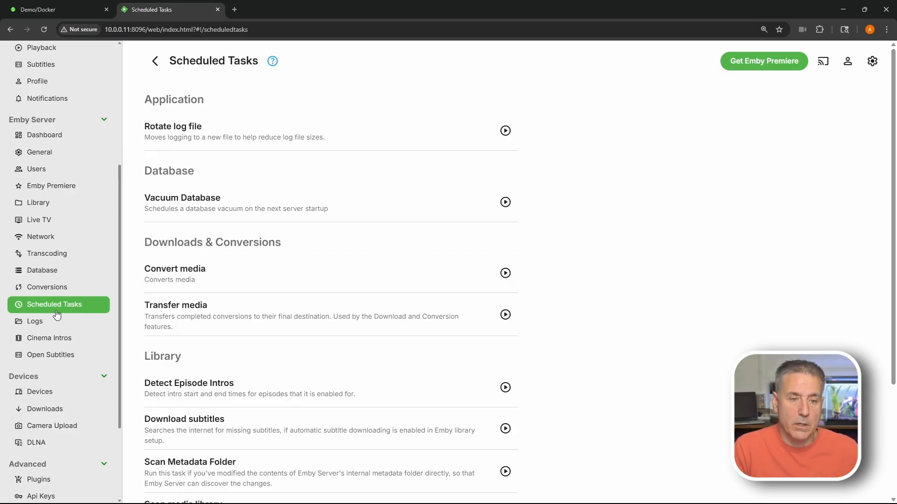
{"action": "mouse_move", "coordinate": [514, 323]}
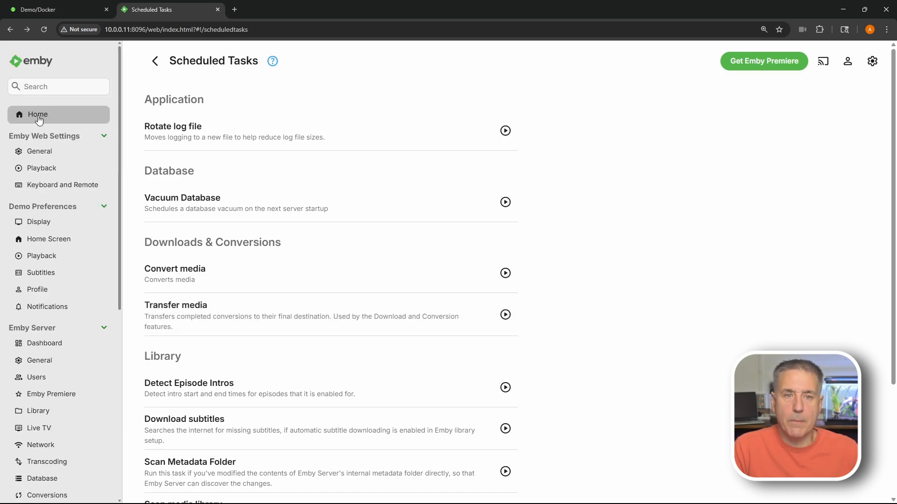
Return to the home page after reviewing the Scheduled Tasks list
{"action": "left_click", "coordinate": [38, 114]}
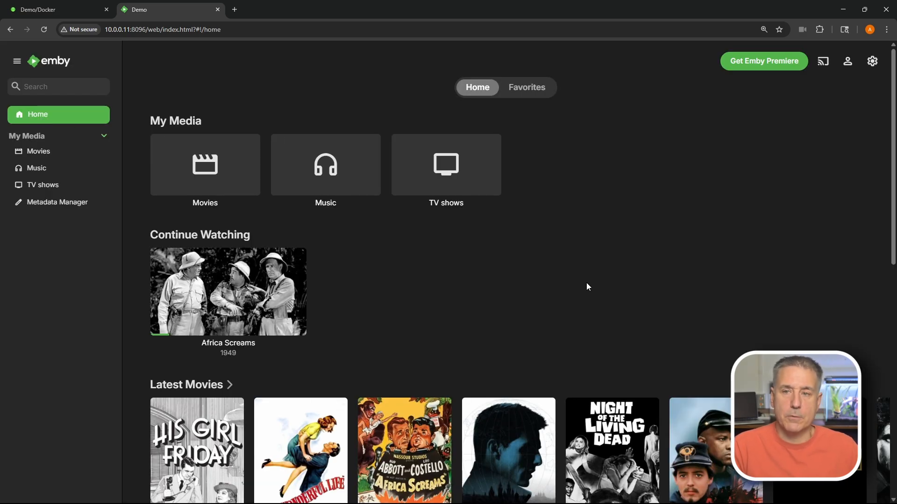